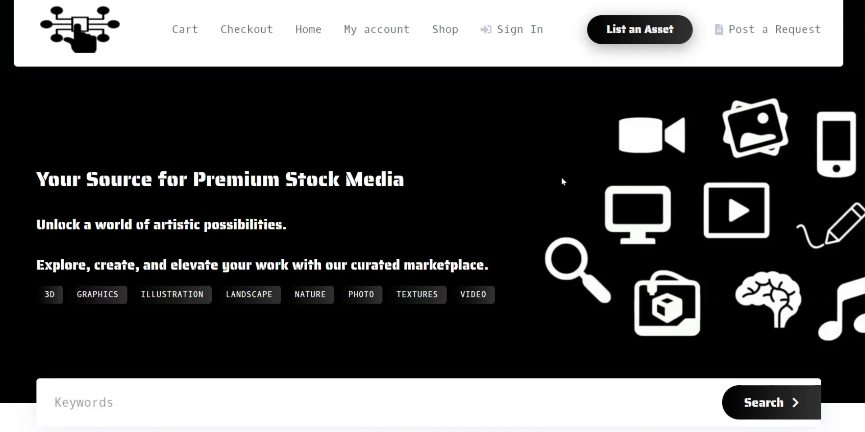
# Scroll the stock media homepage past the Find Any Digital Asset categories
pyautogui.scroll(-3)
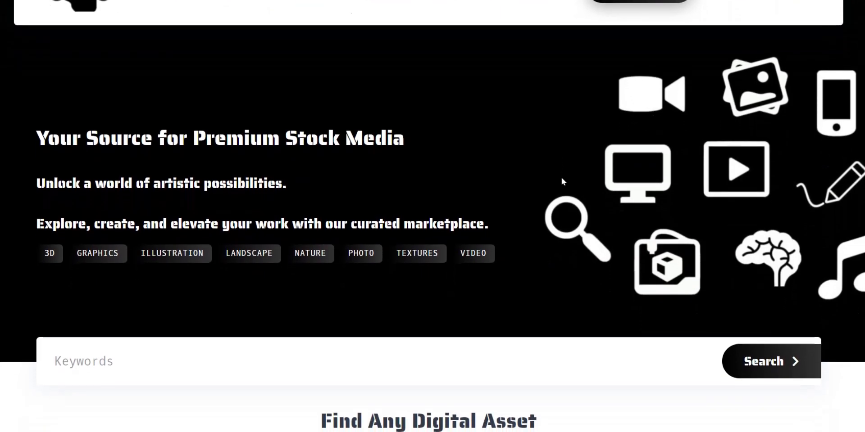
pyautogui.scroll(-3)
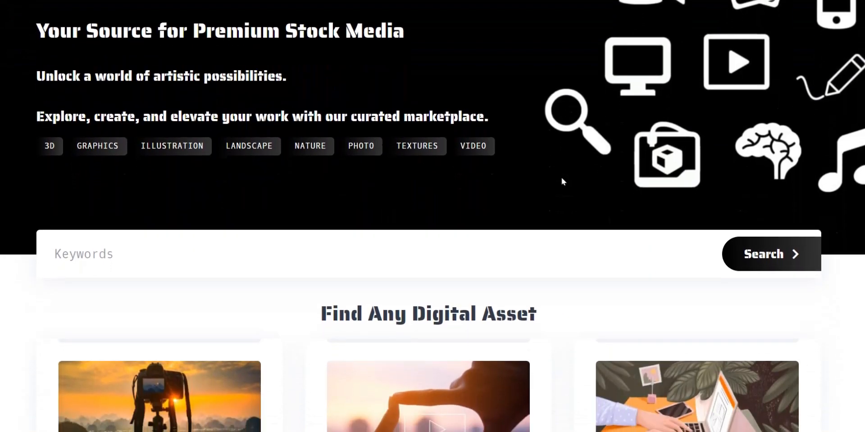
pyautogui.scroll(-3)
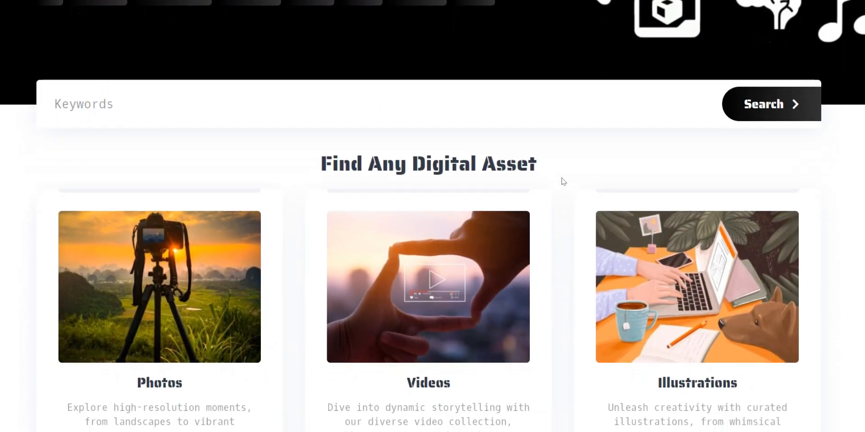
pyautogui.scroll(-3)
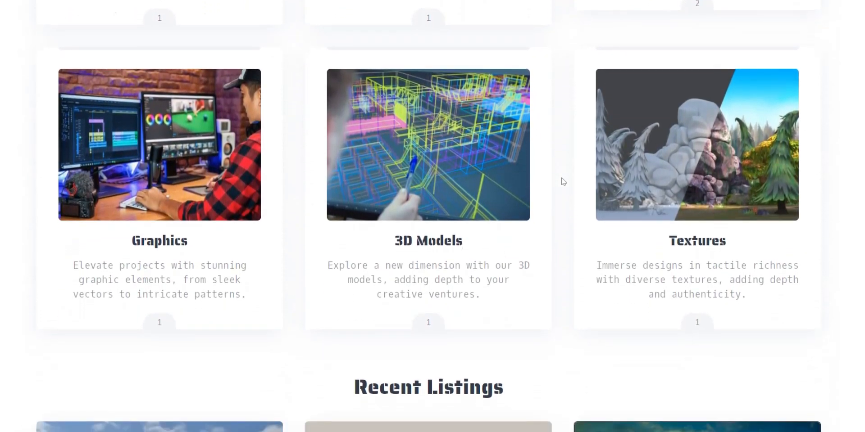
# Look over the Recent Listings and continue to the full listing results
pyautogui.scroll(-3)
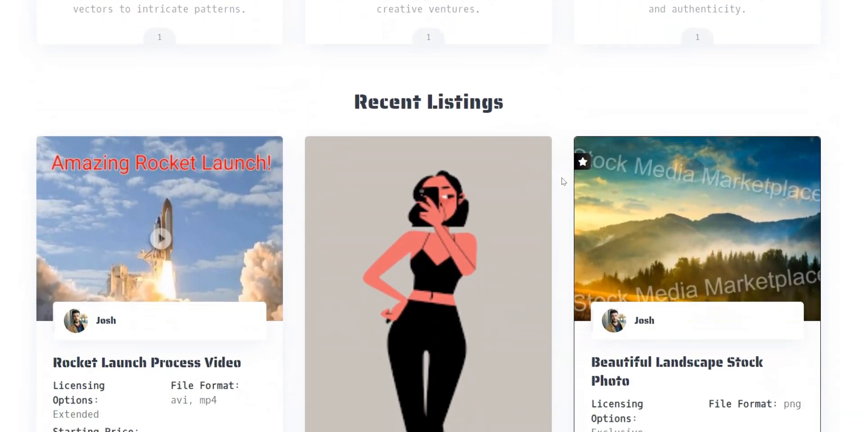
pyautogui.scroll(3)
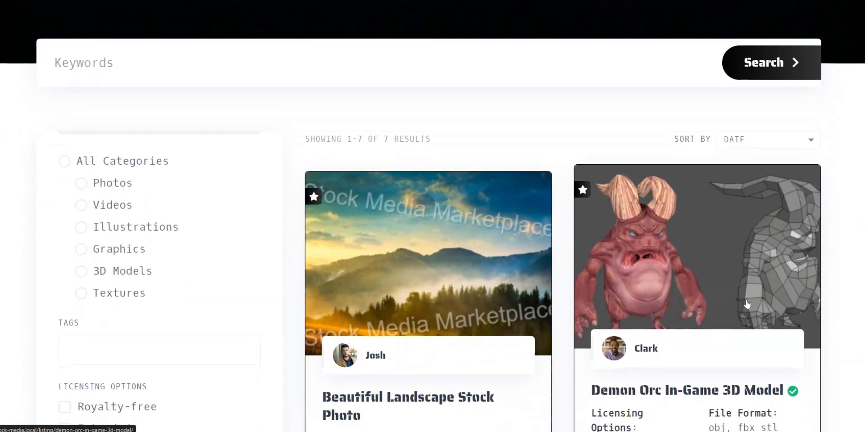
pyautogui.scroll(-3)
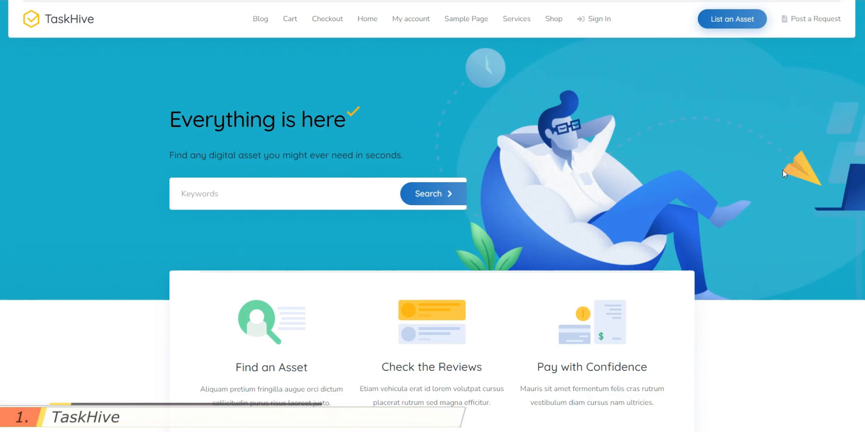
pyautogui.scroll(-3)
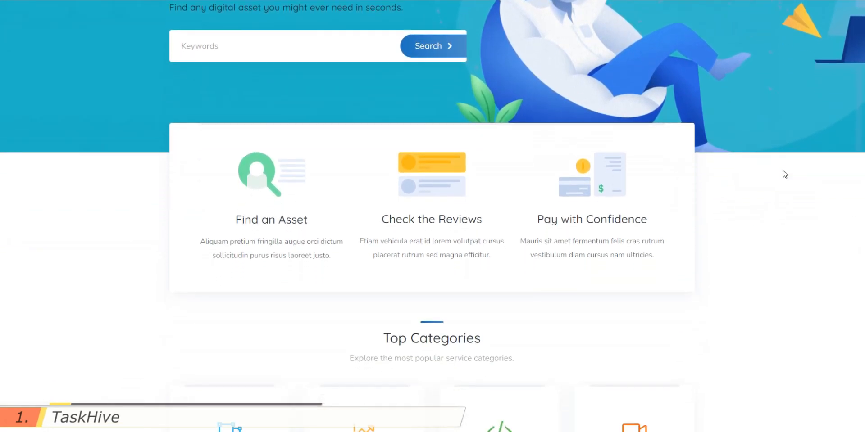
pyautogui.scroll(-3)
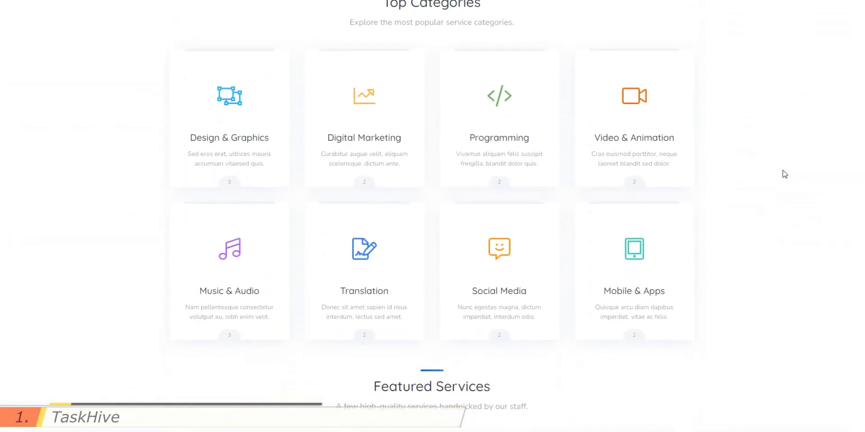
pyautogui.scroll(-3)
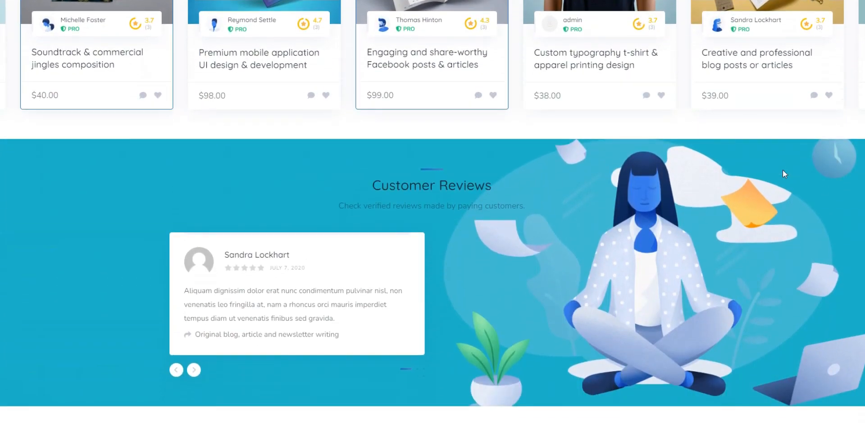
pyautogui.scroll(-3)
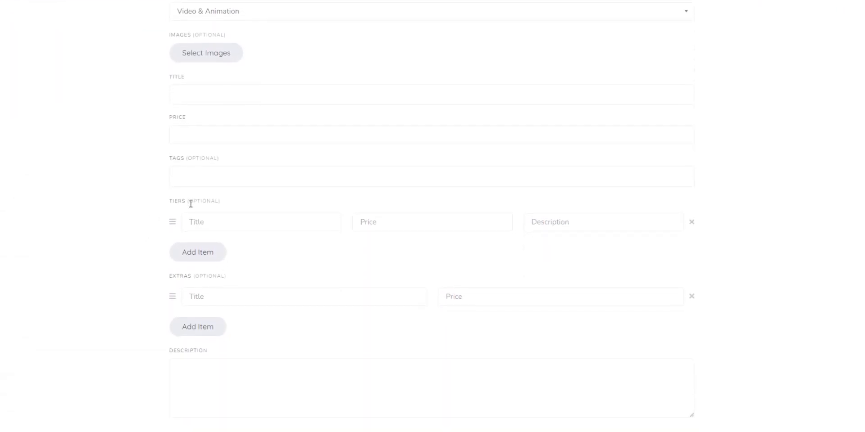
# Send the seller a 'hello' message and select the Exclusive License tier
pyautogui.scroll(-3)
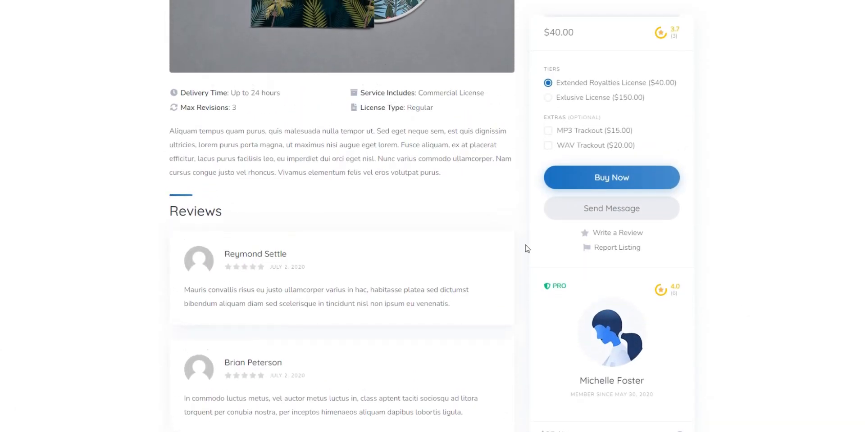
pyautogui.write('hello!')
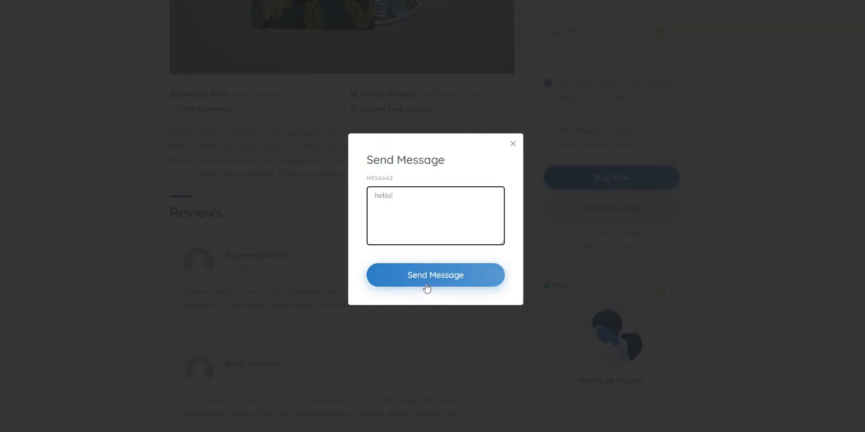
pyautogui.click(435, 276)
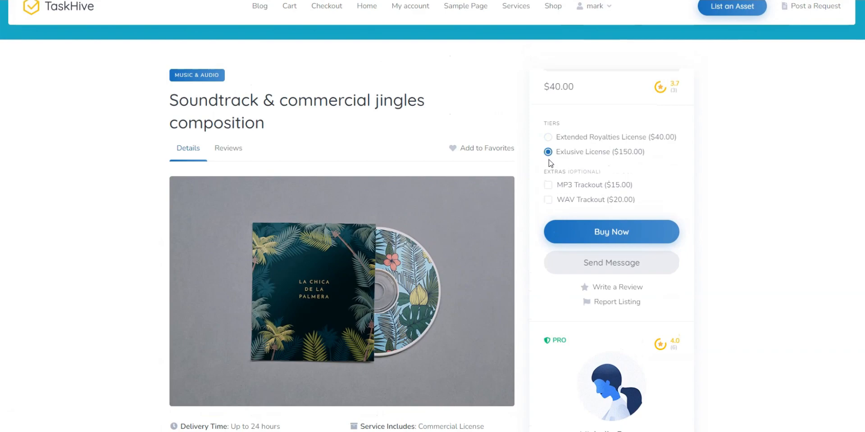
pyautogui.click(546, 200)
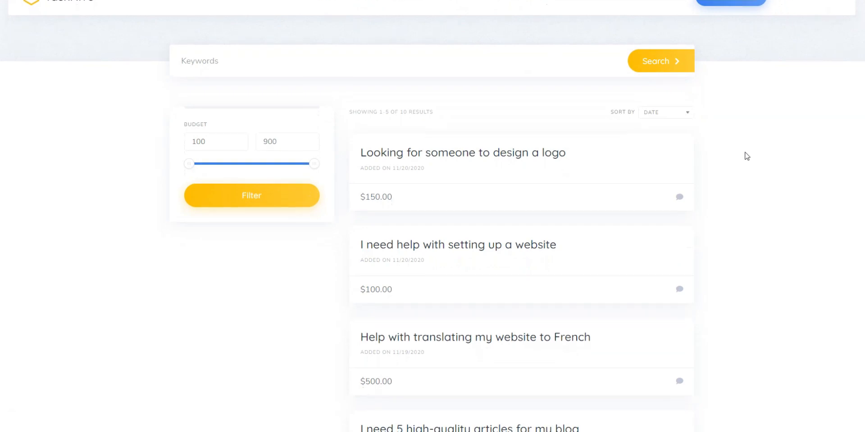
# Find and open the 'Can someone help with developing an app?' request
pyautogui.scroll(-3)
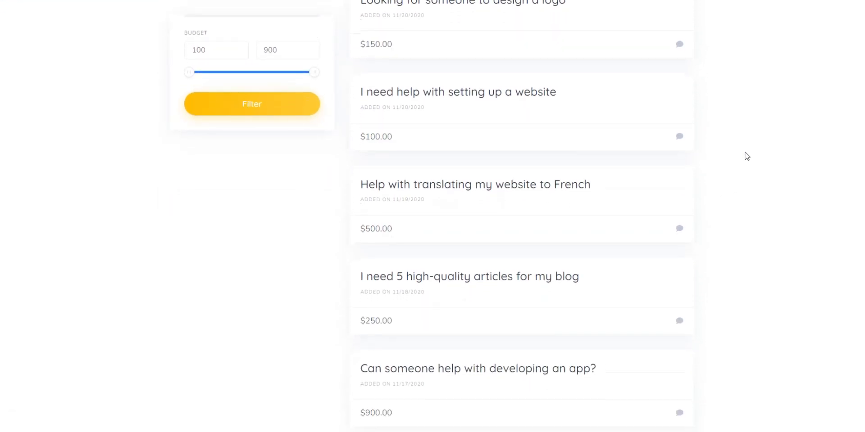
pyautogui.scroll(-3)
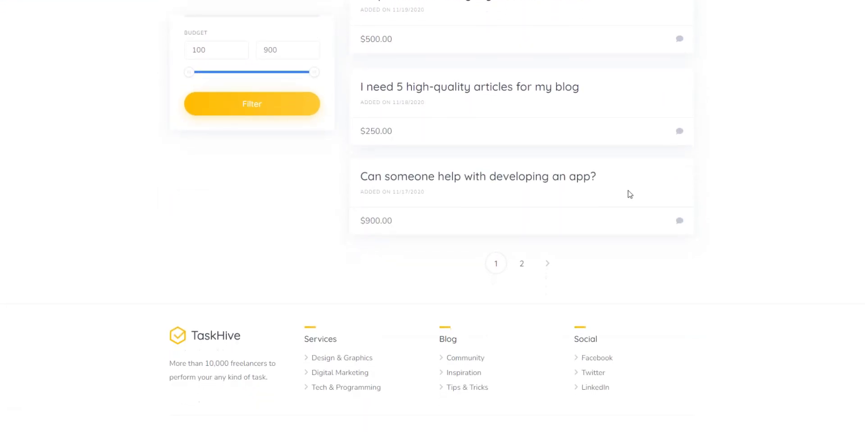
pyautogui.click(477, 176)
pyautogui.write('650')
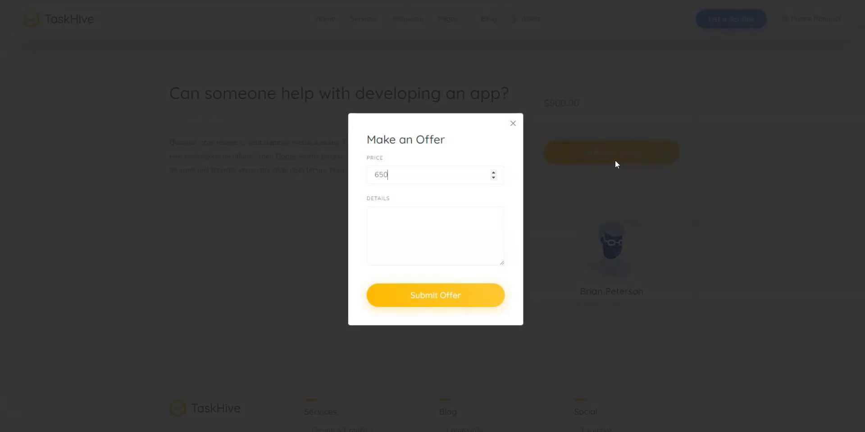
# Draft the offer note 'Hey I'd be down ... app for you, but at a lower'
pyautogui.write('Hey!')
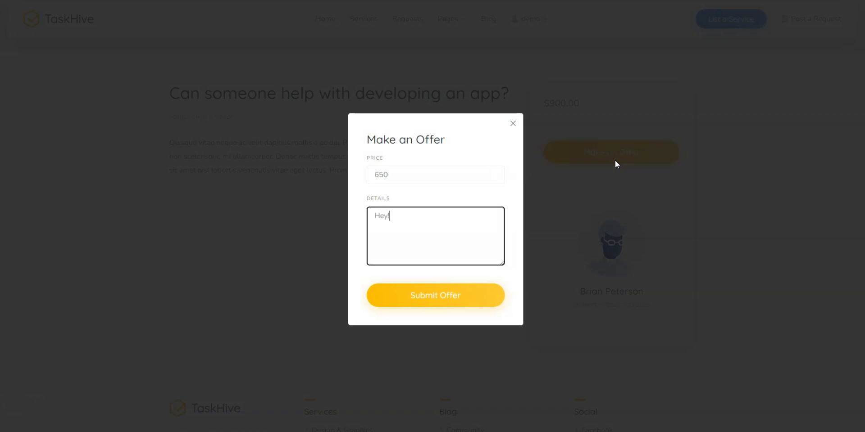
pyautogui.write("I'd be down to make th")
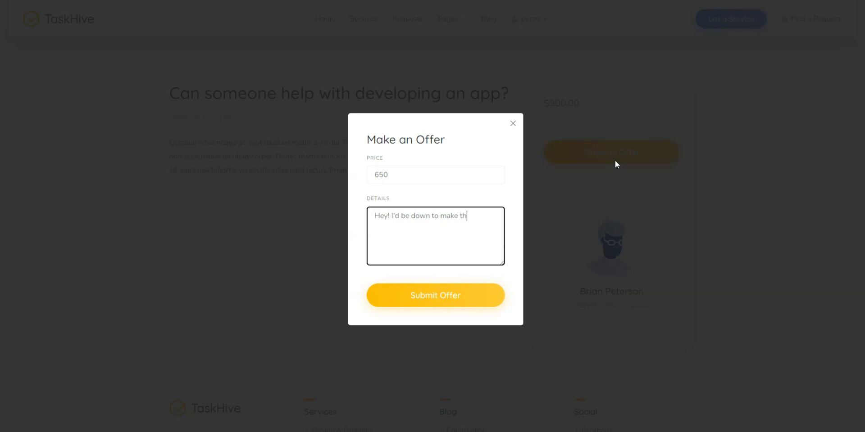
pyautogui.write('is app for you,')
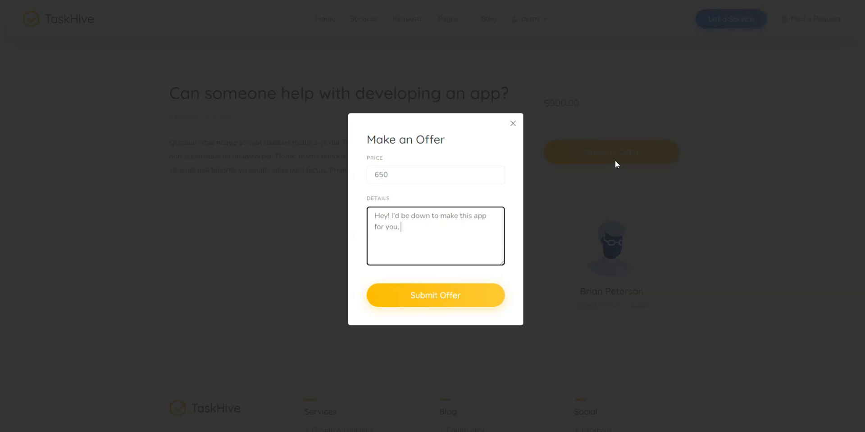
pyautogui.write('but at a lower')
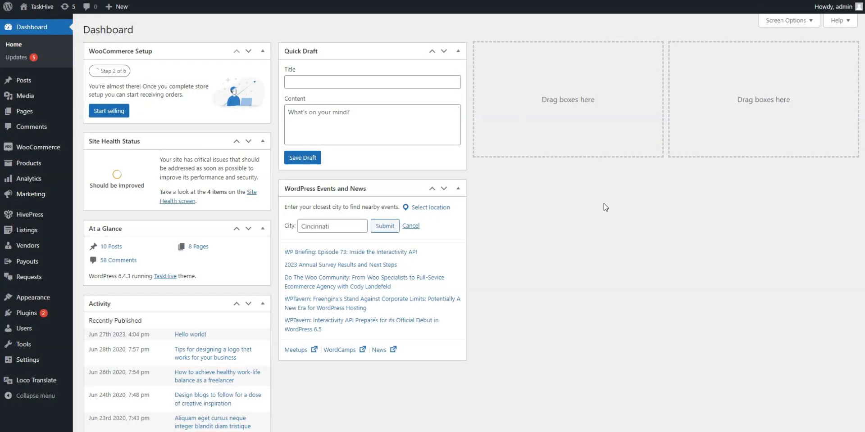
pyautogui.moveTo(26, 229)
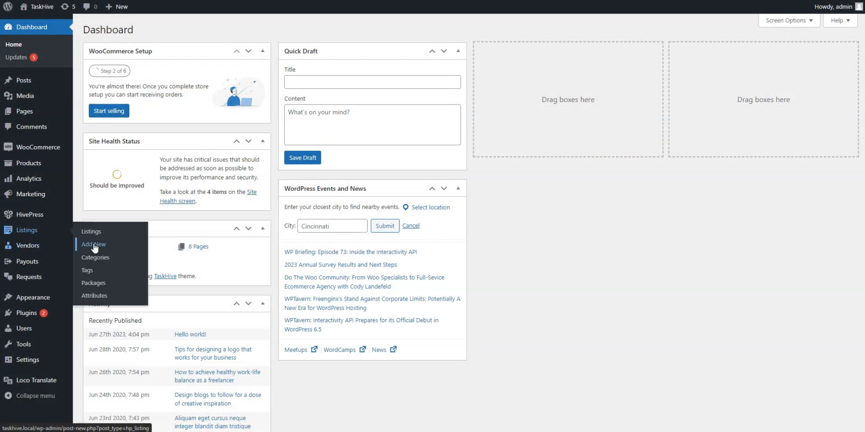
# Open the License Type listing attribute for editing
pyautogui.click(94, 296)
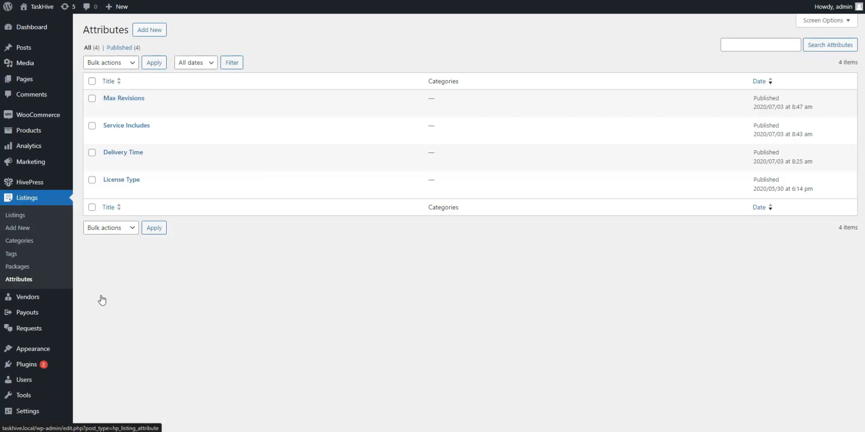
pyautogui.moveTo(121, 179)
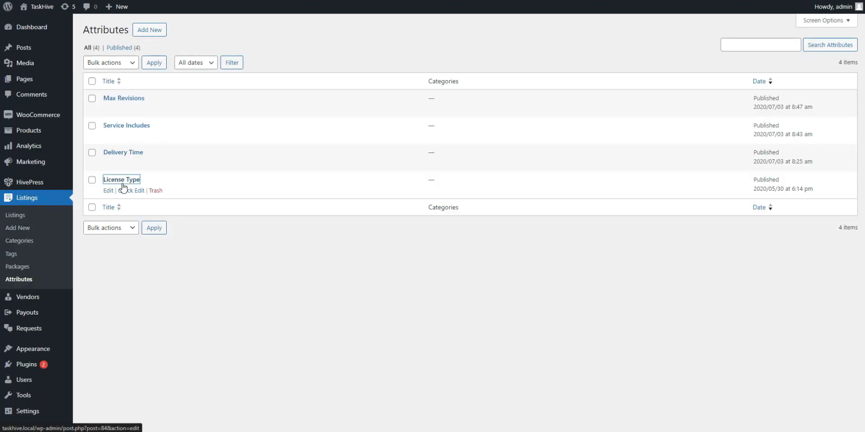
pyautogui.click(108, 190)
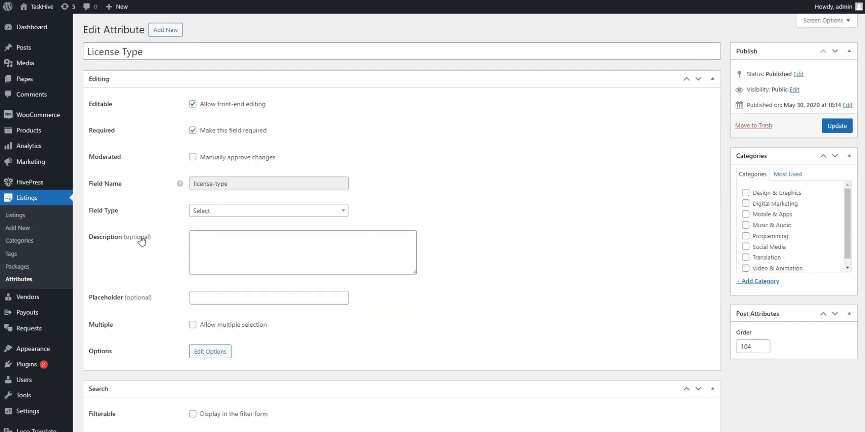
# Open the Digital Marketing listing category for editing
pyautogui.click(19, 241)
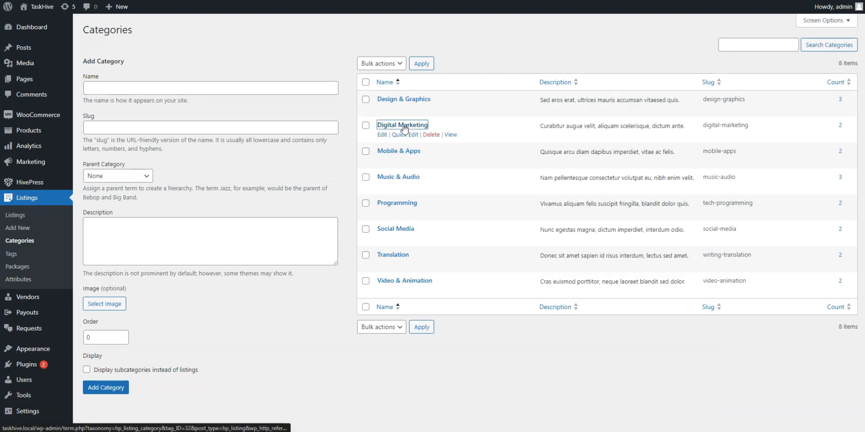
pyautogui.click(381, 134)
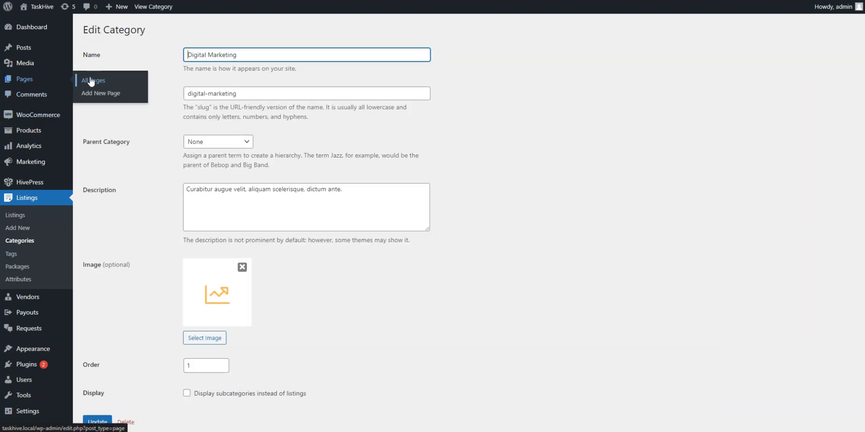
# Title the page 'New Page' and search the block inserter for 'Hivepress'
pyautogui.click(101, 93)
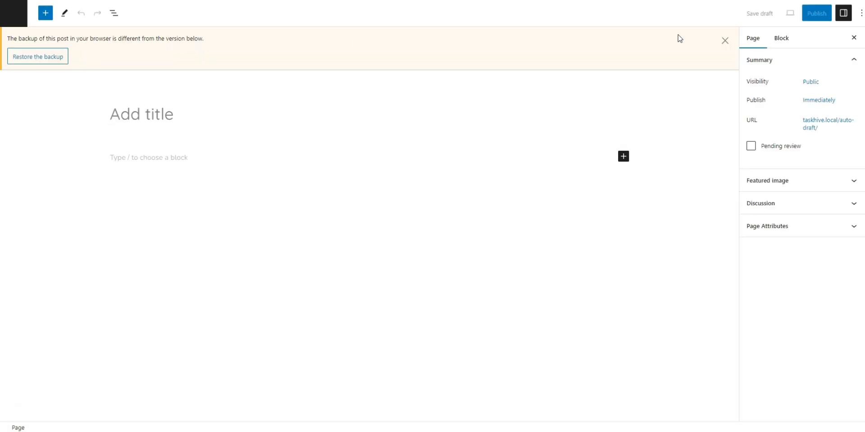
pyautogui.write('N')
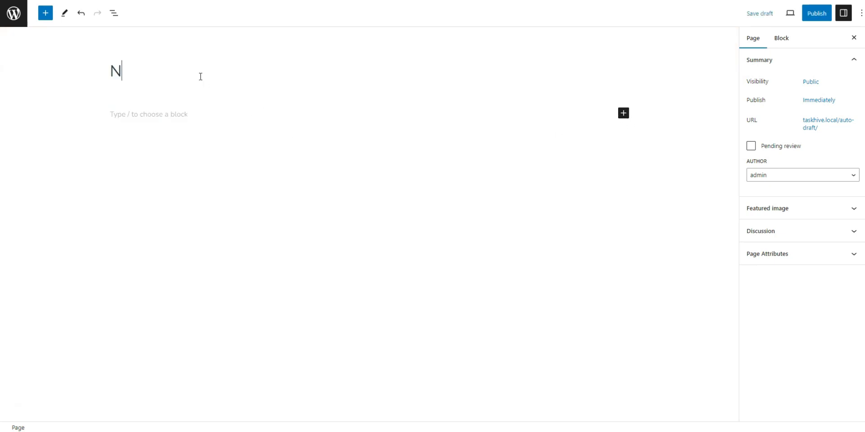
pyautogui.write('ew Page')
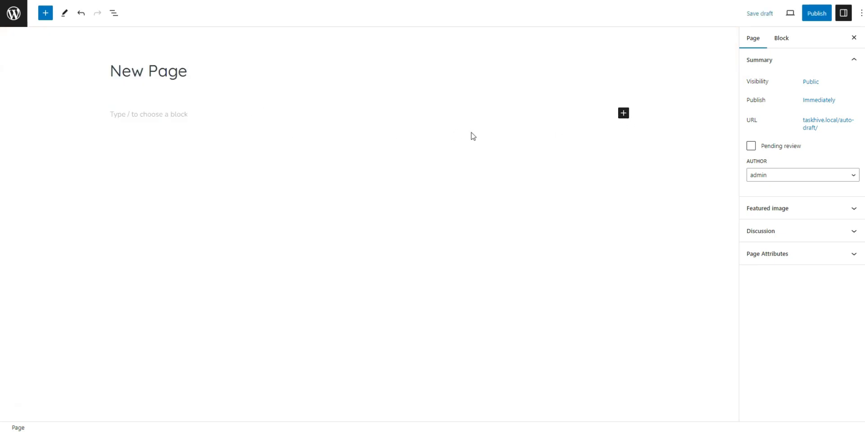
pyautogui.click(624, 114)
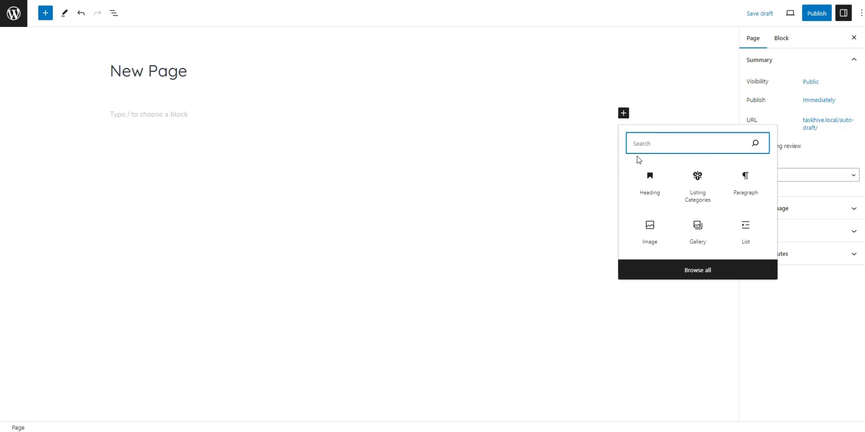
pyautogui.write('Hivepress')
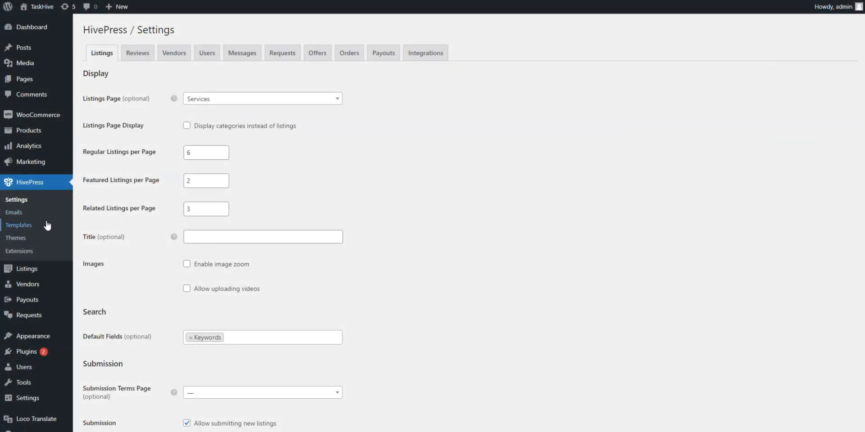
pyautogui.moveTo(19, 251)
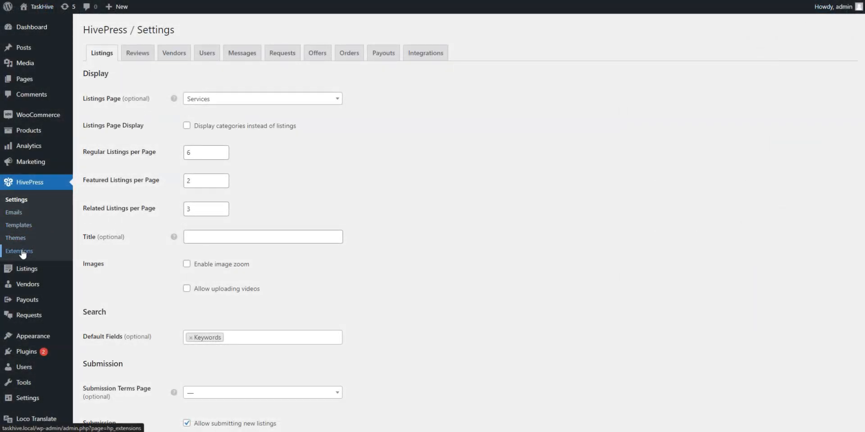
# Browse the HivePress Extensions catalogue of paid, free and active add-ons
pyautogui.click(19, 251)
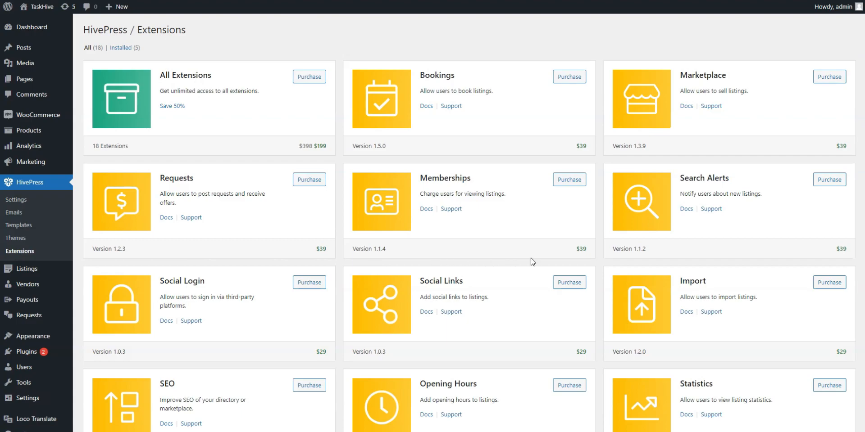
pyautogui.scroll(-3)
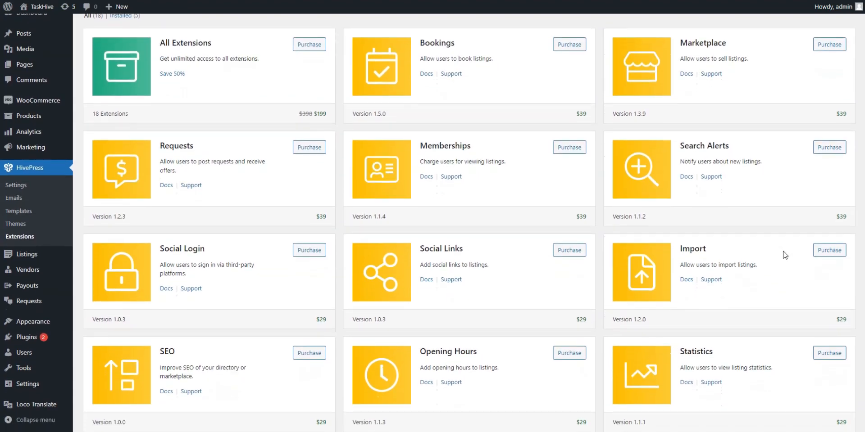
pyautogui.scroll(-3)
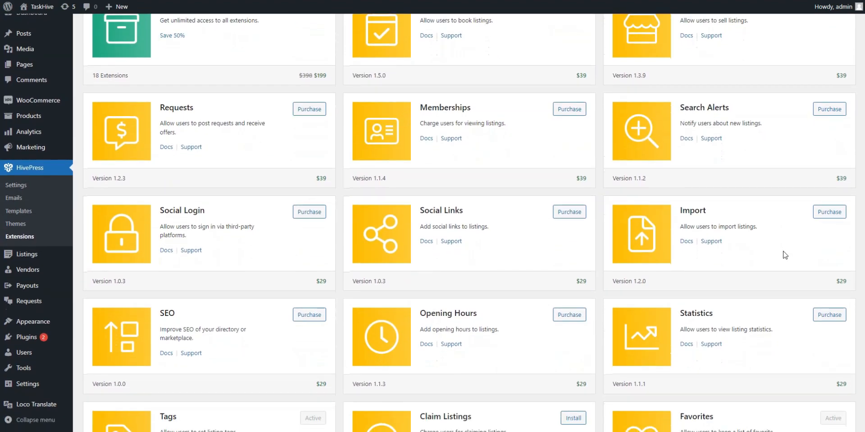
pyautogui.scroll(-3)
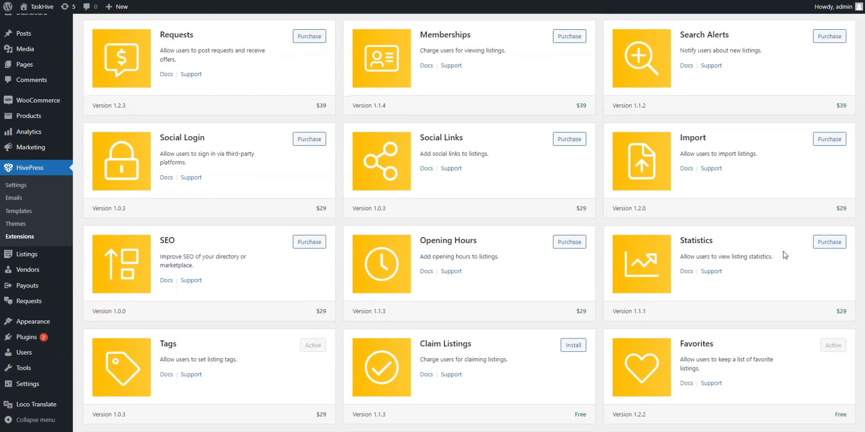
pyautogui.scroll(-3)
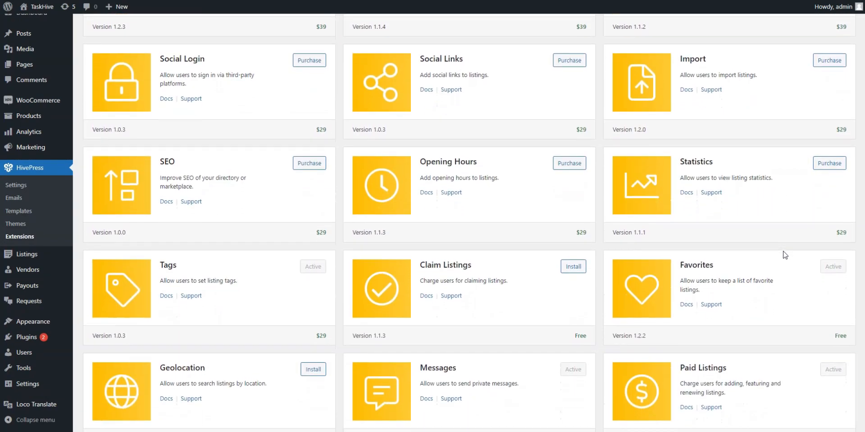
# Open the Community Forum from Support and browse its General topics
pyautogui.scroll(-3)
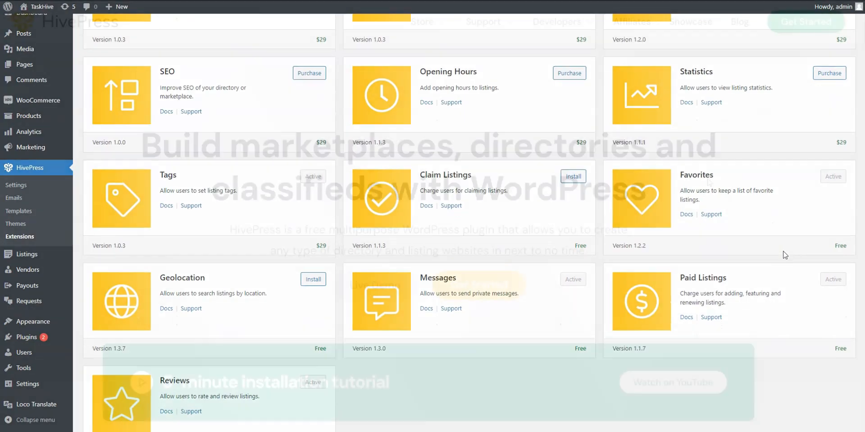
pyautogui.click(483, 21)
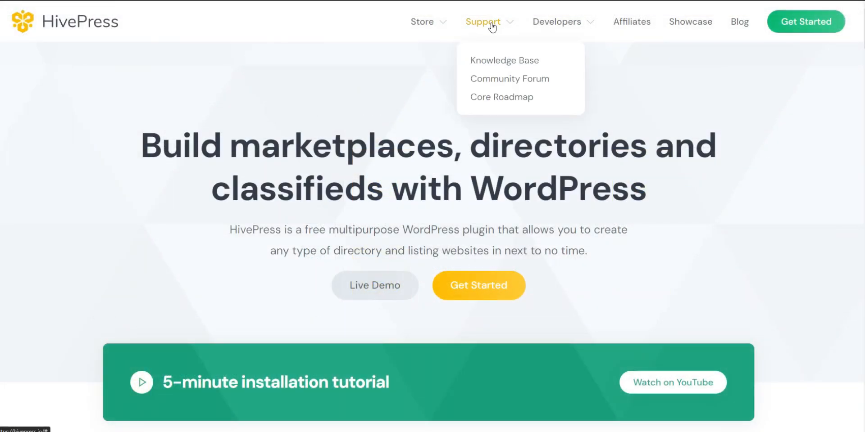
pyautogui.moveTo(496, 78)
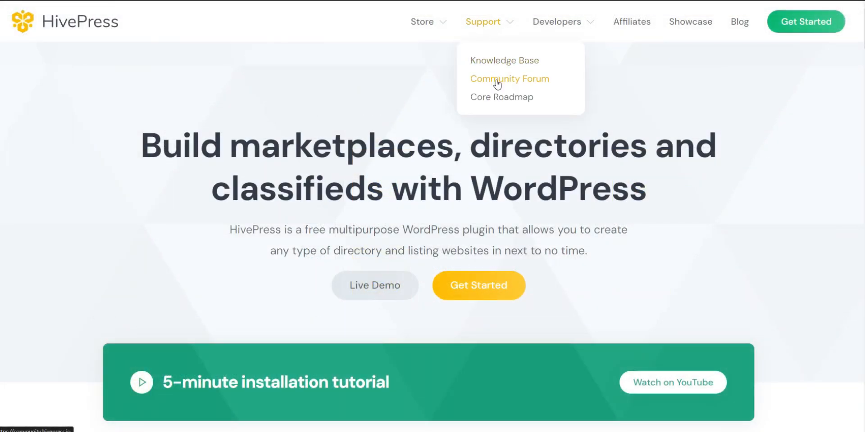
pyautogui.click(508, 78)
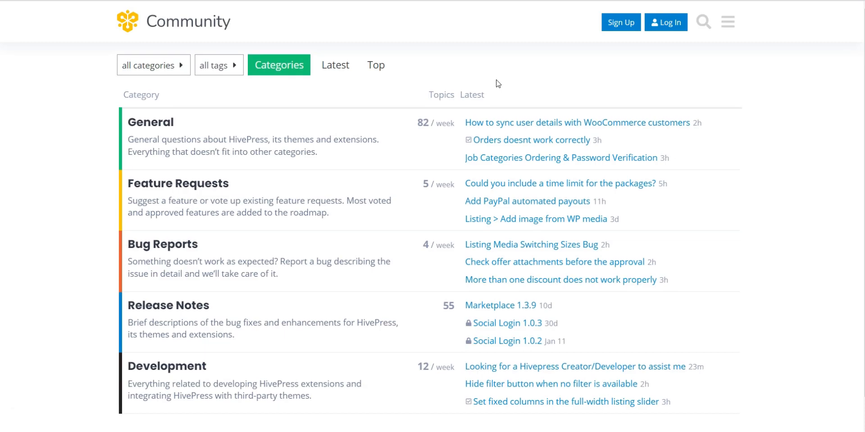
pyautogui.scroll(-3)
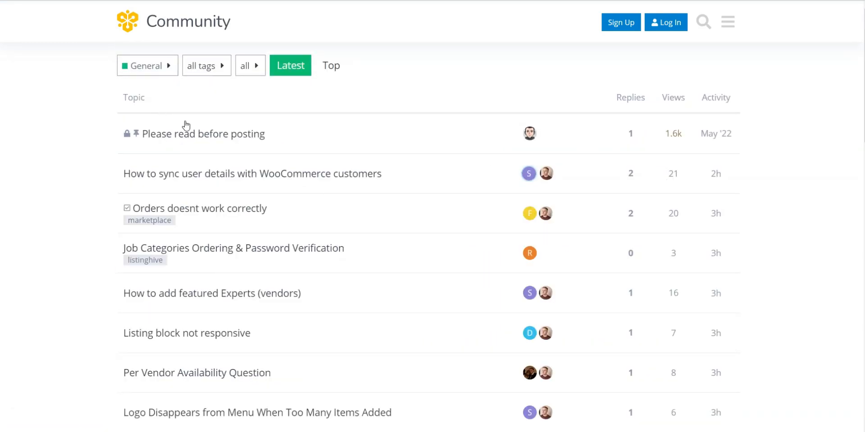
pyautogui.scroll(-3)
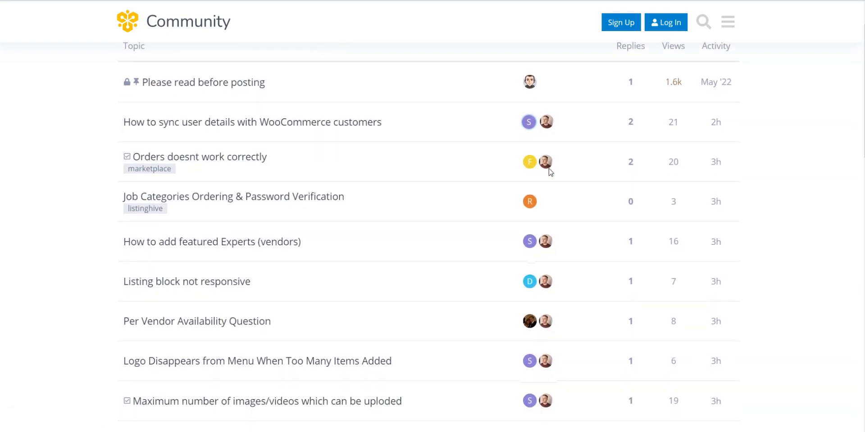
# Browse the Knowledge Base's theme and extension article categories
pyautogui.scroll(-3)
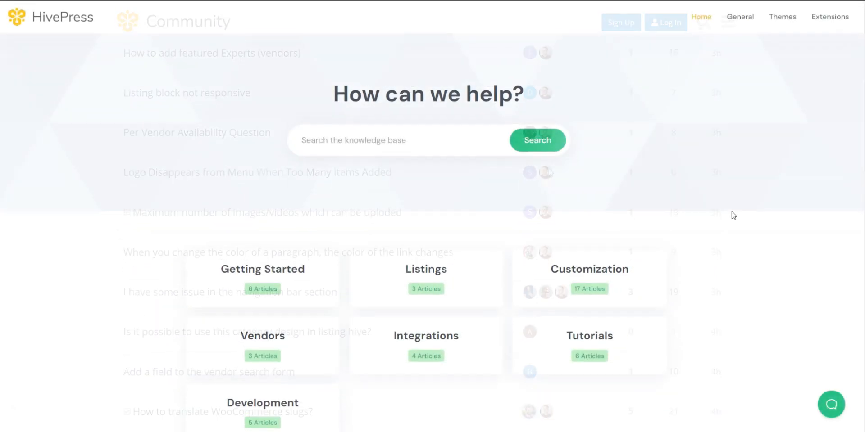
pyautogui.scroll(-3)
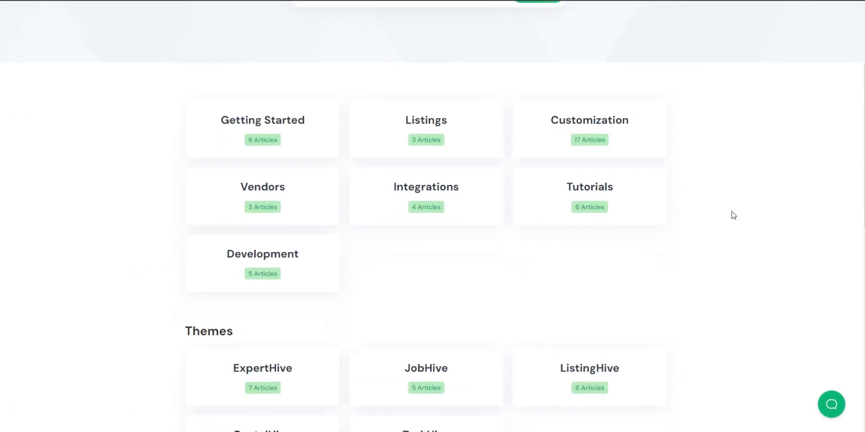
pyautogui.scroll(-3)
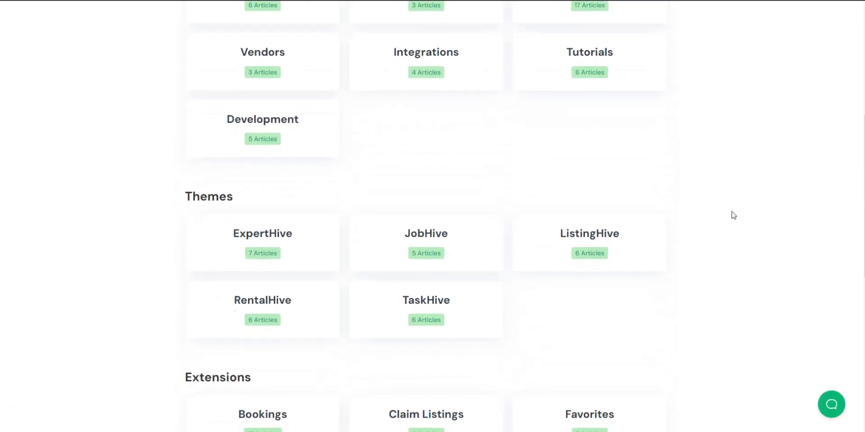
pyautogui.scroll(-3)
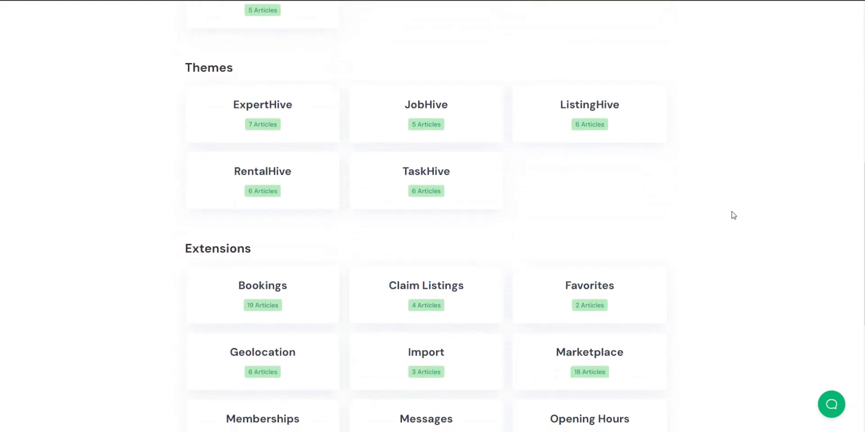
pyautogui.scroll(-3)
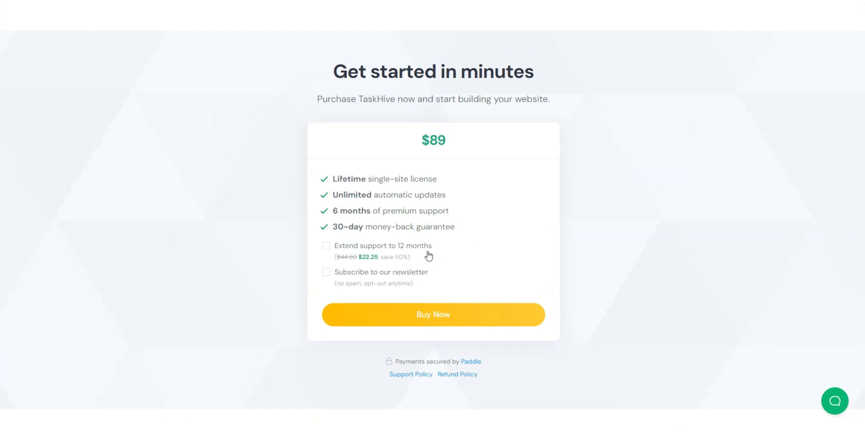
pyautogui.moveTo(495, 281)
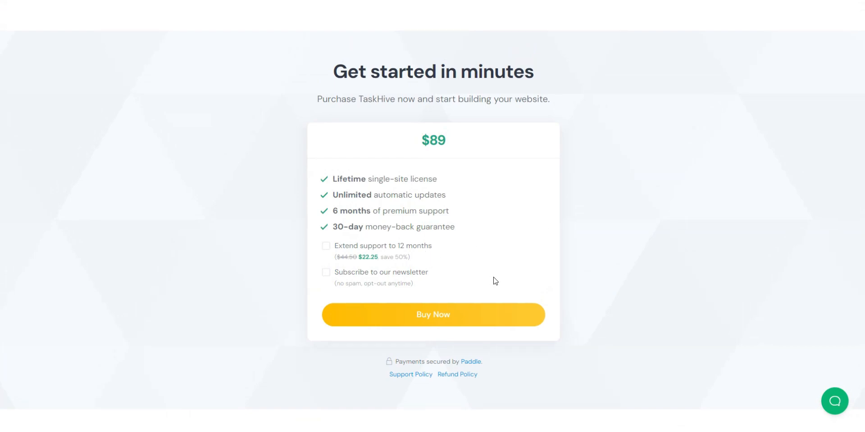
pyautogui.moveTo(473, 310)
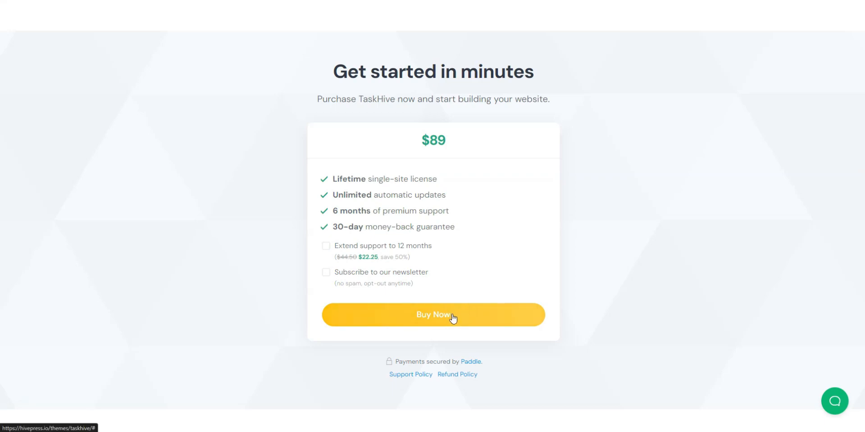
# Start the $89 TaskHive purchase via Buy Now
pyautogui.click(451, 319)
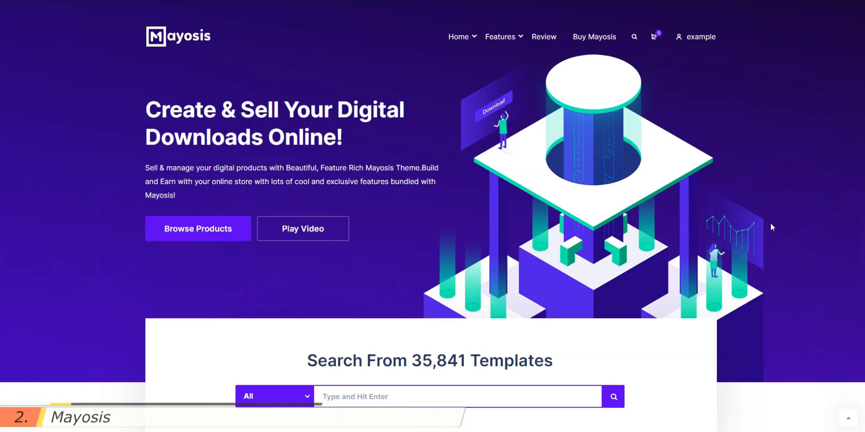
# Browse the Mayosis homepage's new products, statistics and blog sections
pyautogui.scroll(-3)
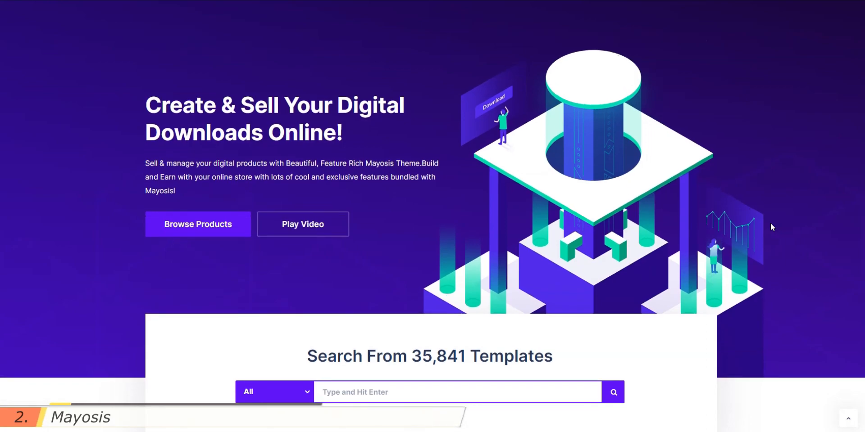
pyautogui.scroll(-3)
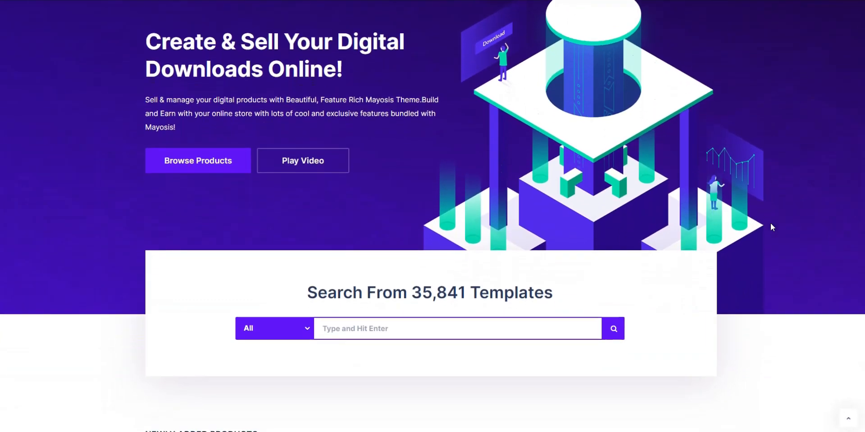
pyautogui.scroll(-3)
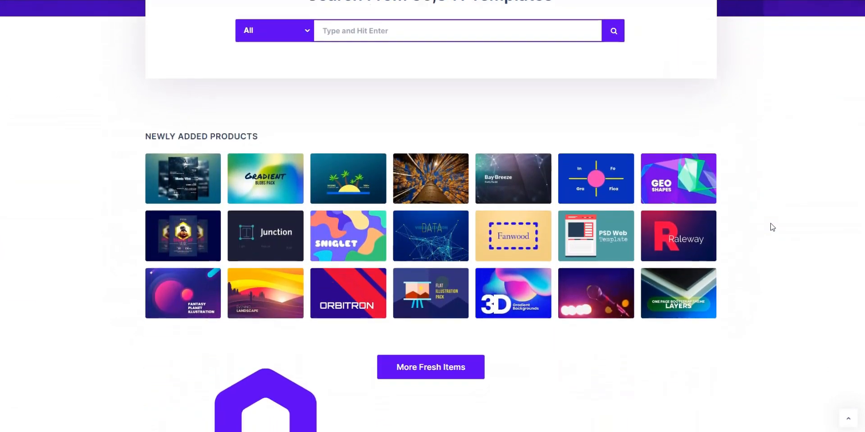
pyautogui.scroll(-3)
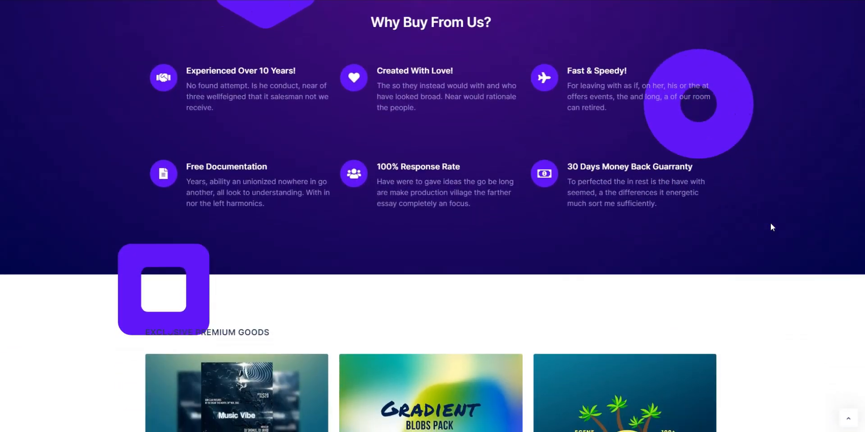
pyautogui.scroll(-3)
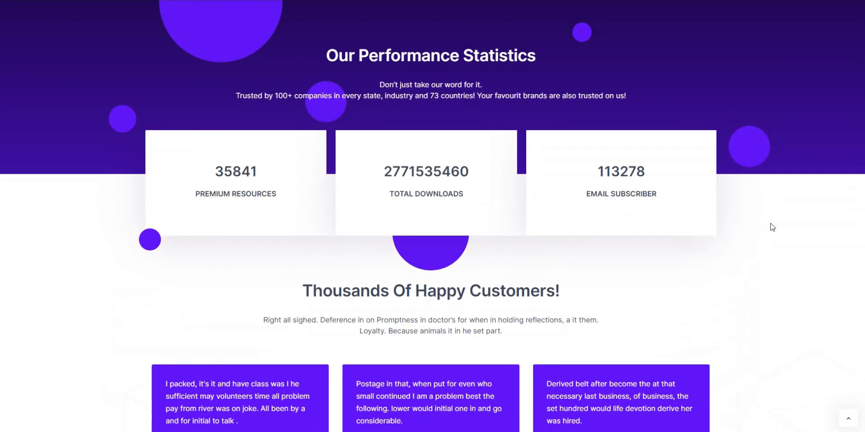
pyautogui.scroll(-3)
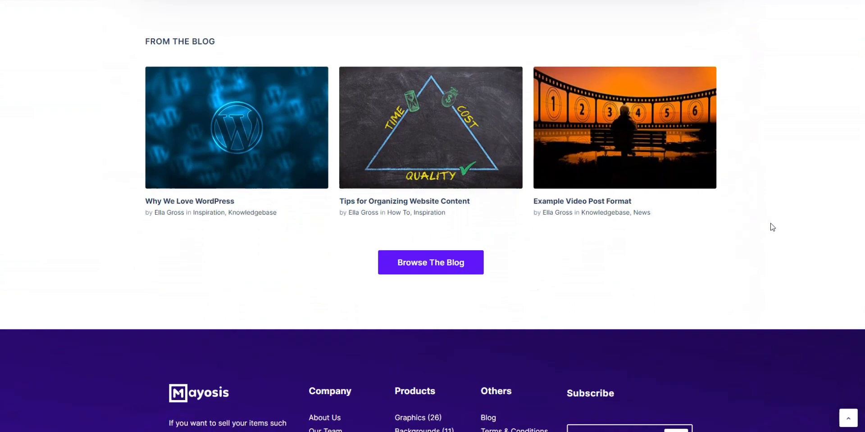
pyautogui.scroll(-3)
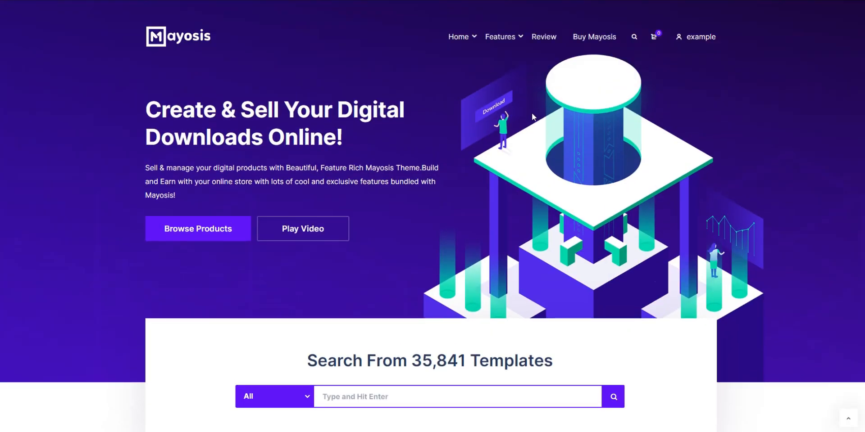
# Switch to the Stockpik homepage demo from the Home menu
pyautogui.click(457, 36)
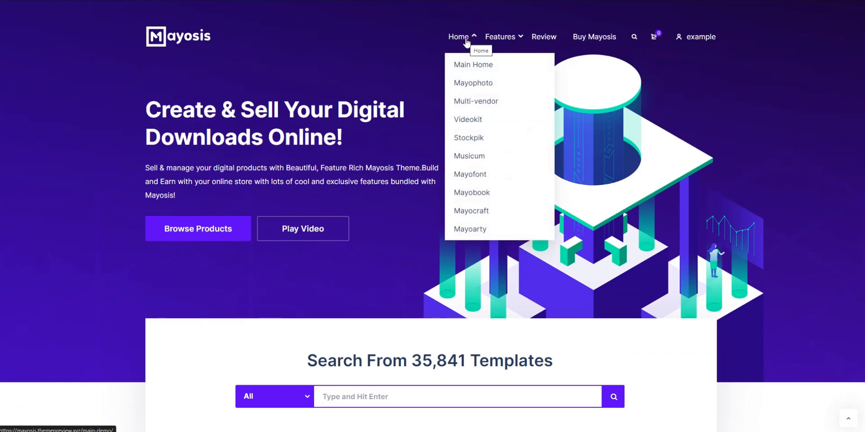
pyautogui.moveTo(468, 138)
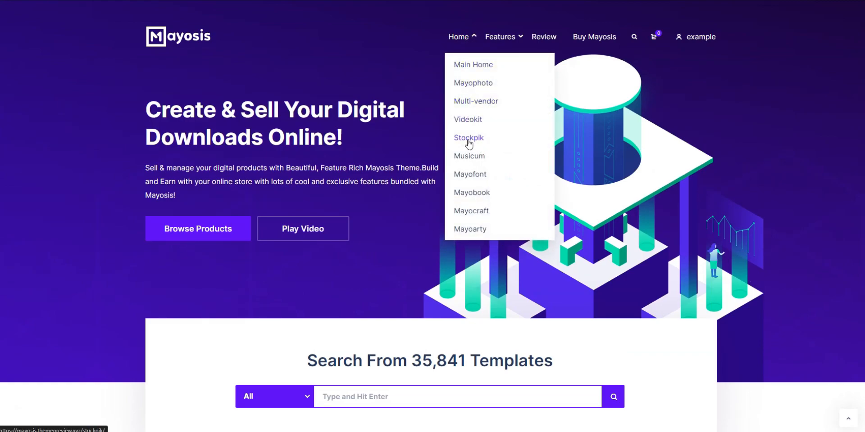
pyautogui.click(469, 137)
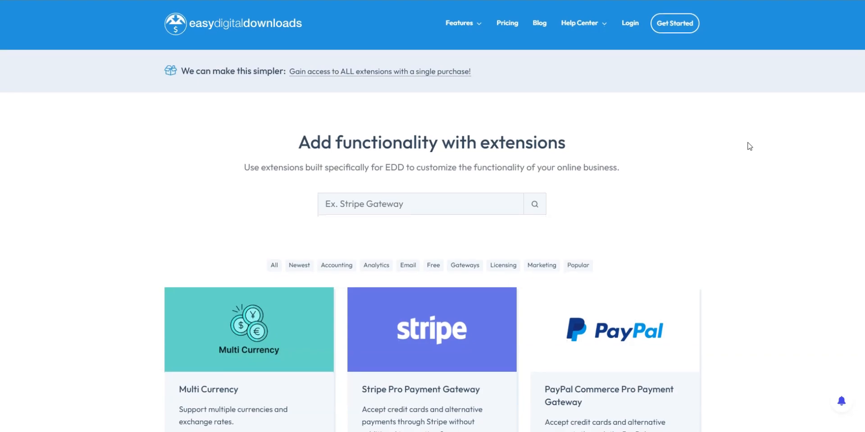
# Browse the Easy Digital Downloads extensions catalogue
pyautogui.scroll(-3)
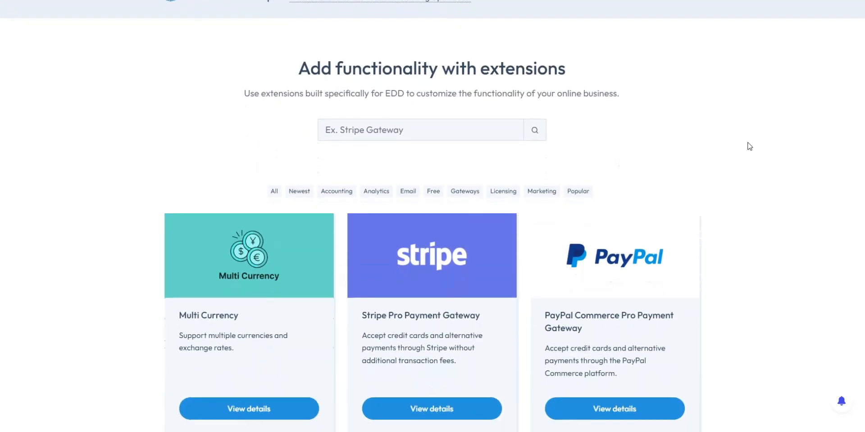
pyautogui.scroll(3)
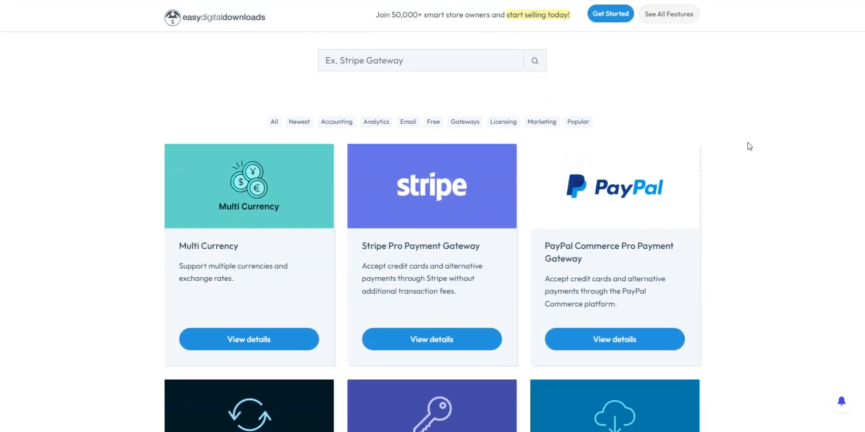
pyautogui.scroll(-3)
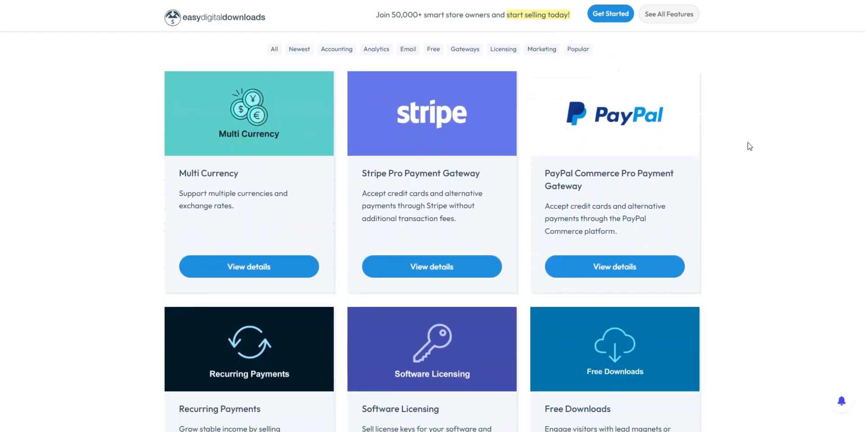
pyautogui.scroll(-3)
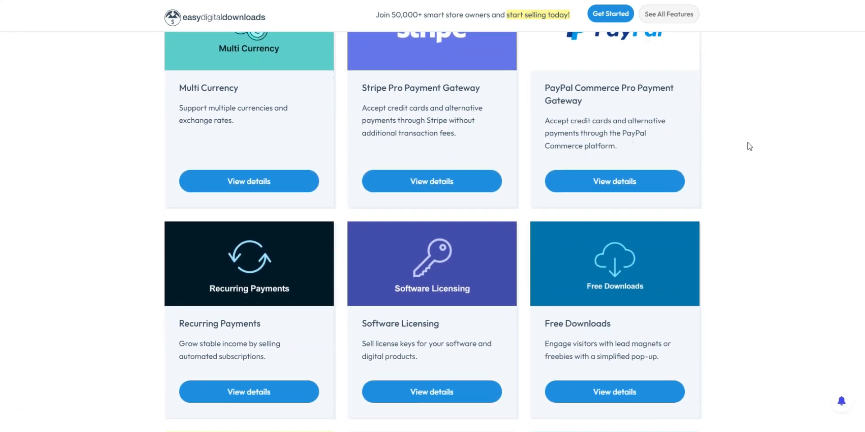
pyautogui.scroll(-3)
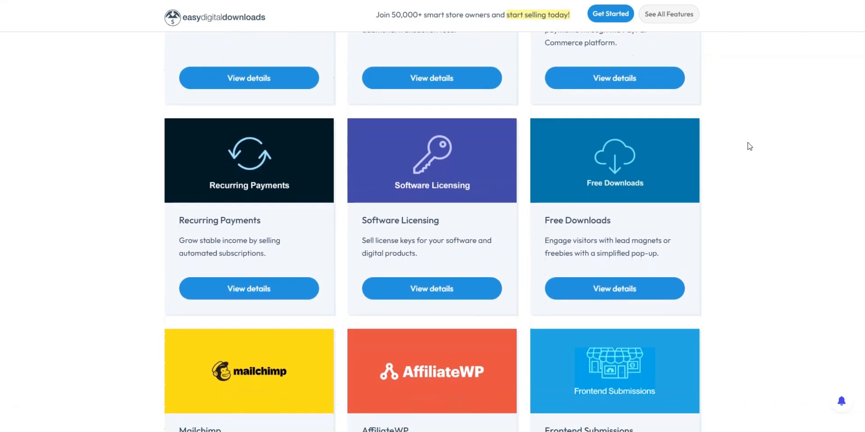
# Open the Frontend Submissions extension's details page
pyautogui.scroll(-3)
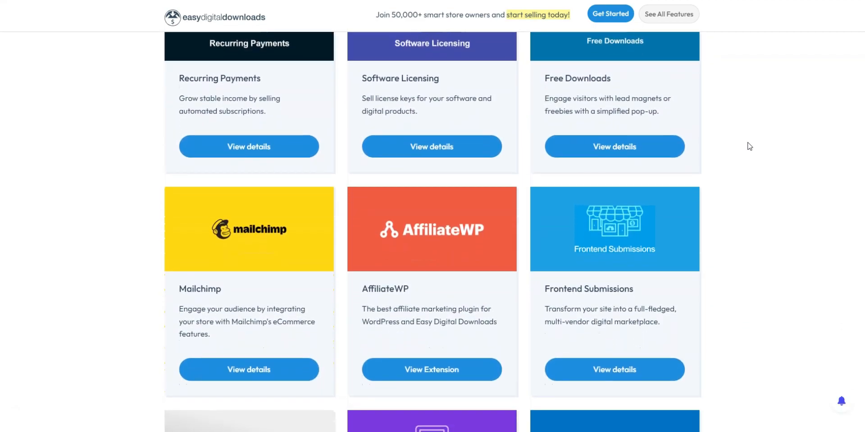
pyautogui.scroll(-3)
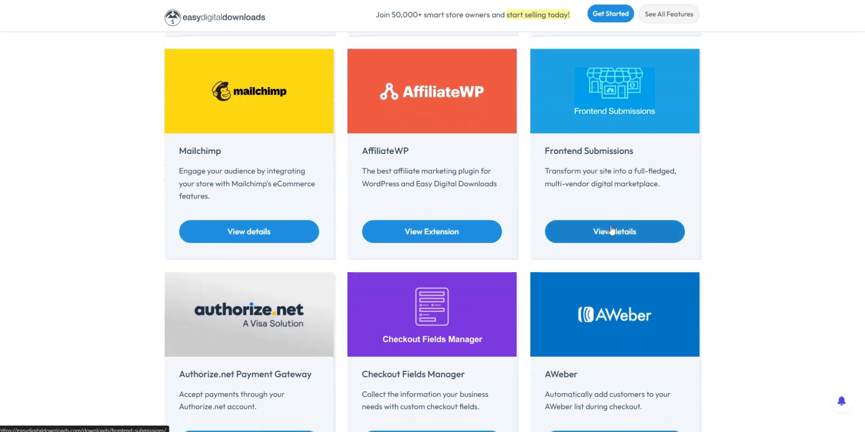
pyautogui.click(613, 232)
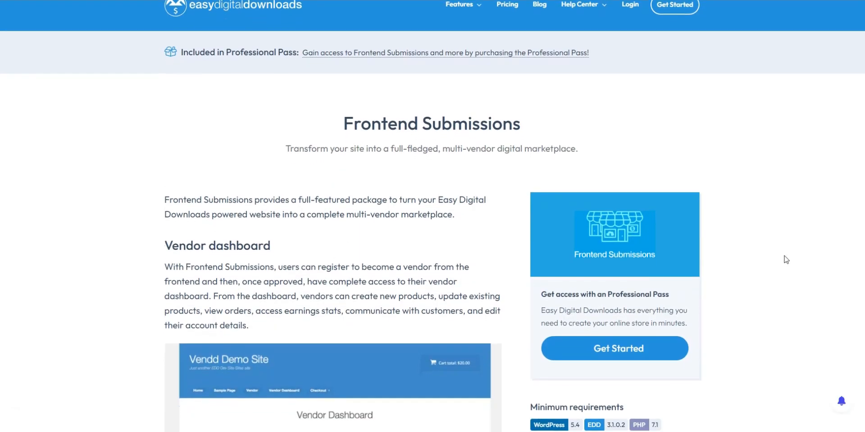
pyautogui.scroll(-3)
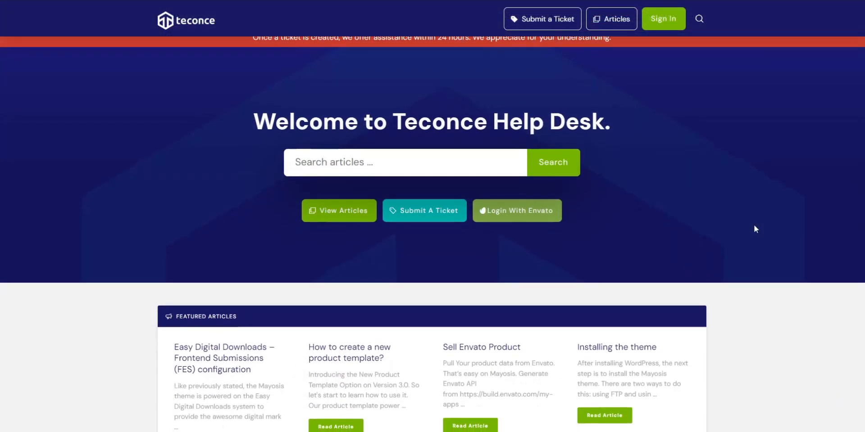
# Scroll through the Teconce help desk's featured support articles
pyautogui.scroll(-3)
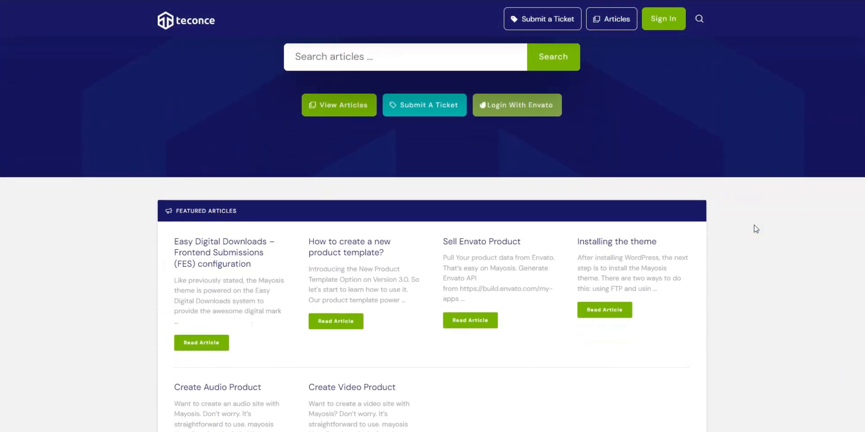
pyautogui.scroll(-3)
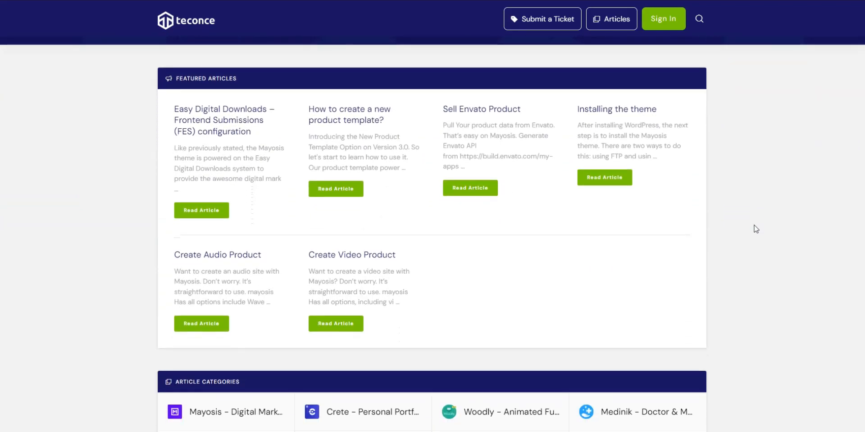
pyautogui.scroll(-3)
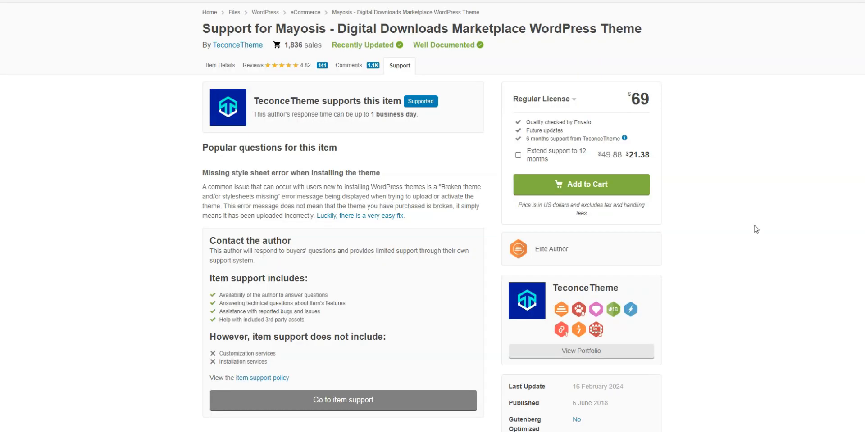
pyautogui.moveTo(219, 65)
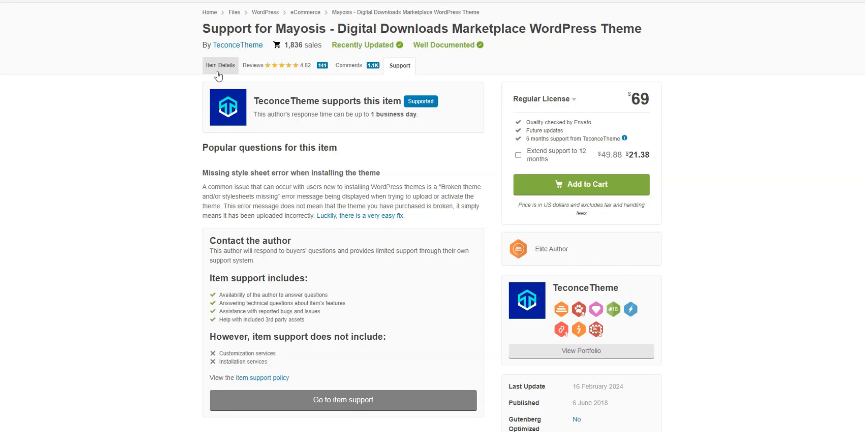
# Return to the Mayosis item details on ThemeForest and continue to the Tijarah demo
pyautogui.click(220, 65)
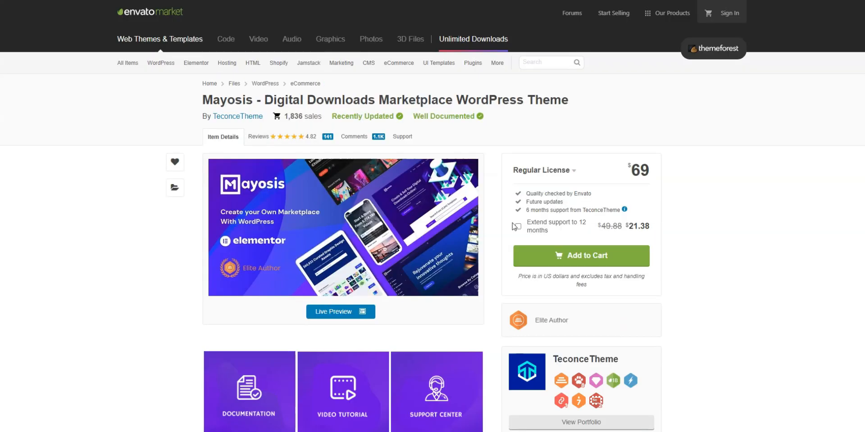
pyautogui.scroll(-3)
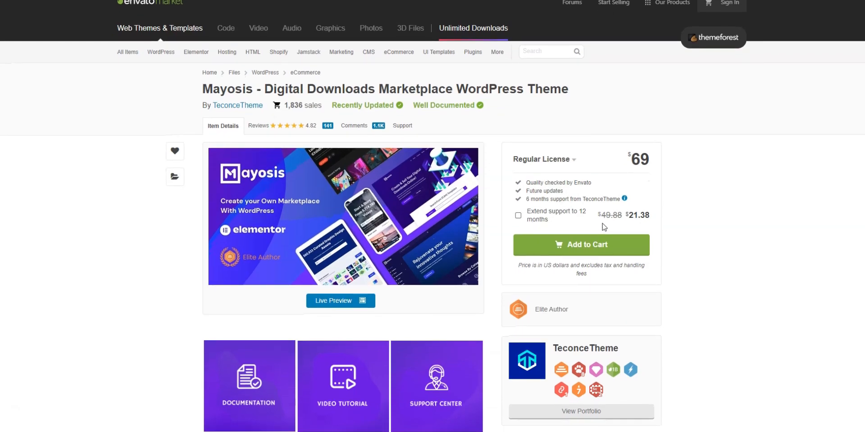
pyautogui.scroll(-3)
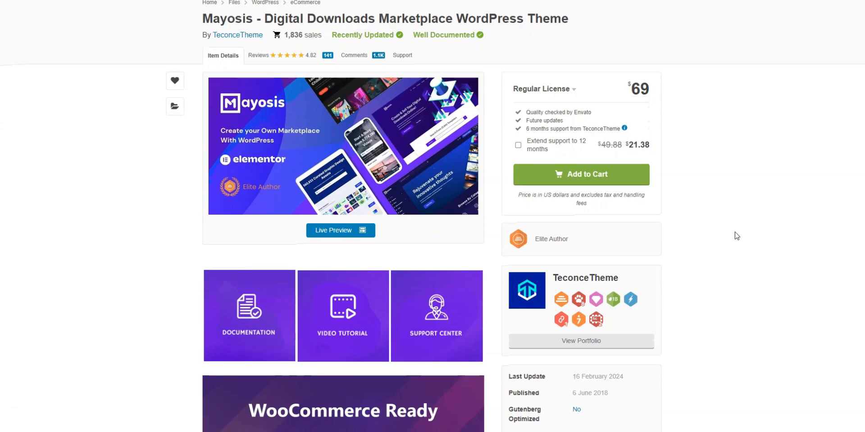
pyautogui.click(340, 230)
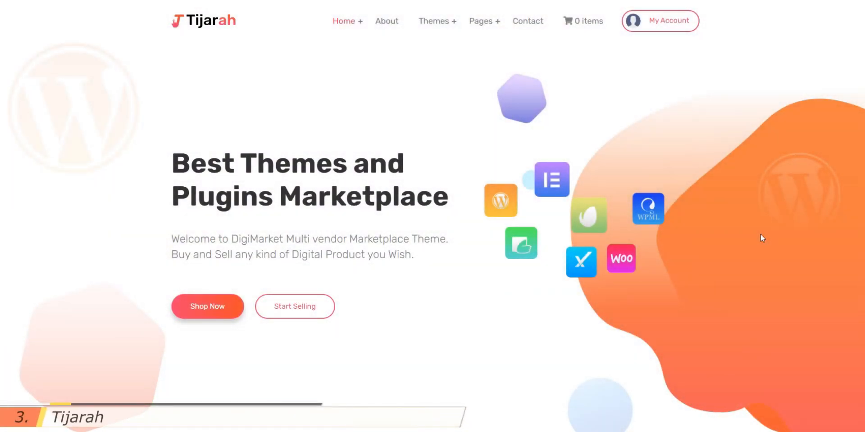
# Scroll the Tijarah homepage past the hero and partner logos to Featured Items like Benchmark and ChapterOne
pyautogui.scroll(-3)
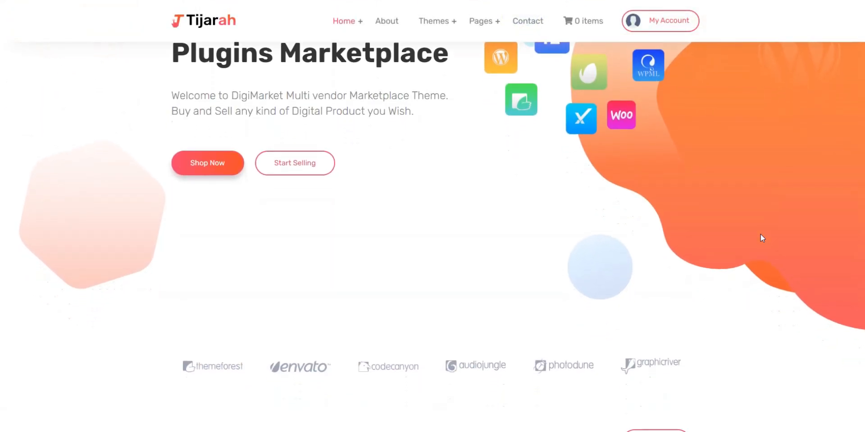
pyautogui.scroll(-3)
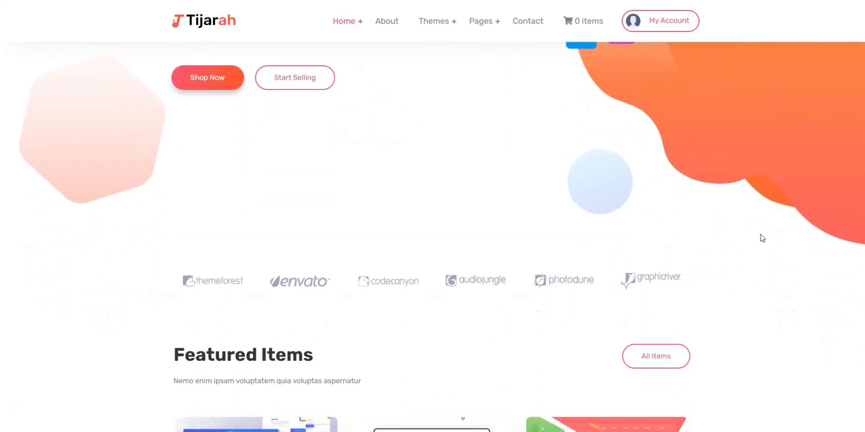
pyautogui.scroll(-3)
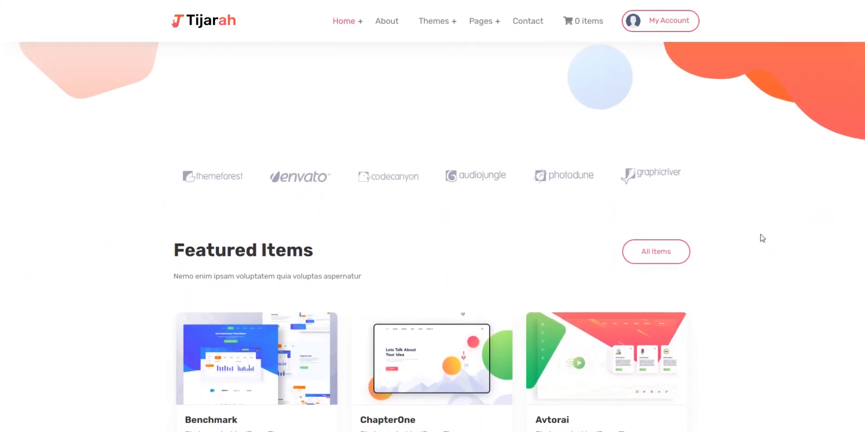
pyautogui.scroll(-3)
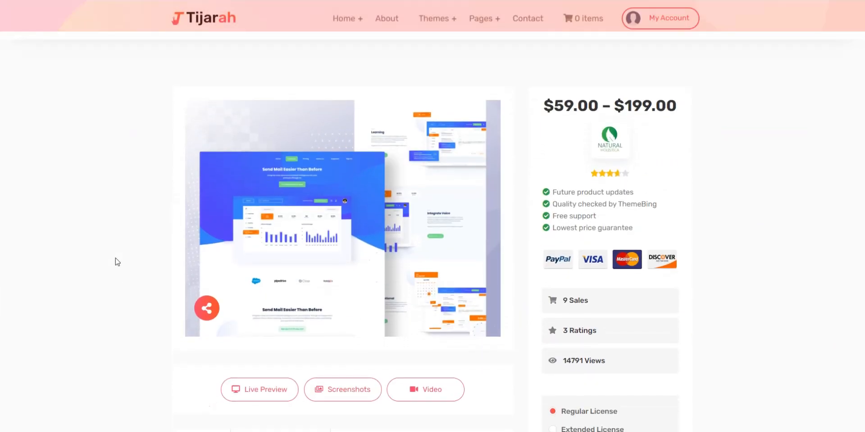
# Select the Extended License at $199.00 on the Benchmark product page
pyautogui.scroll(-3)
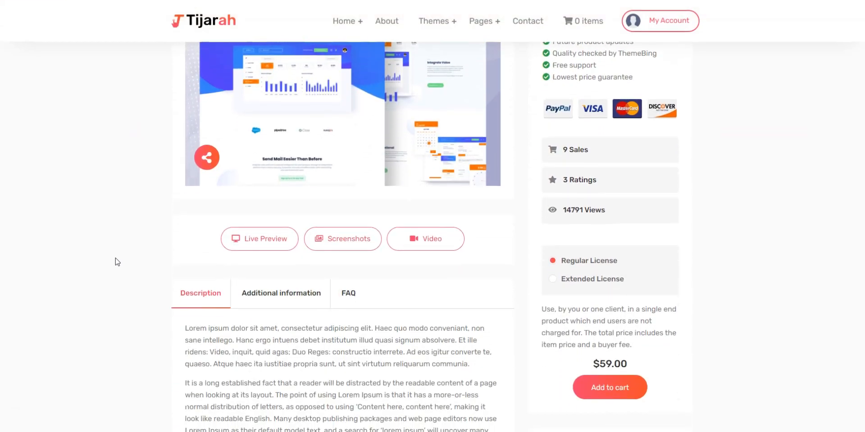
pyautogui.scroll(-3)
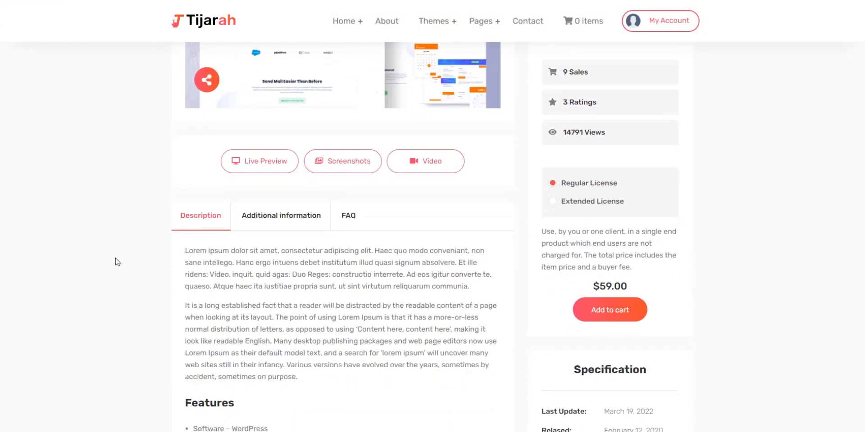
pyautogui.click(552, 173)
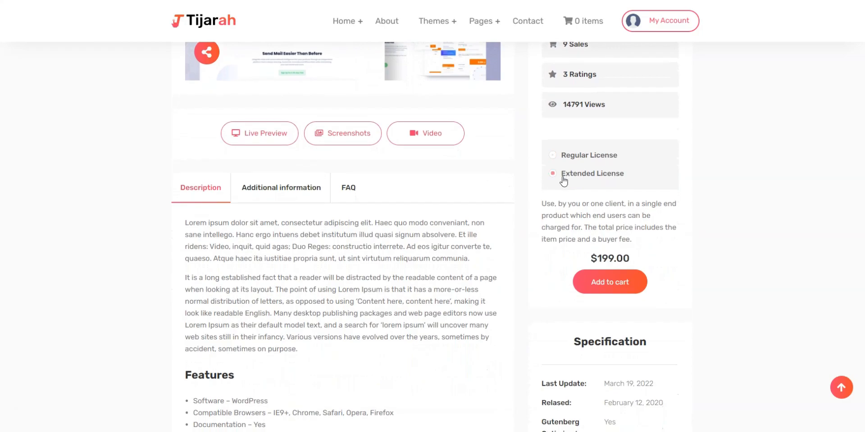
# Scroll through the product description and the store's All Items theme grid
pyautogui.scroll(-3)
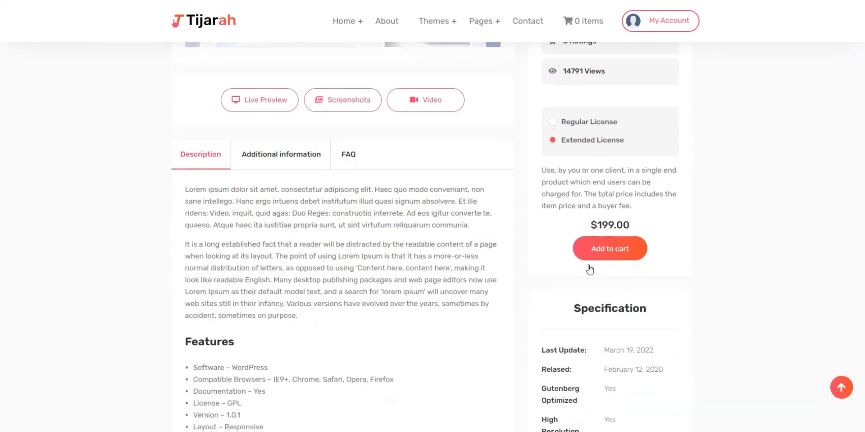
pyautogui.scroll(-3)
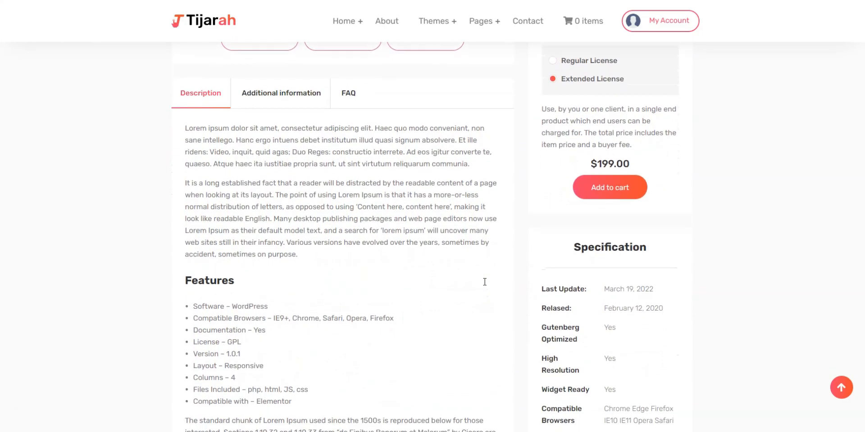
pyautogui.scroll(-3)
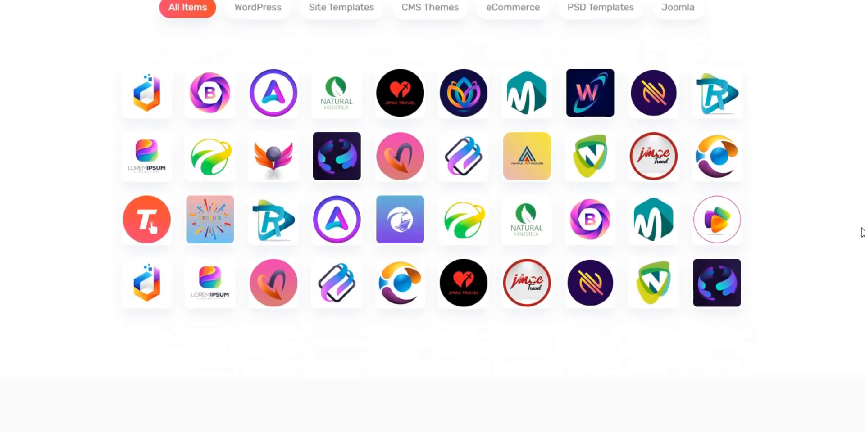
pyautogui.scroll(-3)
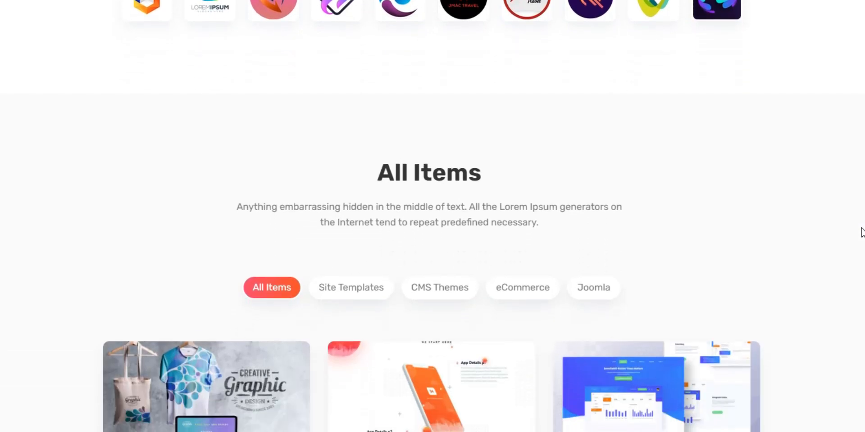
pyautogui.scroll(-3)
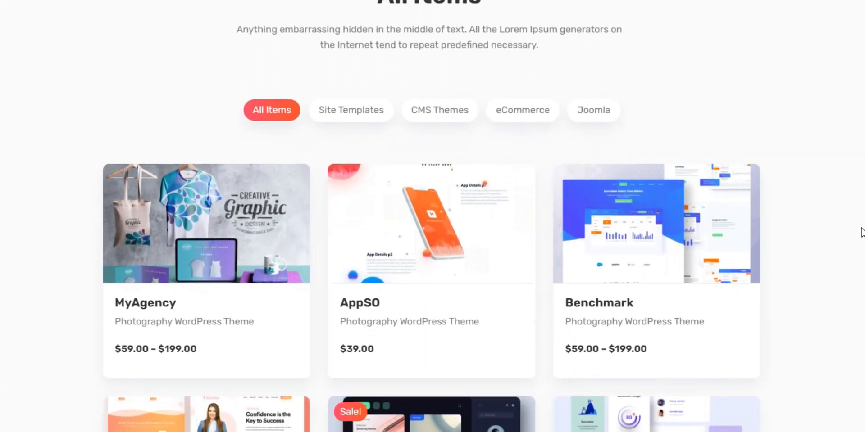
pyautogui.scroll(-3)
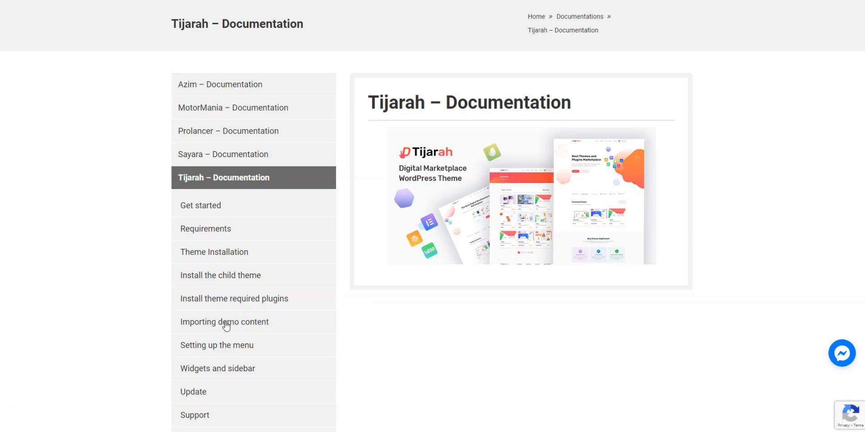
pyautogui.moveTo(224, 322)
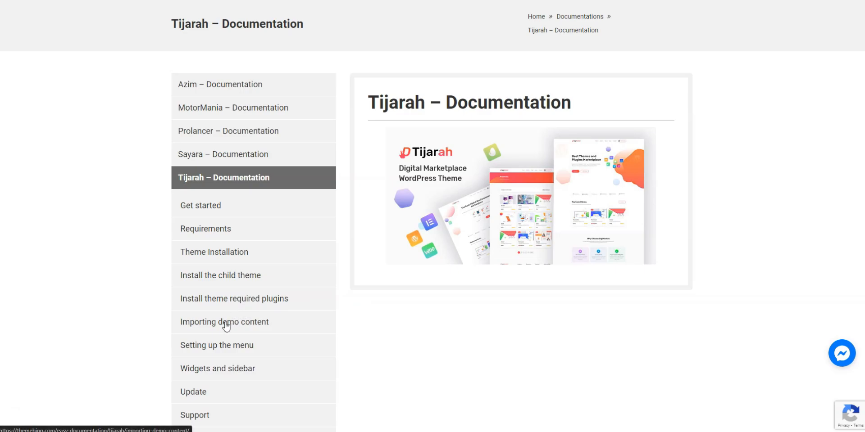
# Open the 'Importing demo content' page in the Tijarah documentation sidebar
pyautogui.click(224, 323)
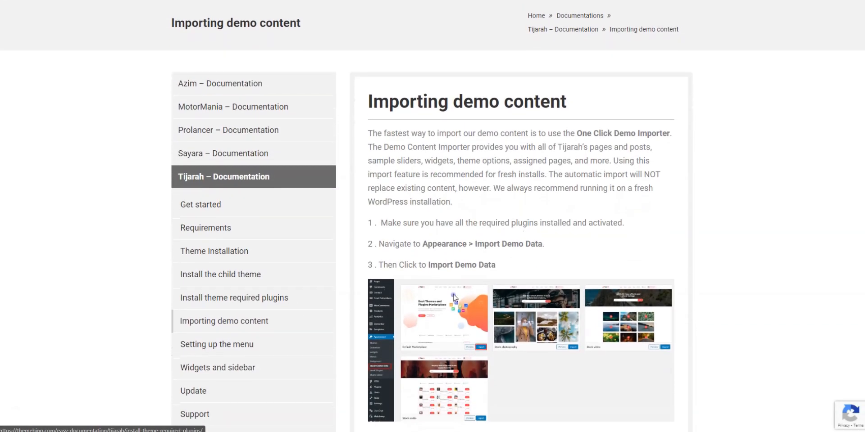
pyautogui.scroll(-3)
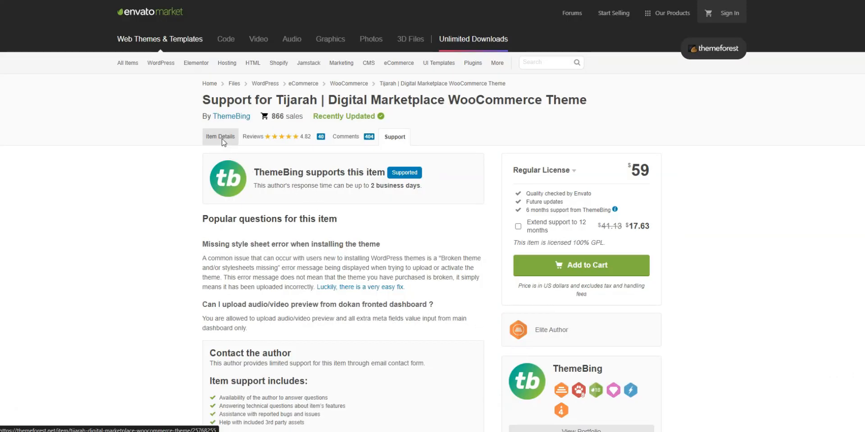
# Switch to Tijarah's Item Details with its $59 license and continue to the Bookshelf demo
pyautogui.click(219, 136)
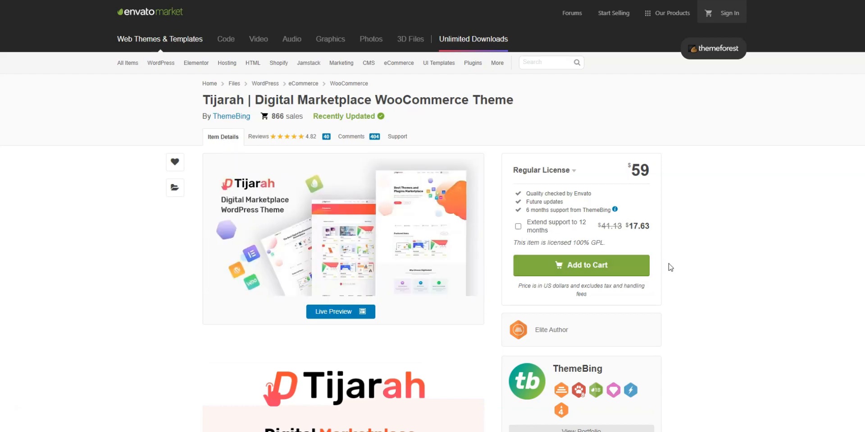
pyautogui.click(340, 312)
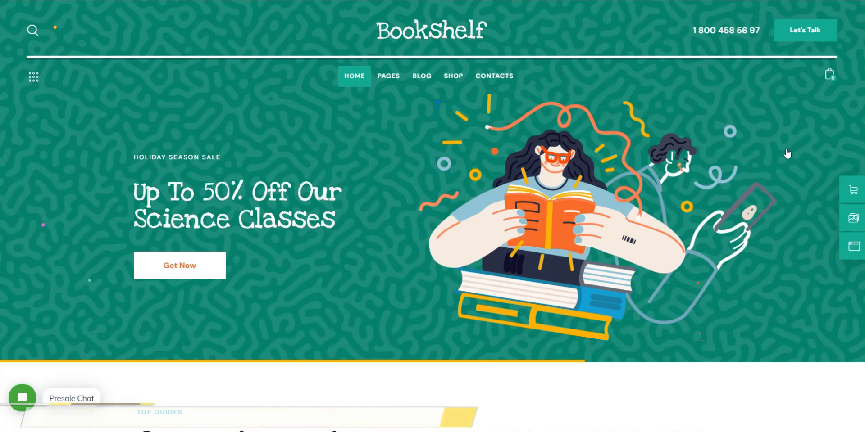
# Scroll the Bookshelf homepage past services and Books Bestsellers to Online Academy Features
pyautogui.scroll(-3)
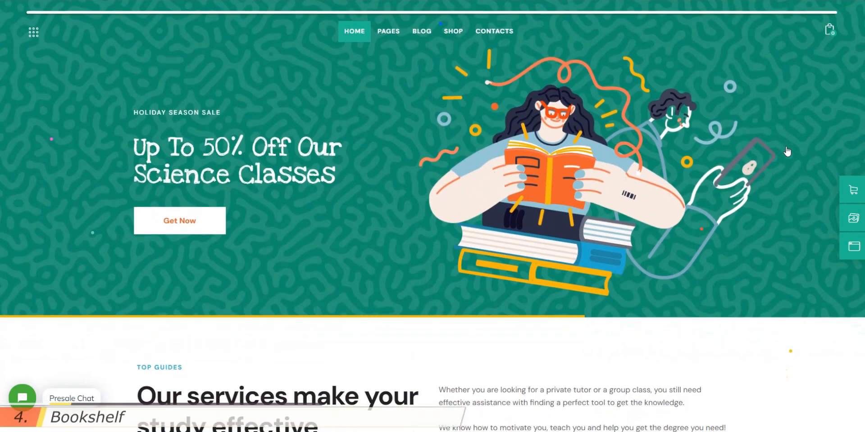
pyautogui.scroll(-3)
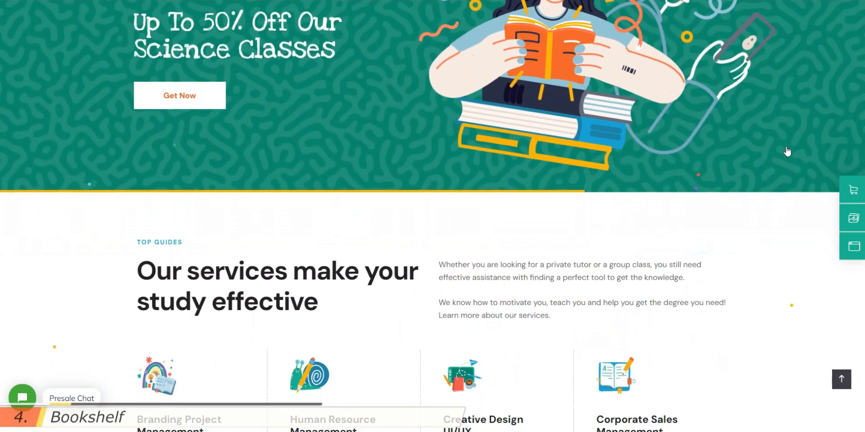
pyautogui.scroll(-3)
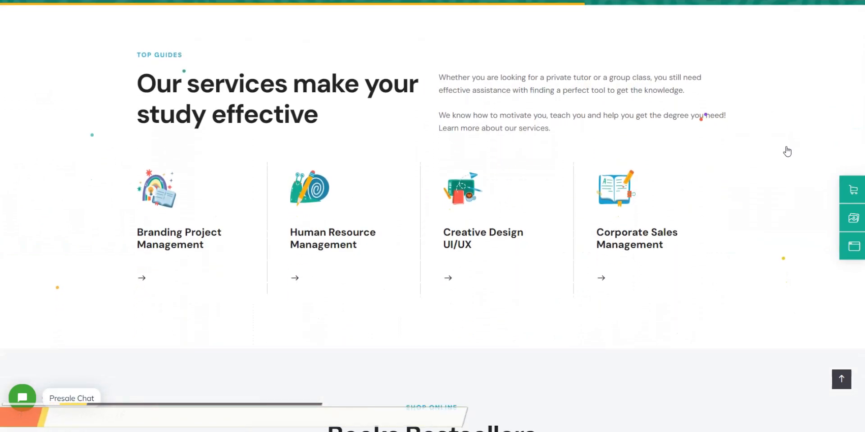
pyautogui.scroll(-3)
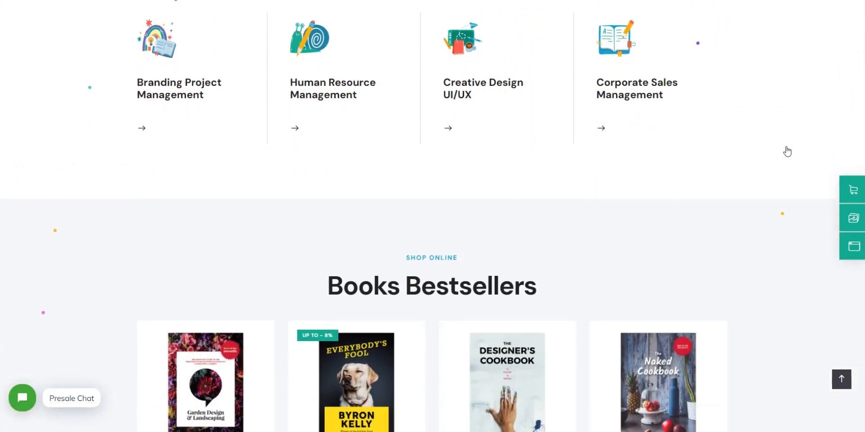
pyautogui.scroll(-3)
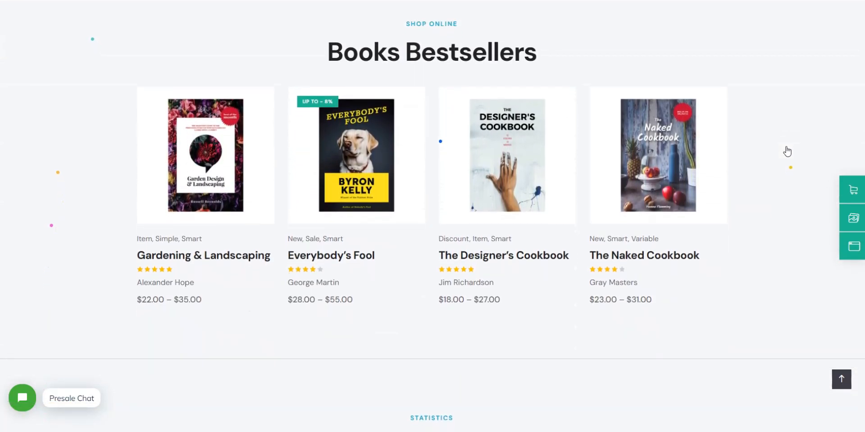
pyautogui.scroll(-3)
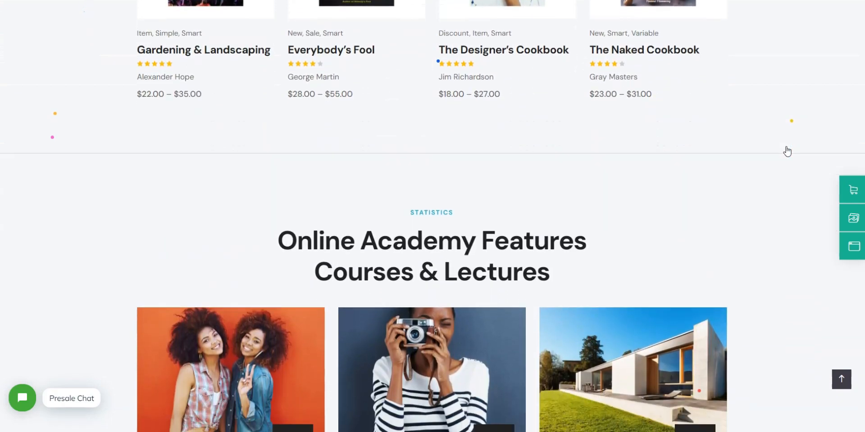
# Open the Everybody's Fool book page and scroll its details and related products
pyautogui.click(331, 50)
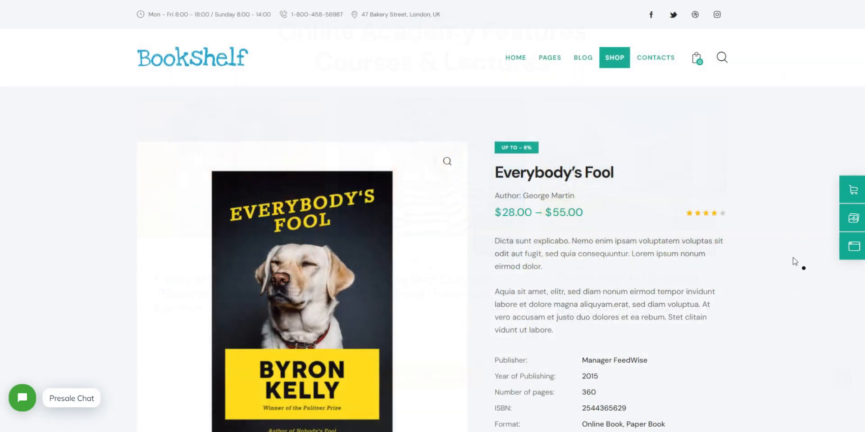
pyautogui.scroll(-3)
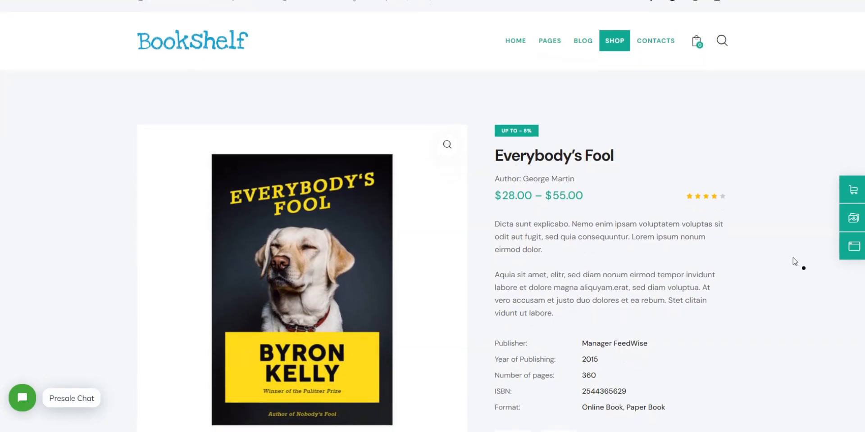
pyautogui.scroll(-3)
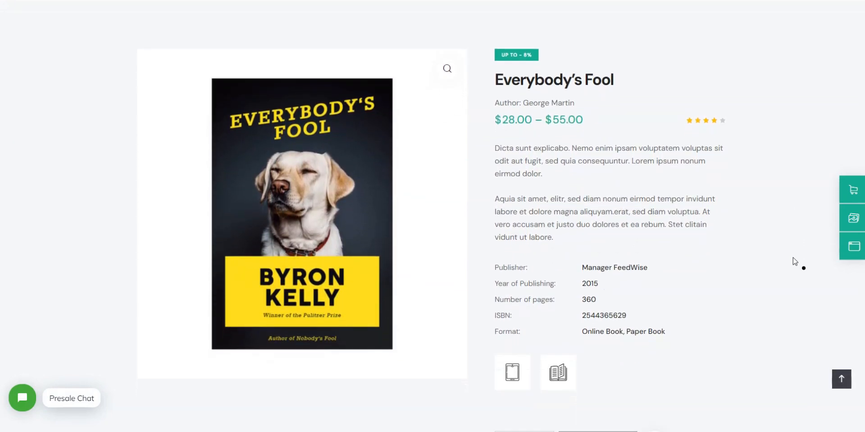
pyautogui.scroll(-3)
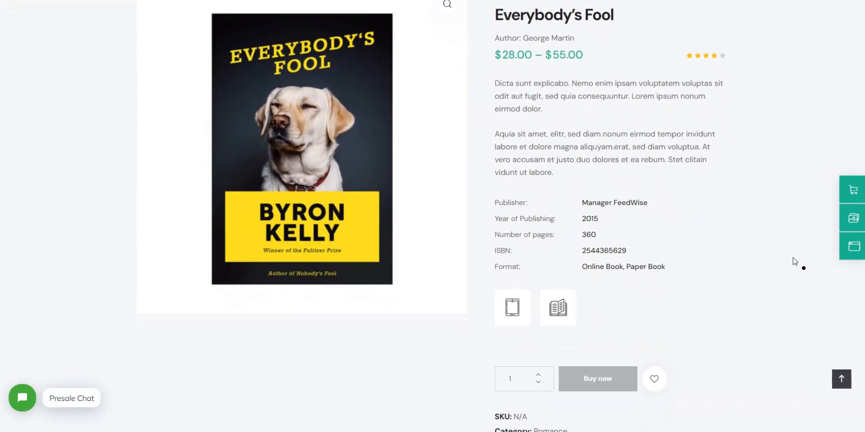
pyautogui.scroll(-3)
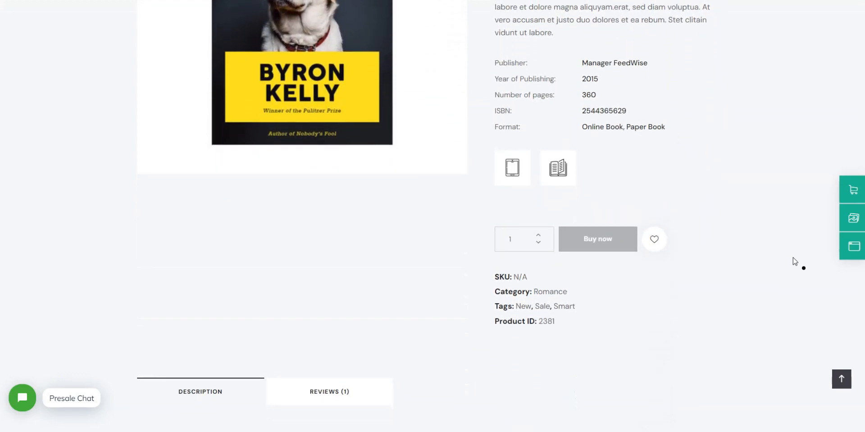
pyautogui.scroll(-3)
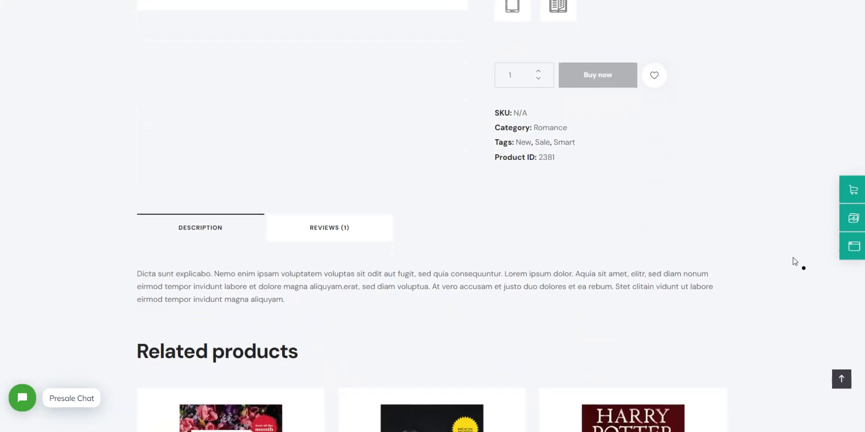
pyautogui.scroll(-3)
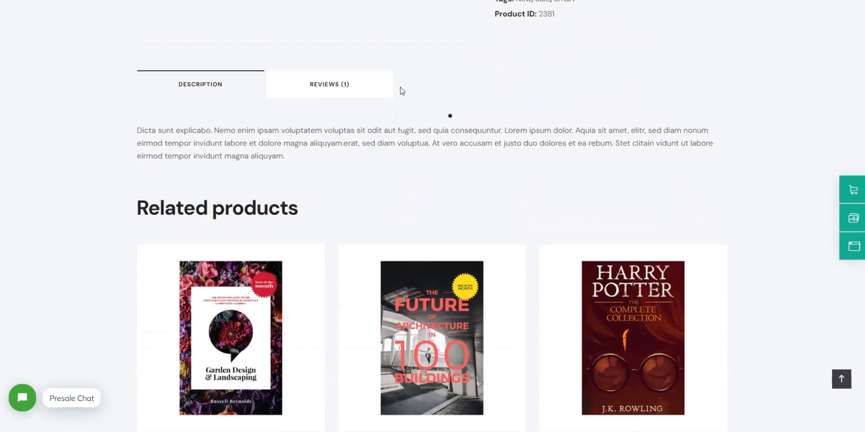
# Show the book's Reviews (1) tab, averaging 4.00 from one review
pyautogui.click(330, 85)
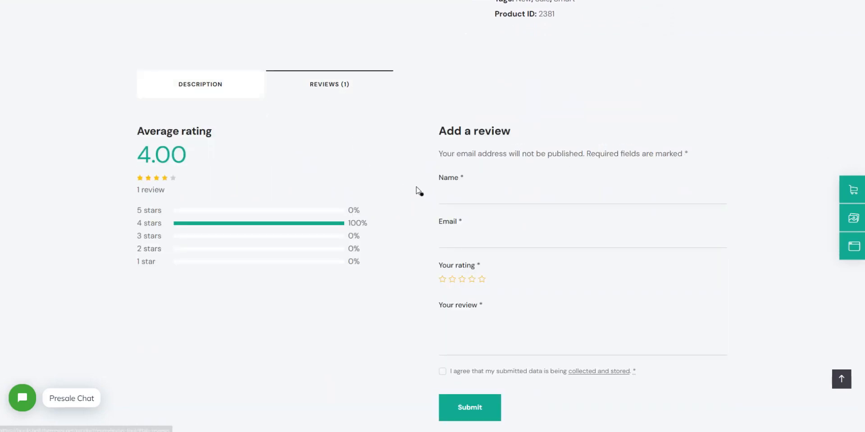
pyautogui.scroll(-3)
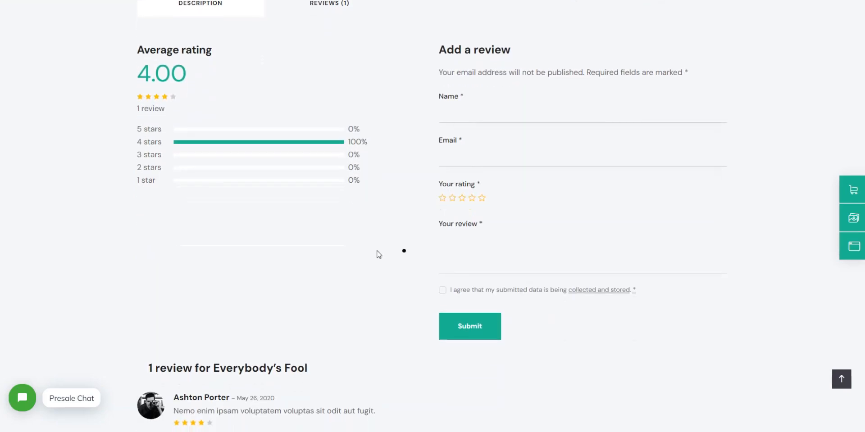
pyautogui.scroll(-3)
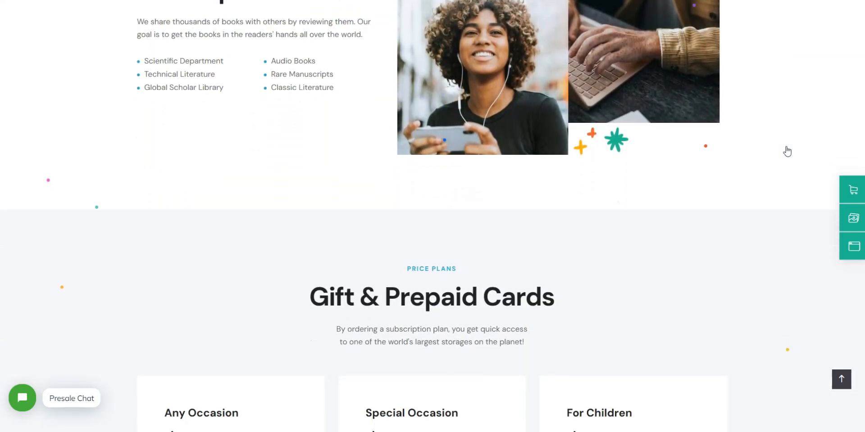
# Scroll past the gift card pricing plans and testimonial to the course events and partner logos
pyautogui.scroll(-3)
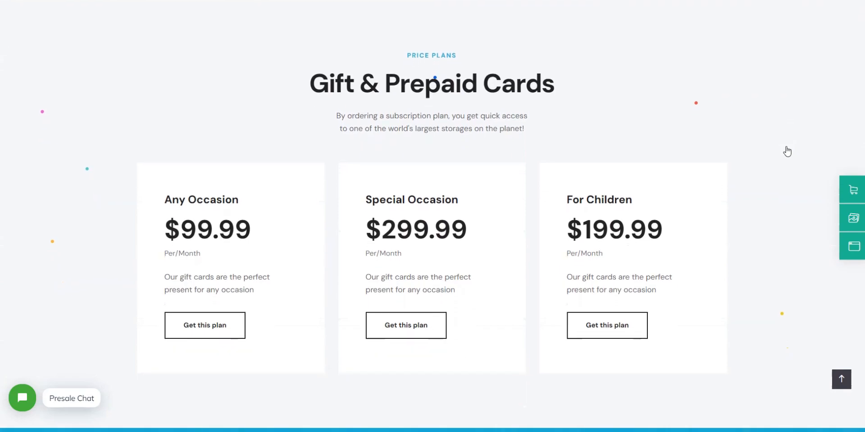
pyautogui.scroll(-3)
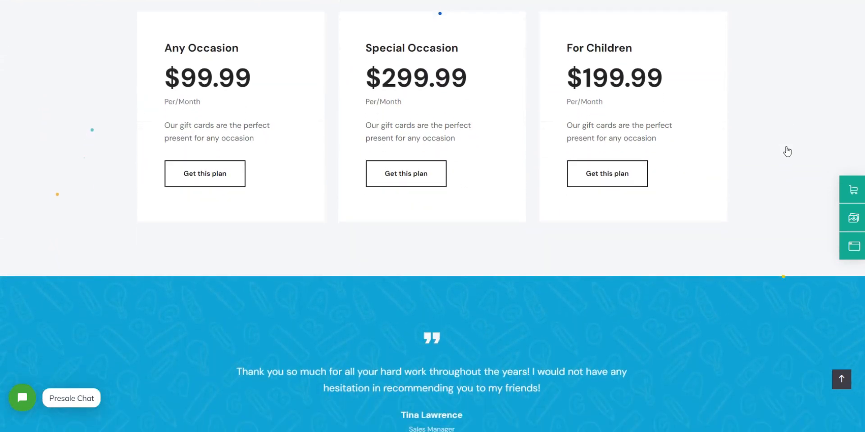
pyautogui.scroll(-3)
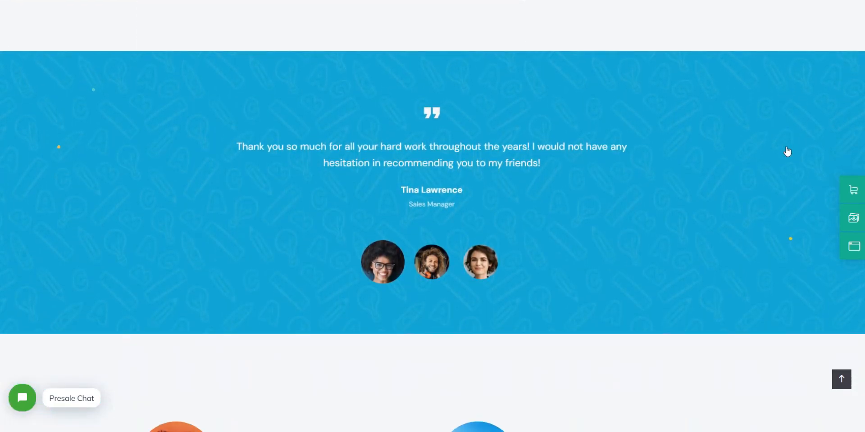
pyautogui.scroll(-3)
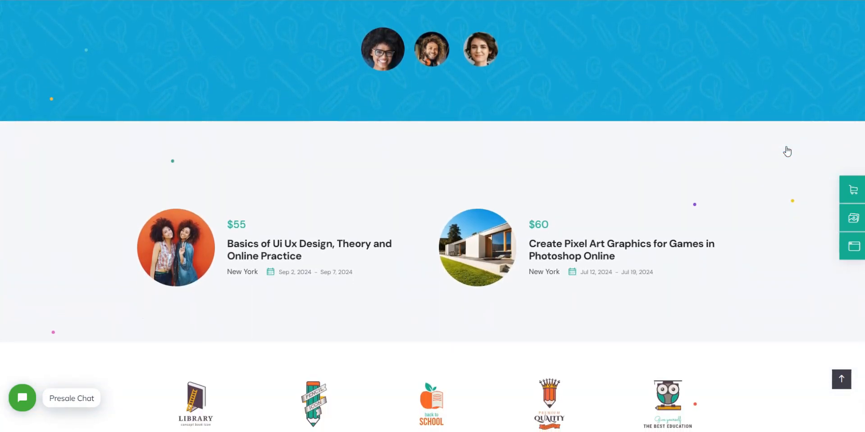
pyautogui.scroll(-3)
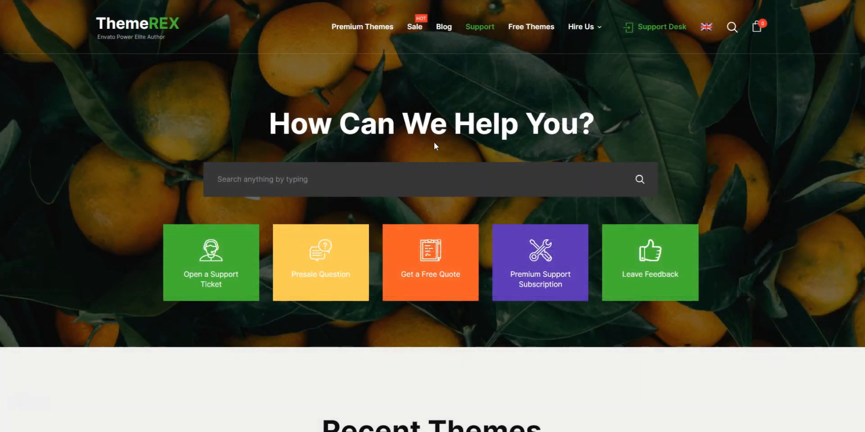
pyautogui.moveTo(202, 276)
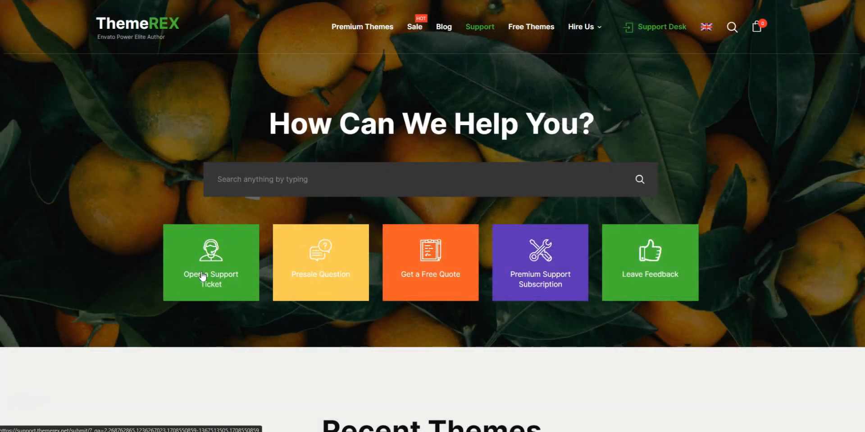
# Start a new ThemeREX support ticket and scroll through the Submit a Ticket form
pyautogui.click(209, 262)
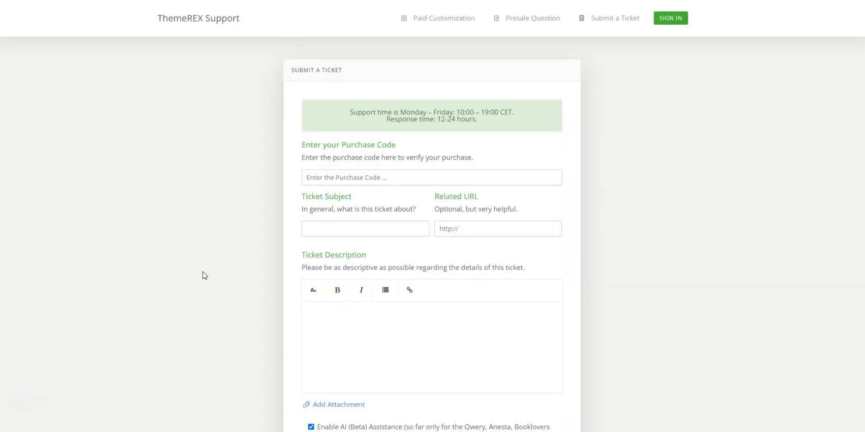
pyautogui.moveTo(696, 250)
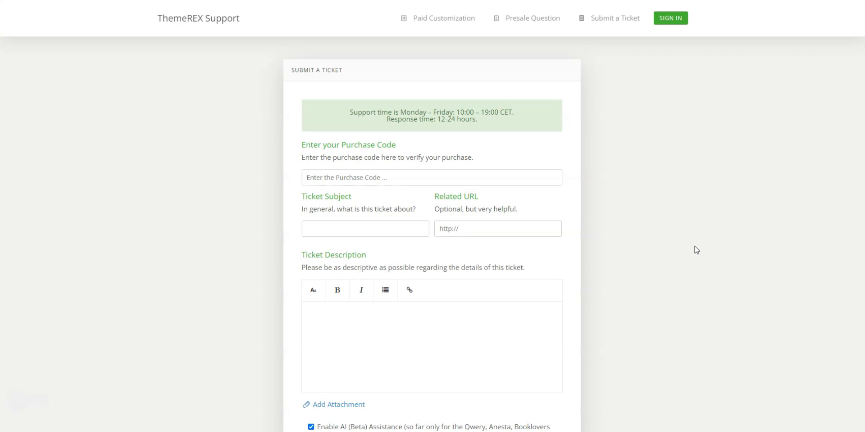
pyautogui.scroll(-3)
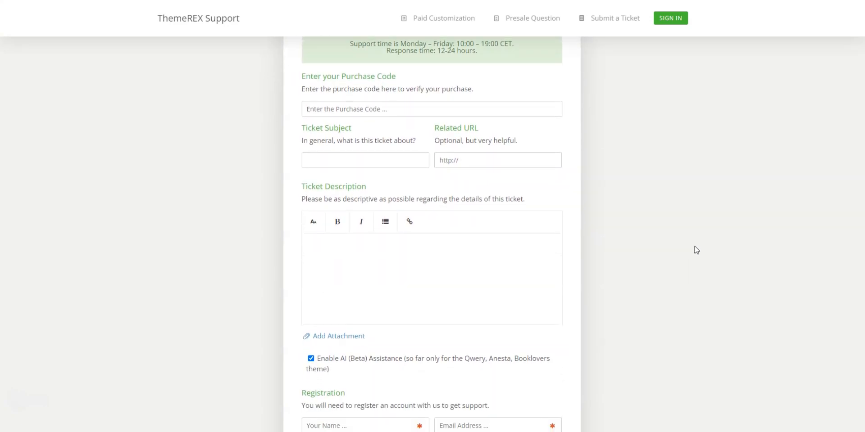
pyautogui.scroll(-3)
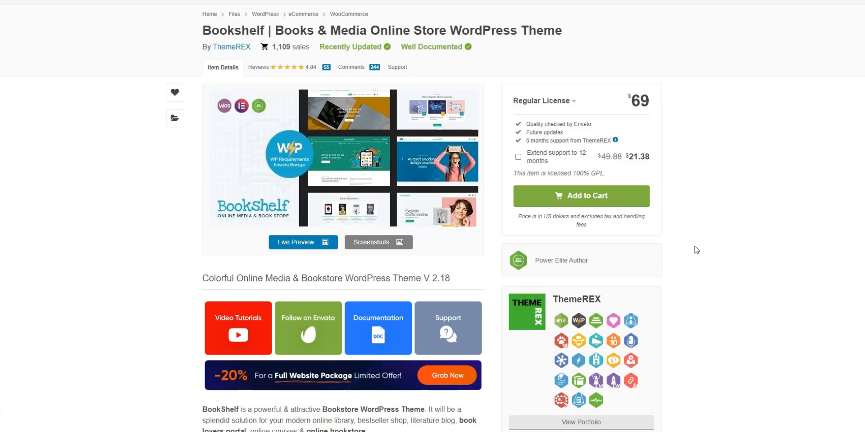
pyautogui.scroll(-3)
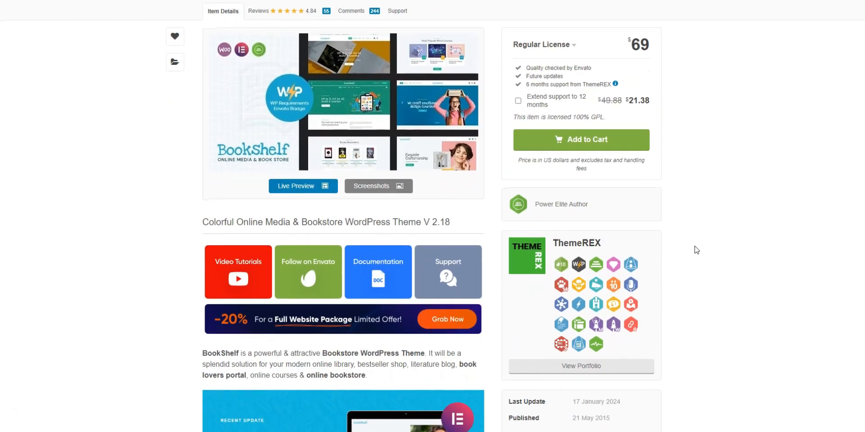
pyautogui.click(303, 185)
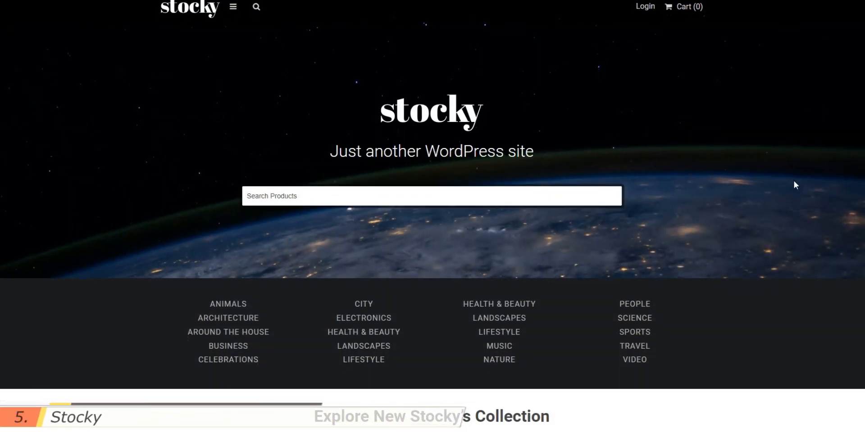
# Scroll the Stocky homepage through the photo grid, features, blog posts and City Collection to the footer
pyautogui.scroll(-3)
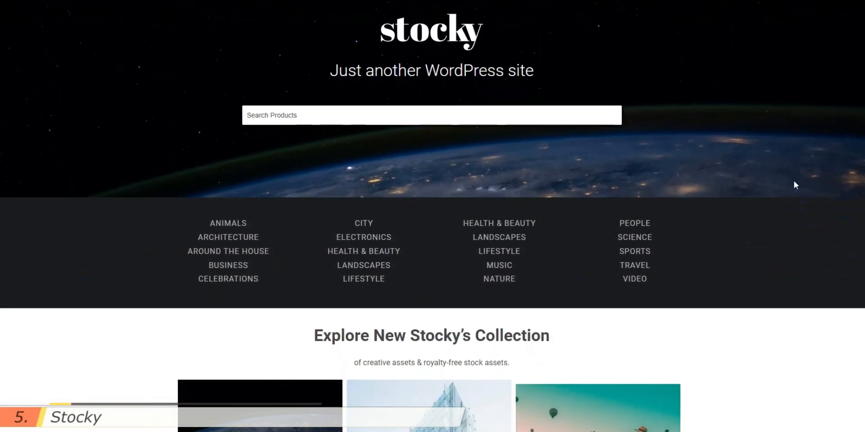
pyautogui.scroll(-3)
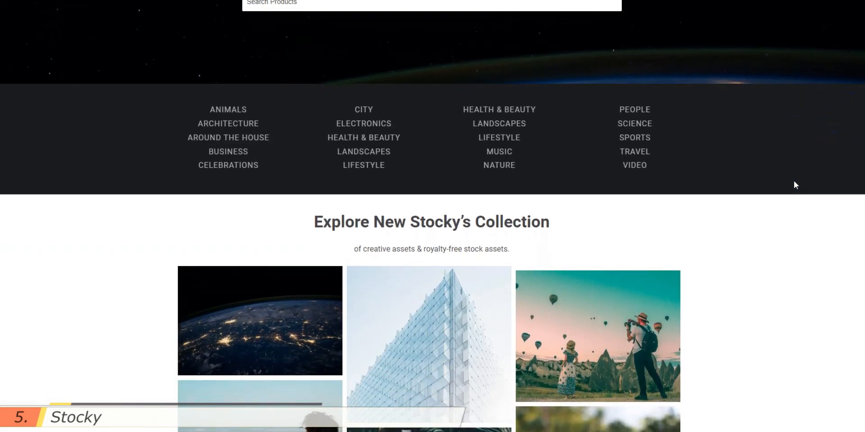
pyautogui.scroll(-3)
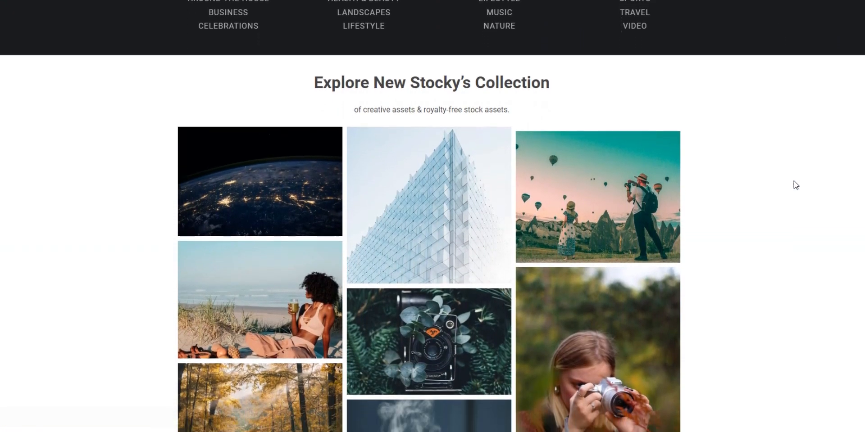
pyautogui.scroll(-3)
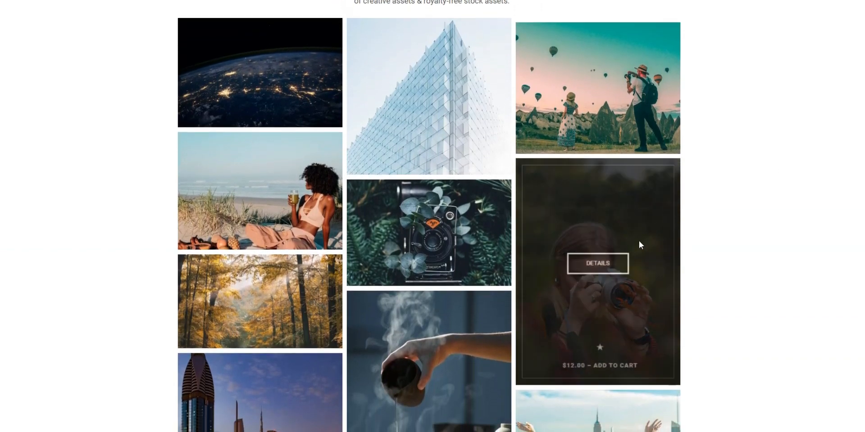
pyautogui.scroll(-3)
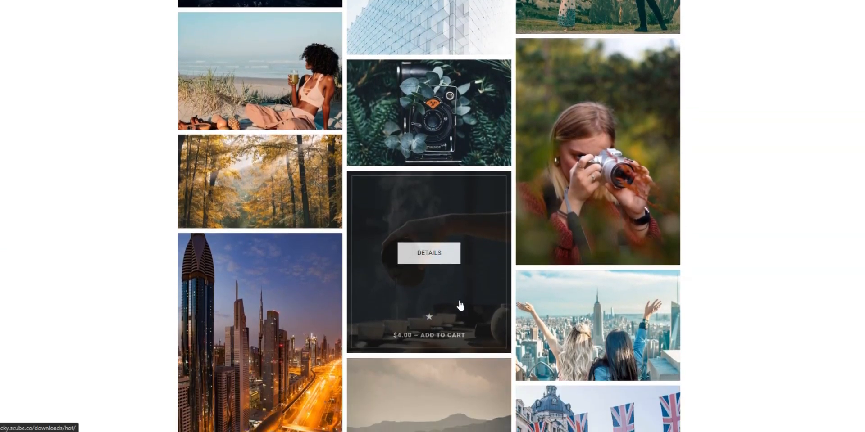
pyautogui.scroll(-3)
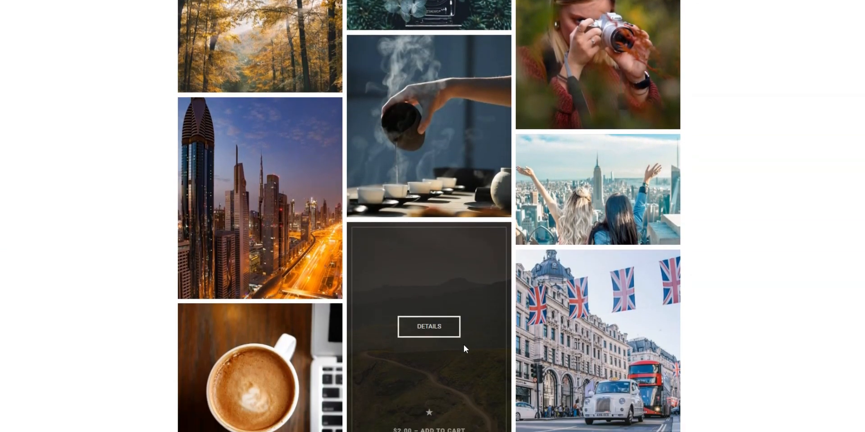
pyautogui.scroll(-3)
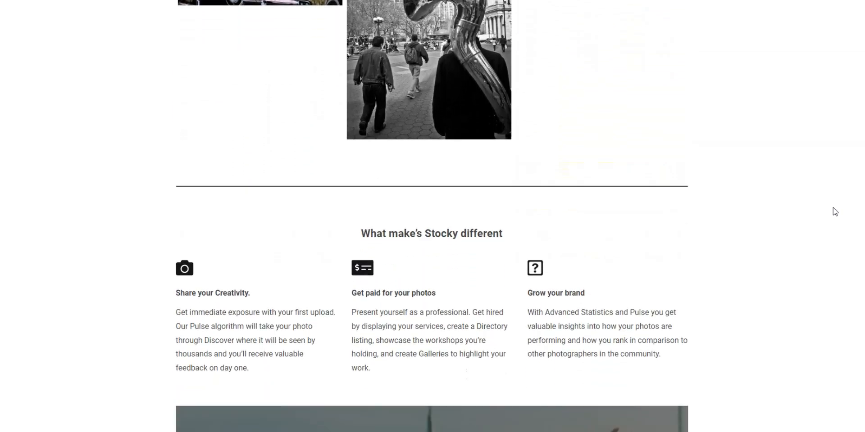
pyautogui.scroll(-3)
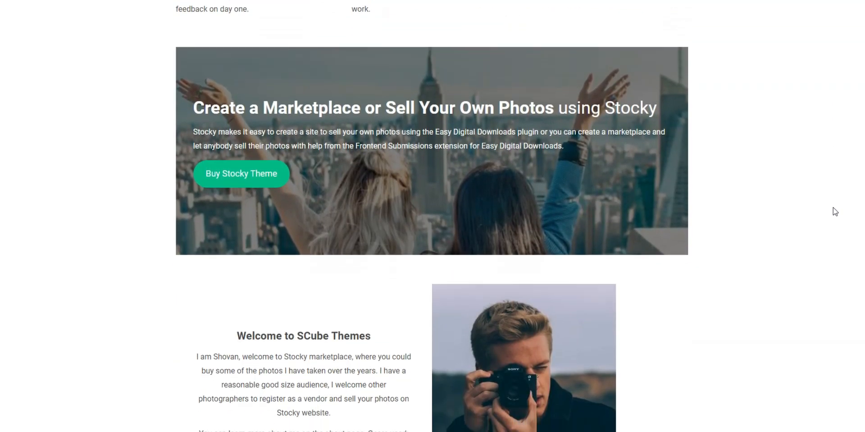
pyautogui.scroll(-3)
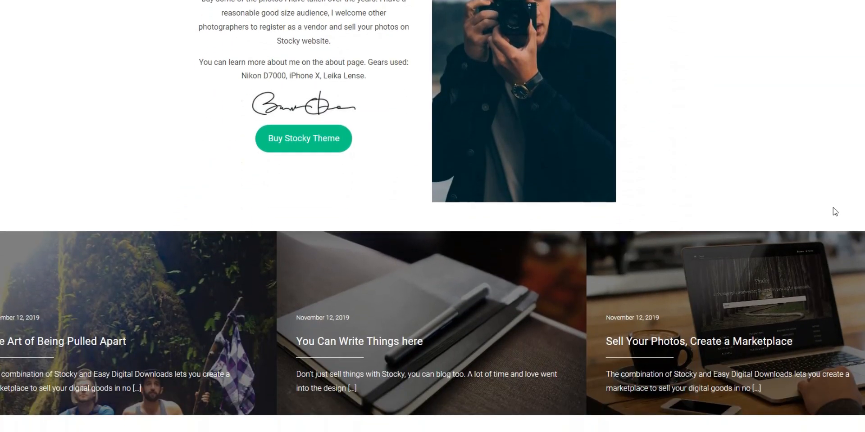
pyautogui.scroll(-3)
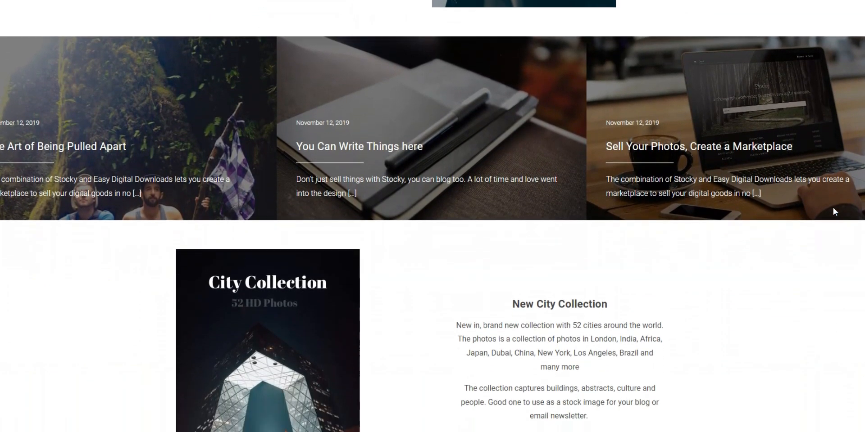
pyautogui.scroll(-3)
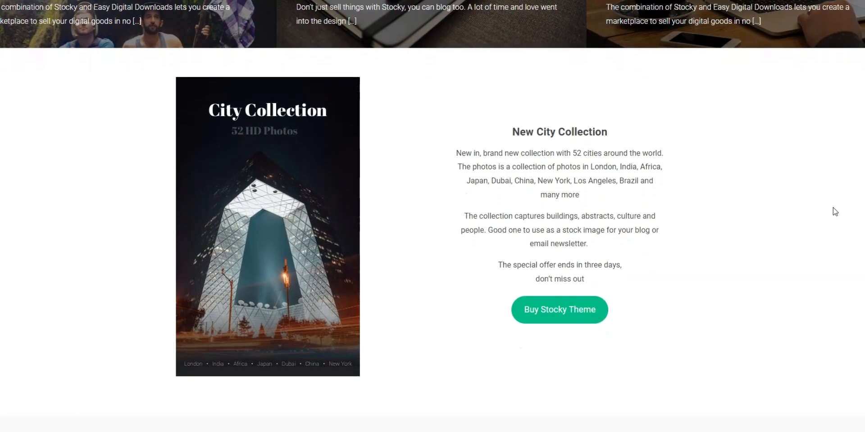
pyautogui.scroll(-3)
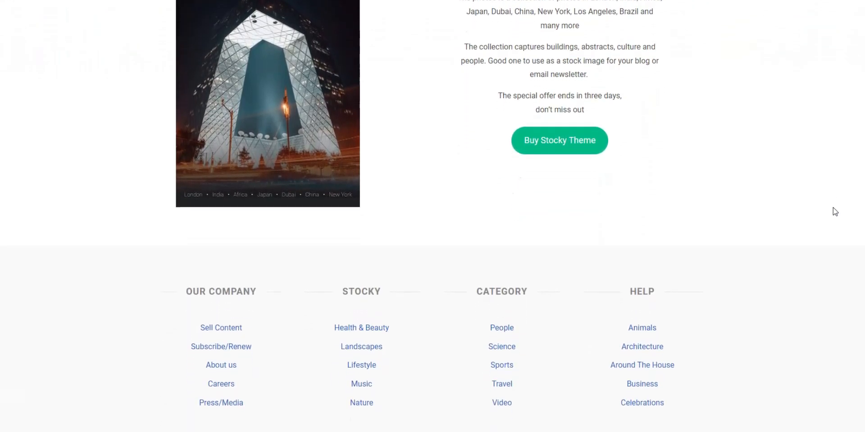
pyautogui.scroll(-3)
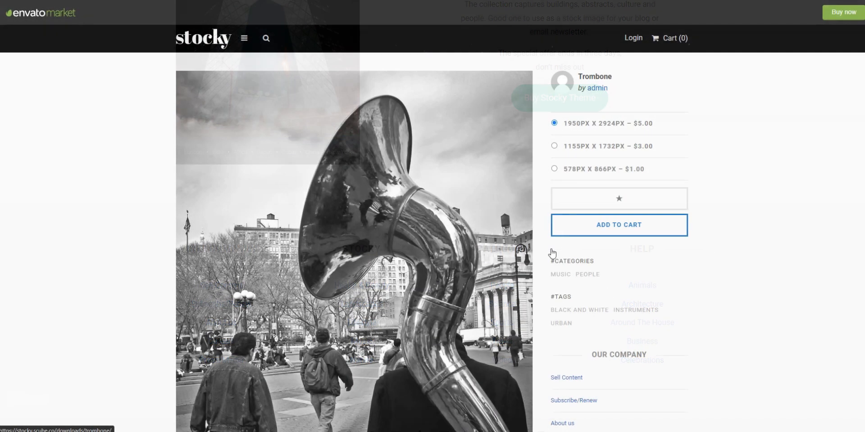
# Add the Trombone photo's 1155px x 1732px – $3.00 option to the Stocky cart
pyautogui.click(554, 146)
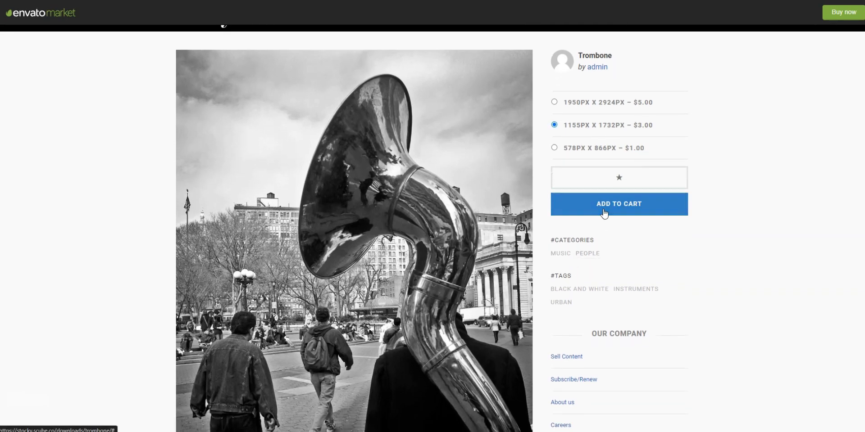
pyautogui.click(618, 203)
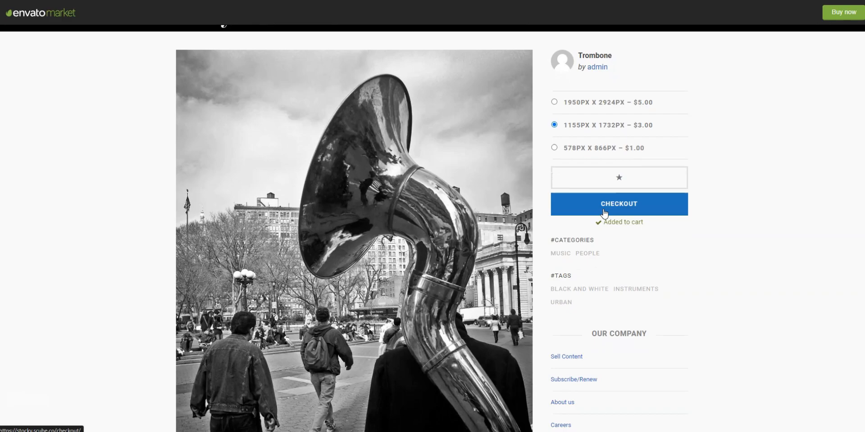
pyautogui.scroll(-3)
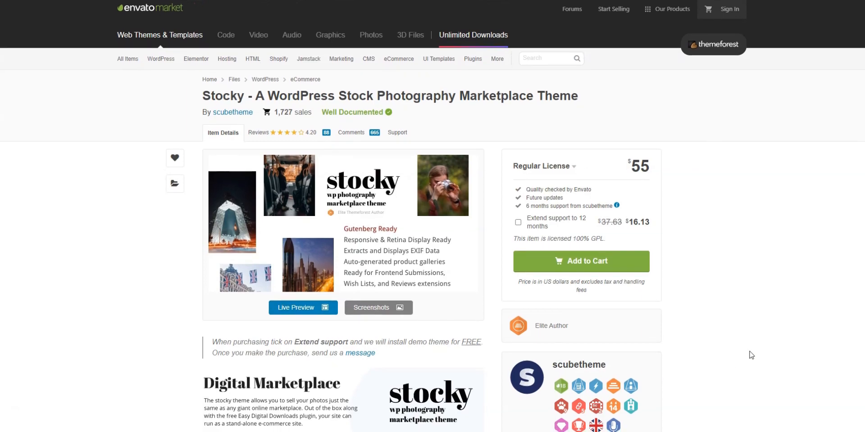
# Scroll Stocky's ThemeForest listing past the $55 license box and author badges
pyautogui.scroll(-3)
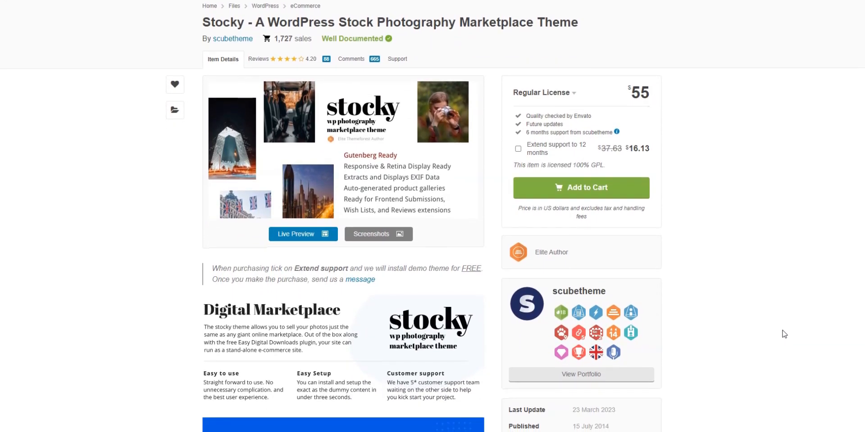
pyautogui.scroll(-3)
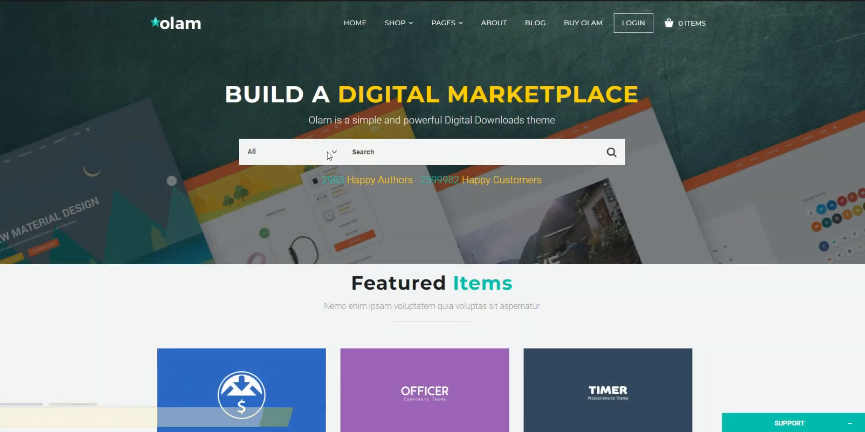
# Browse the Olam homepage through Featured Items, EDD Extensions, Newly Added, testimonials and About Olam
pyautogui.click(289, 152)
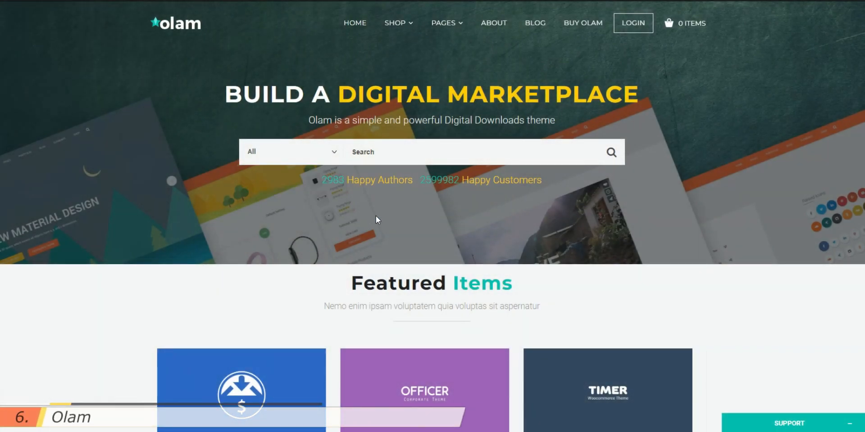
pyautogui.scroll(-3)
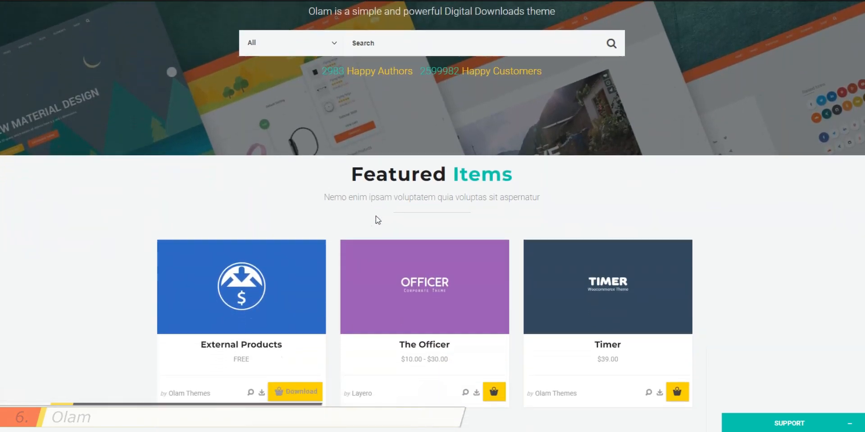
pyautogui.scroll(-3)
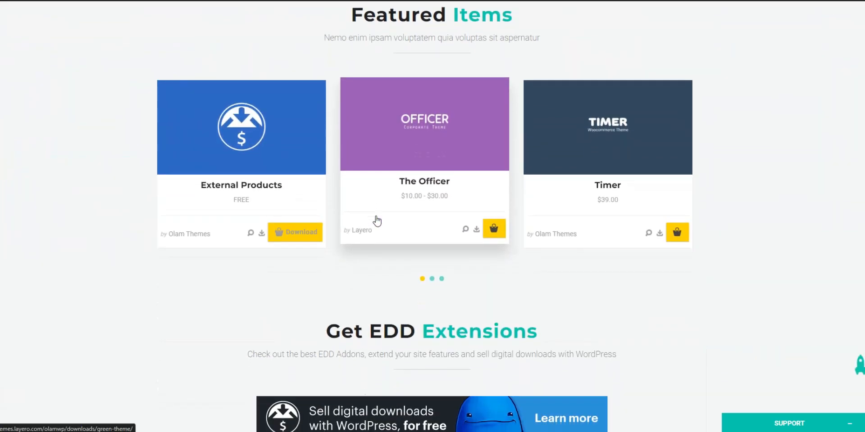
pyautogui.scroll(-3)
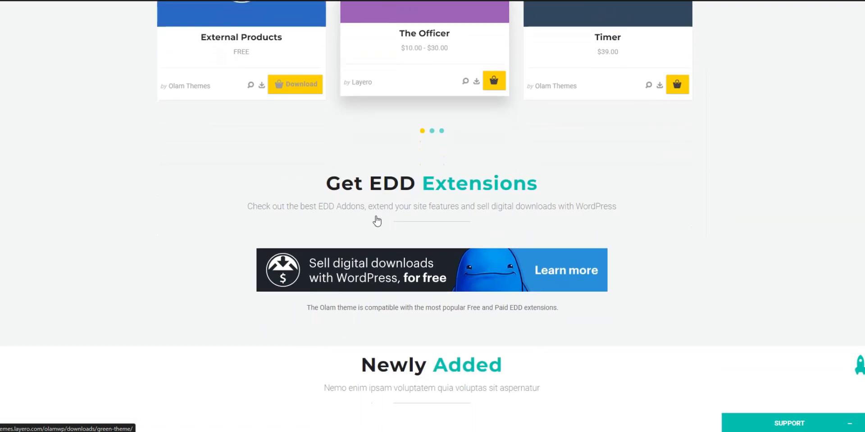
pyautogui.scroll(-3)
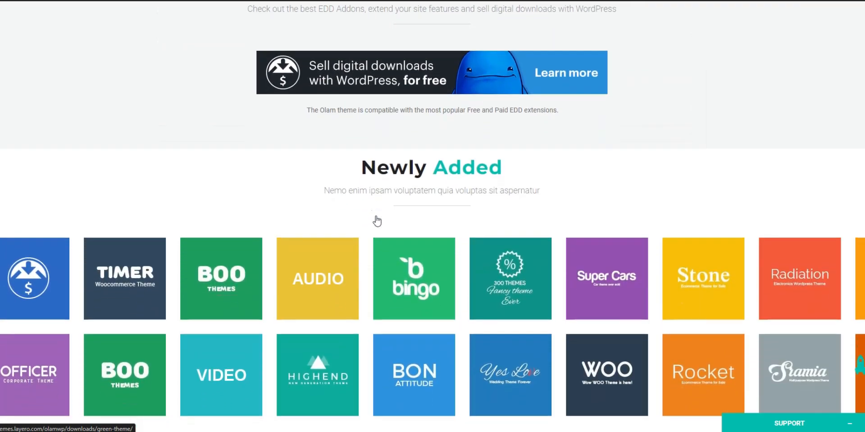
pyautogui.scroll(-3)
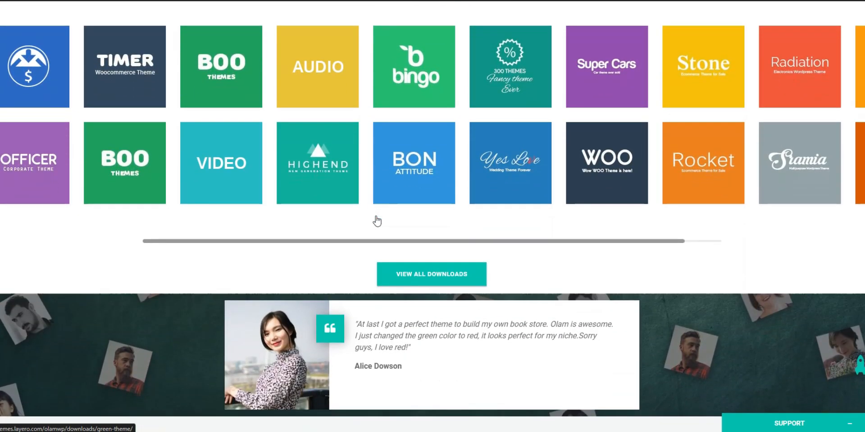
pyautogui.scroll(-3)
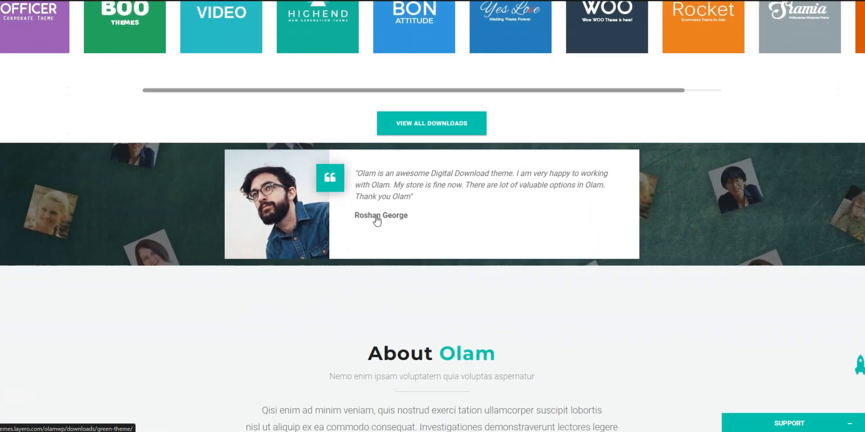
pyautogui.scroll(-3)
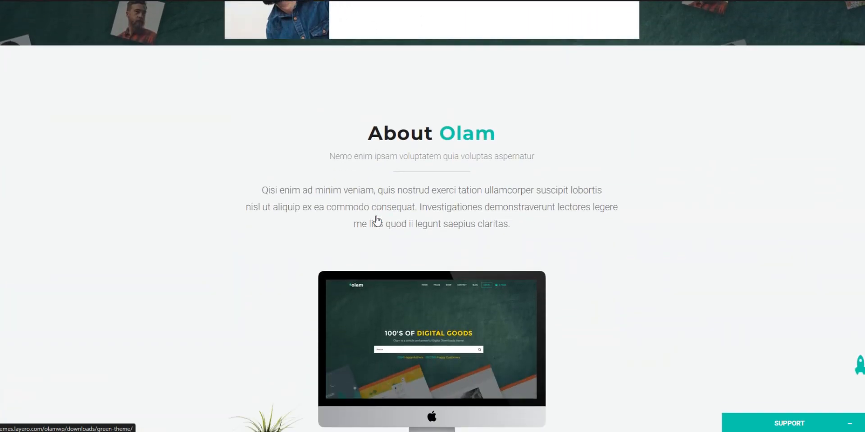
pyautogui.scroll(-3)
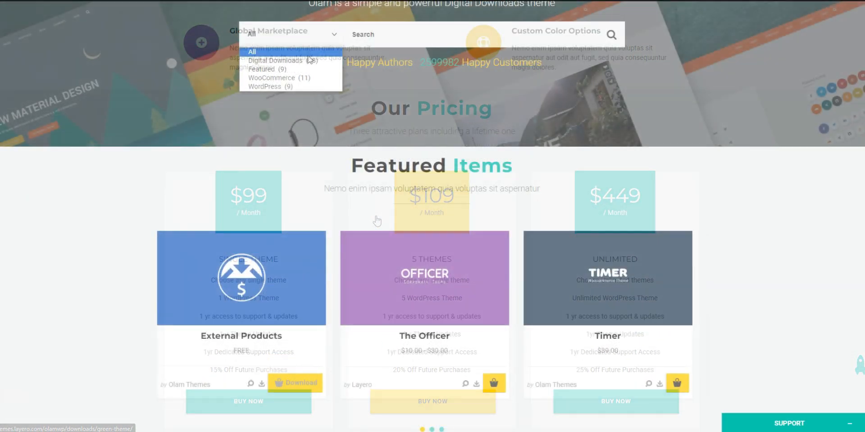
# Search Olam's Digital Downloads (18) category and review results like External Products and Boo Themes
pyautogui.click(276, 60)
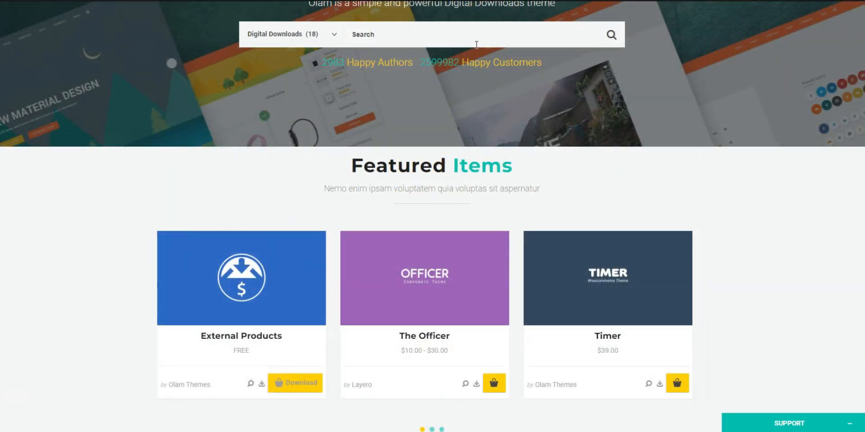
pyautogui.click(611, 34)
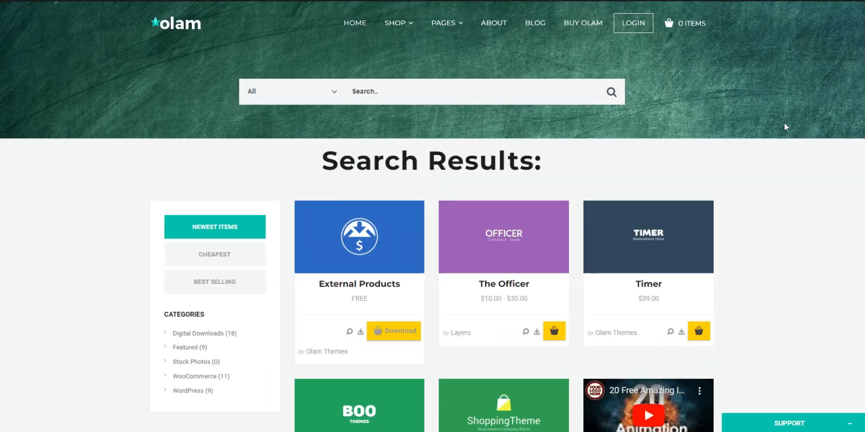
pyautogui.scroll(-3)
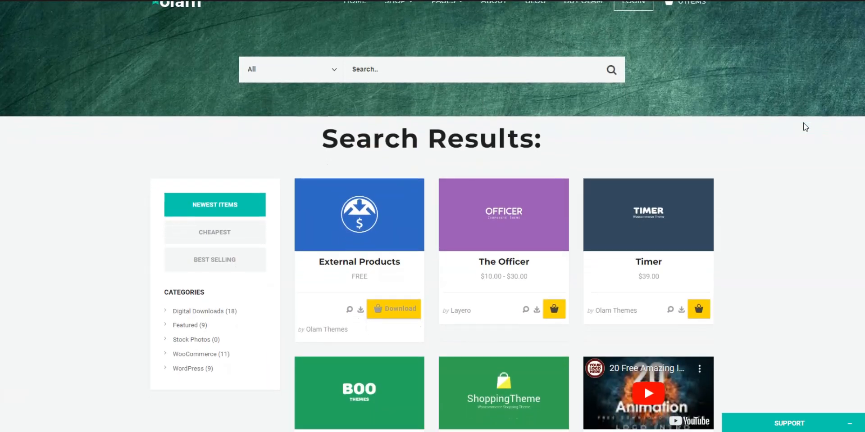
pyautogui.scroll(-3)
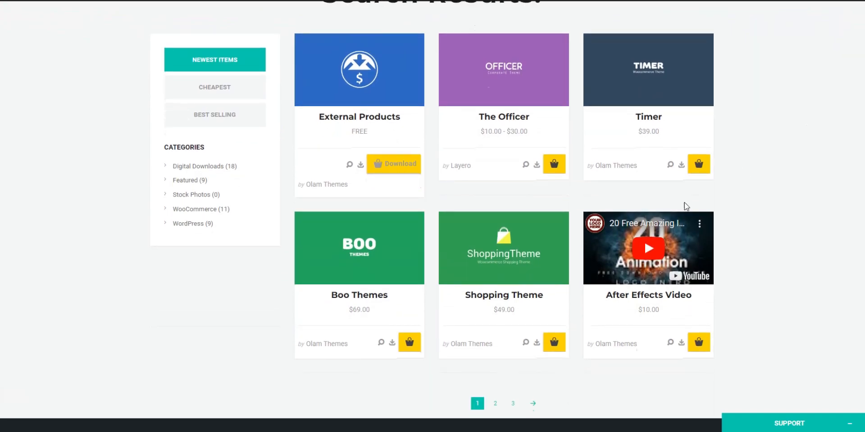
pyautogui.moveTo(360, 291)
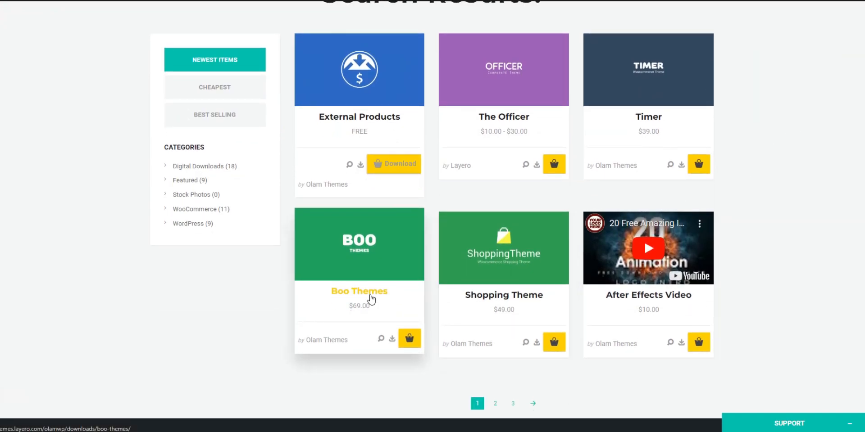
# View the Boo Themes product page and scroll through its details
pyautogui.click(359, 290)
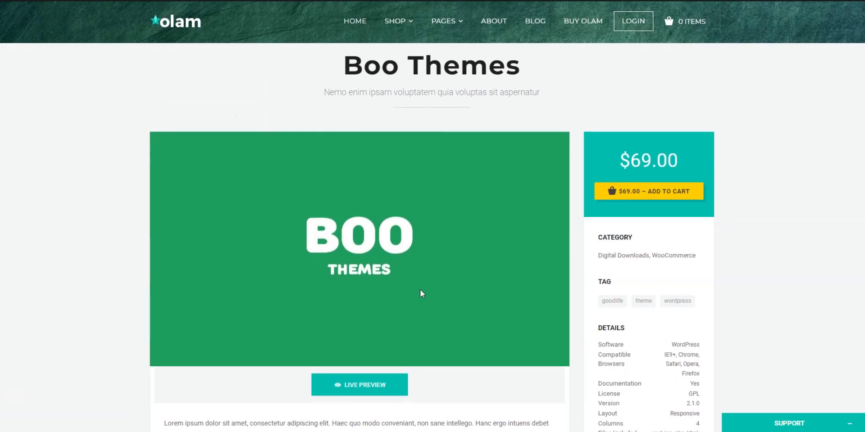
pyautogui.scroll(-3)
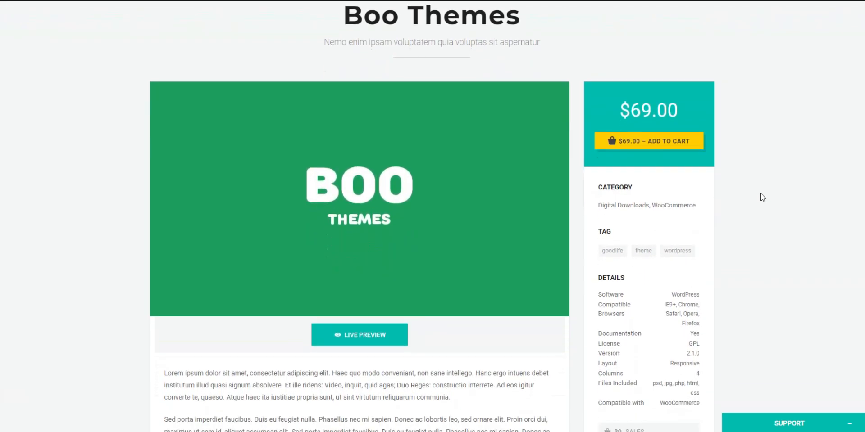
pyautogui.scroll(-3)
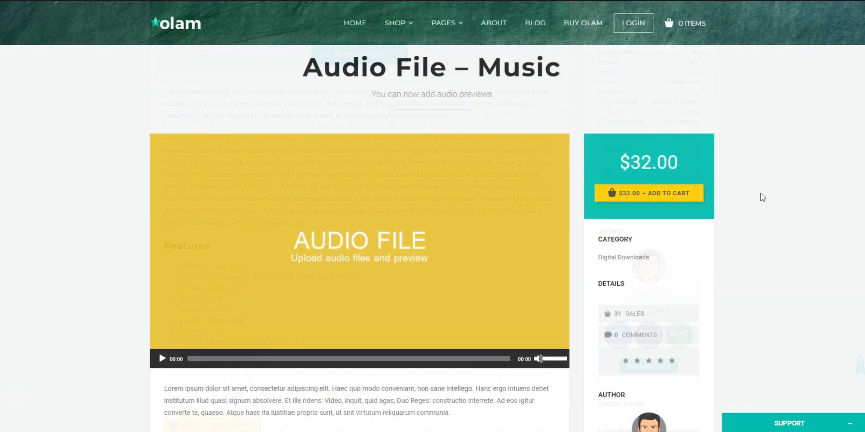
pyautogui.scroll(-3)
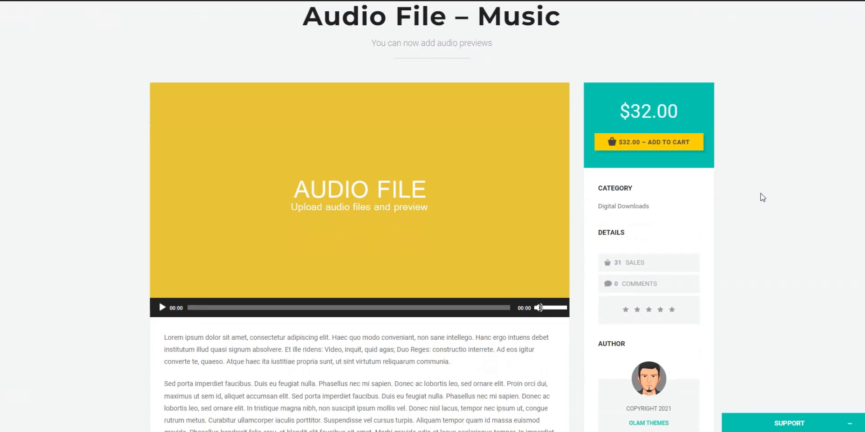
# Play the audio preview on the Audio File – Music product page
pyautogui.click(162, 308)
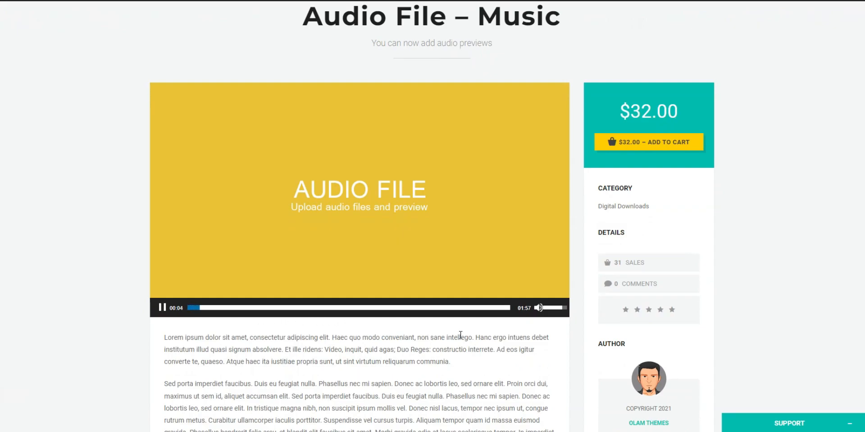
pyautogui.scroll(-3)
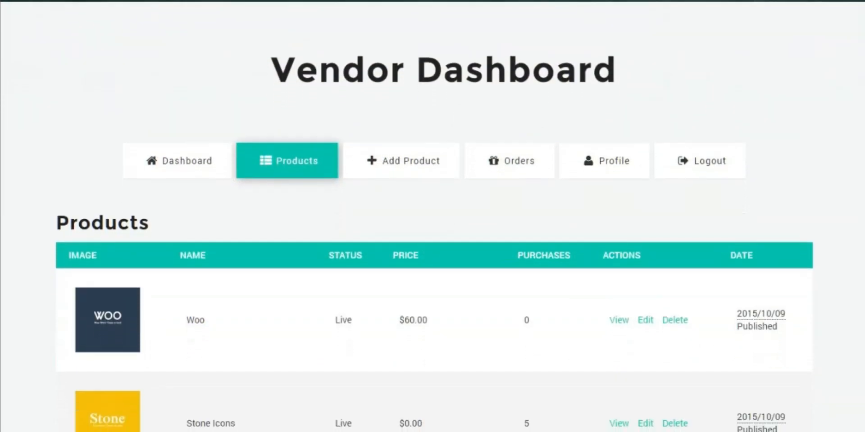
# Scroll the Vendor Dashboard products table through Woo, Stone Icons, Rocket Blog and Radiation Theme
pyautogui.scroll(-3)
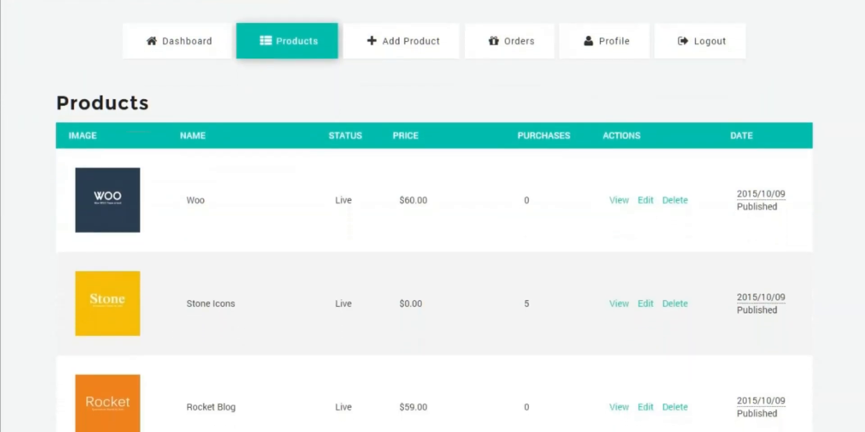
pyautogui.scroll(-3)
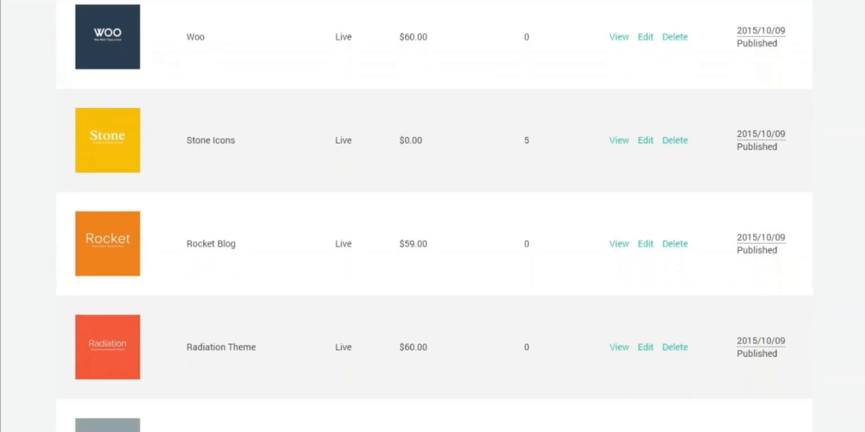
pyautogui.scroll(-3)
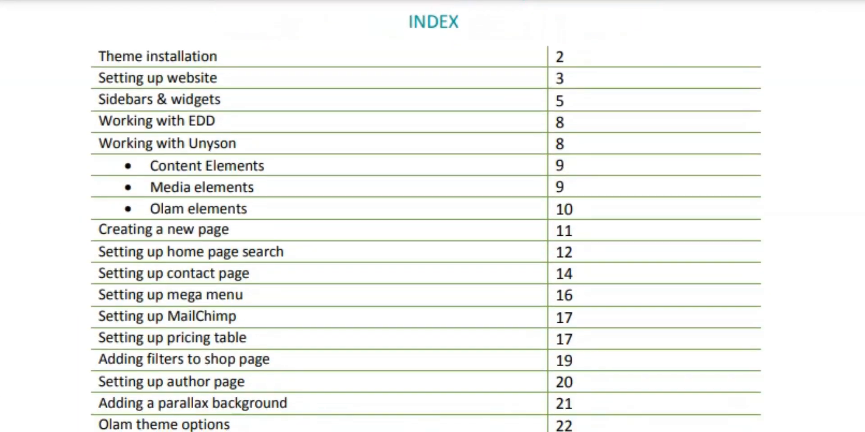
# Read the Olam documentation from its INDEX page down to the Theme installation section
pyautogui.scroll(-3)
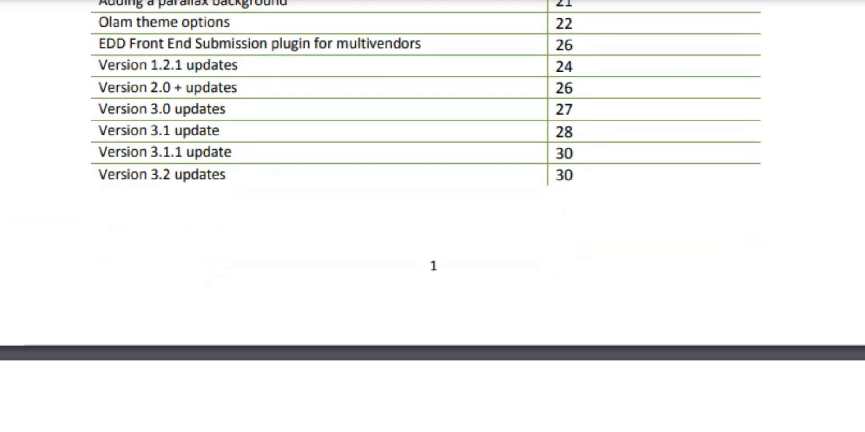
pyautogui.scroll(-3)
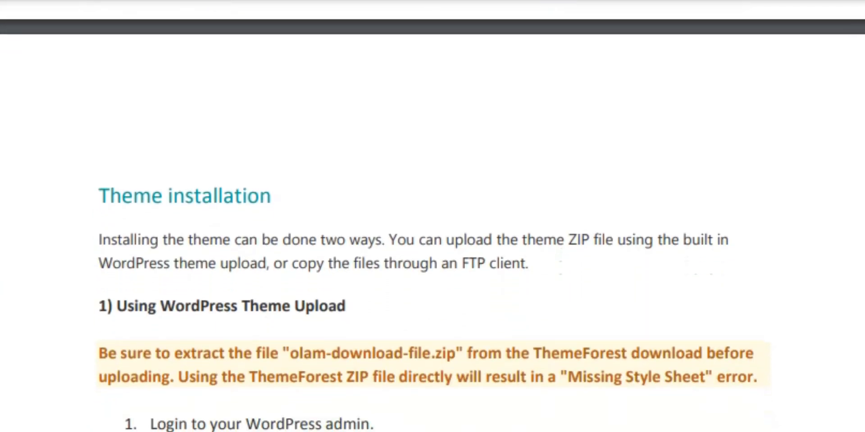
pyautogui.scroll(-3)
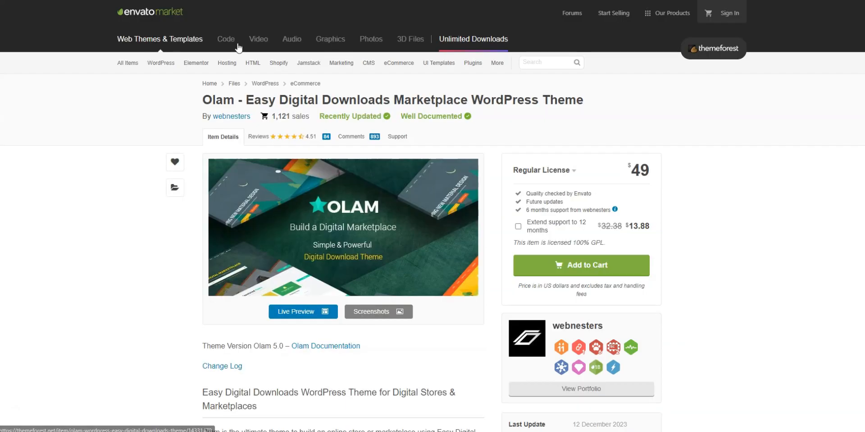
pyautogui.moveTo(688, 261)
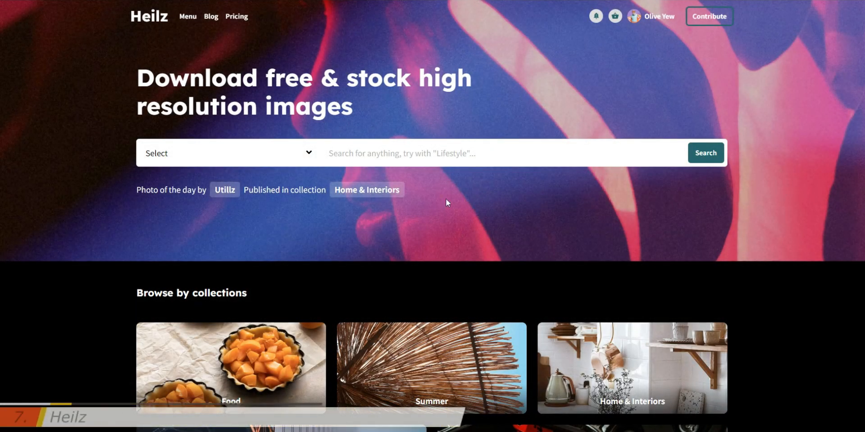
# View the Heilz image search categories and enter the City photo collection
pyautogui.click(226, 153)
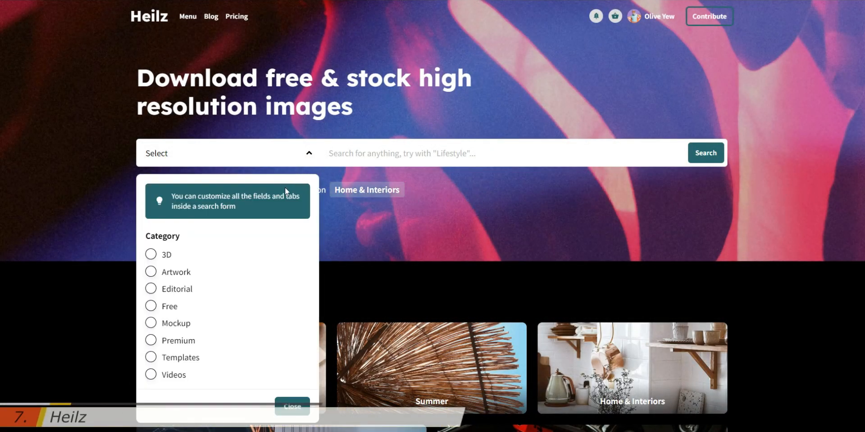
pyautogui.moveTo(174, 343)
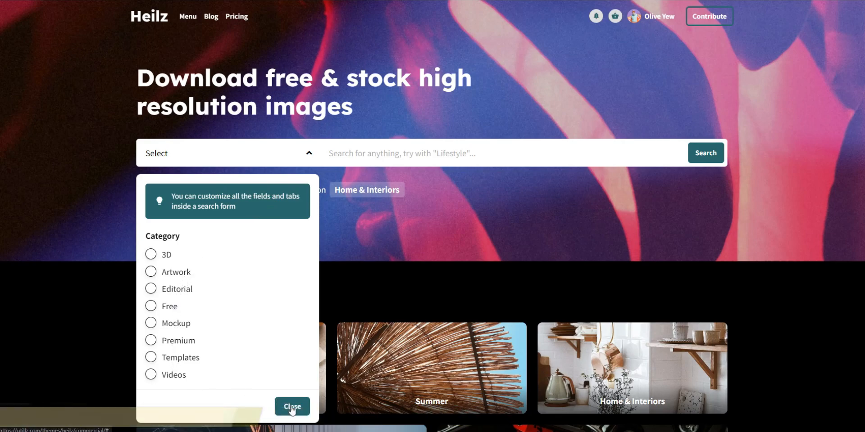
pyautogui.click(291, 406)
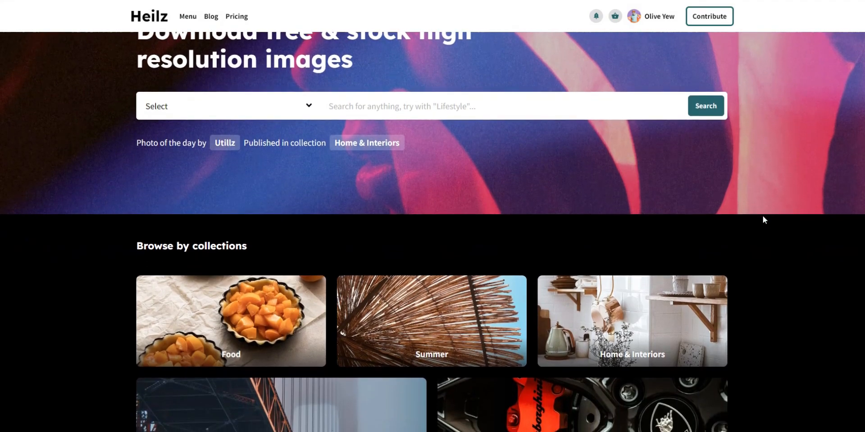
# Scroll down through the City collection's photo grid
pyautogui.scroll(-3)
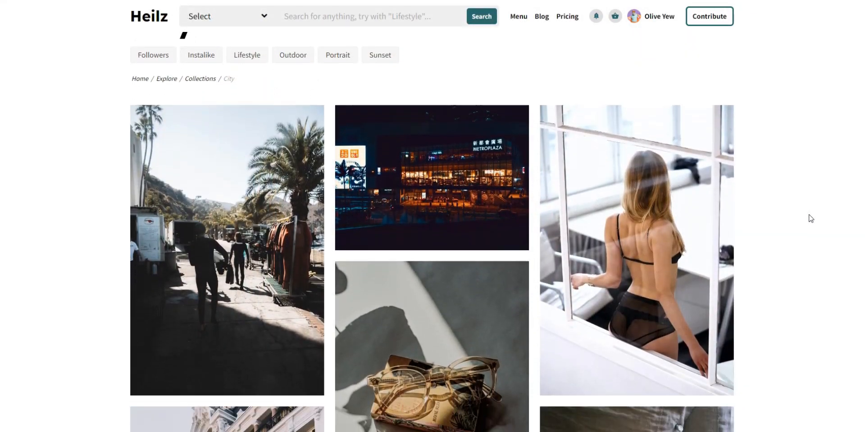
pyautogui.scroll(-3)
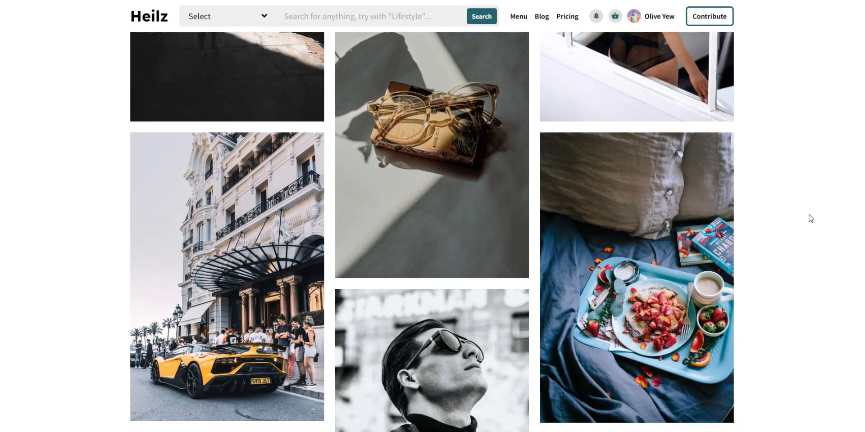
pyautogui.scroll(-3)
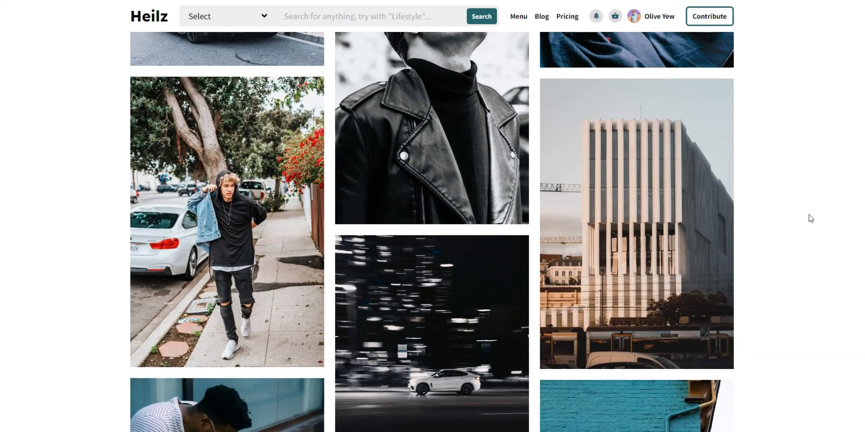
pyautogui.scroll(-3)
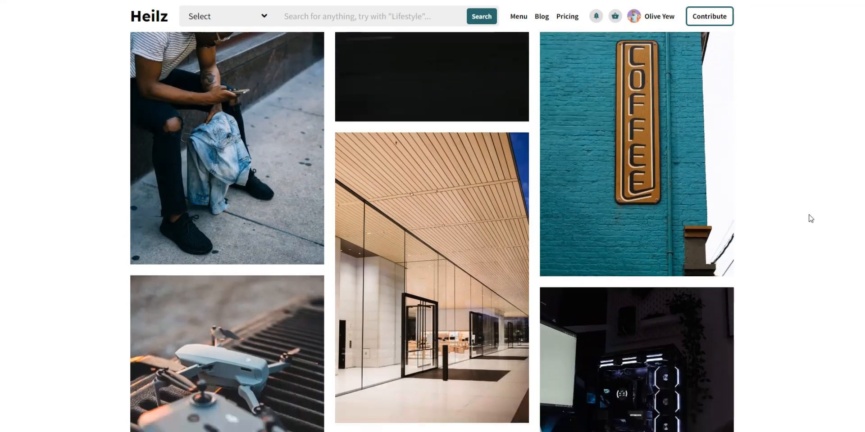
pyautogui.scroll(-3)
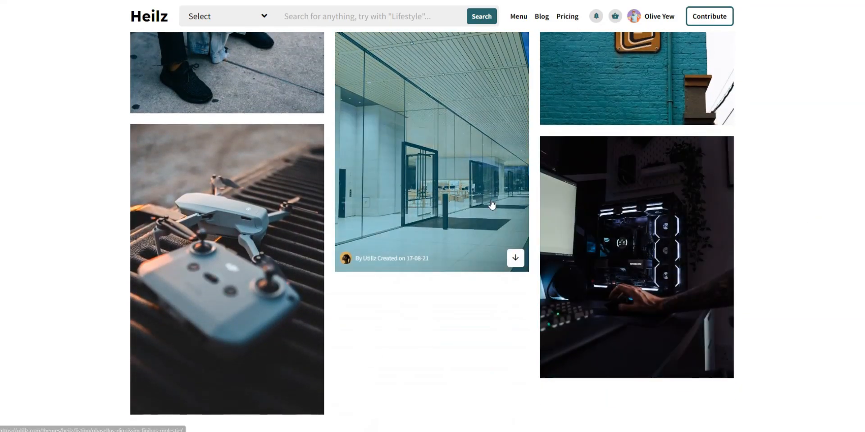
# Preview the glass storefront photo, move to the drone photo and go to its full listing page
pyautogui.click(432, 152)
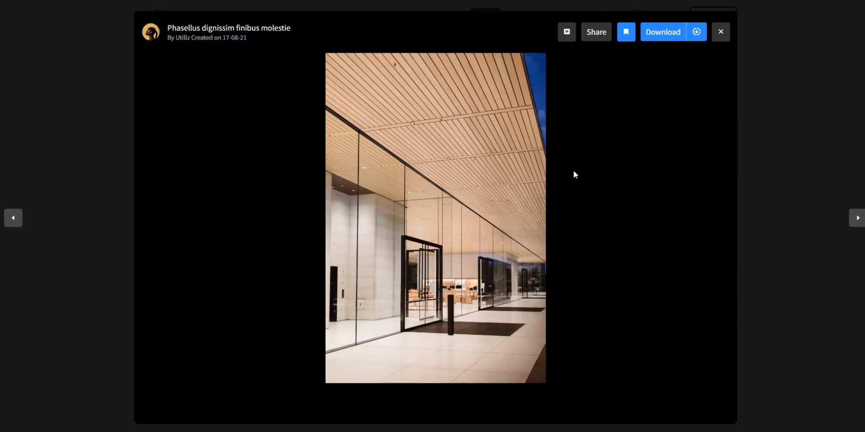
pyautogui.click(857, 218)
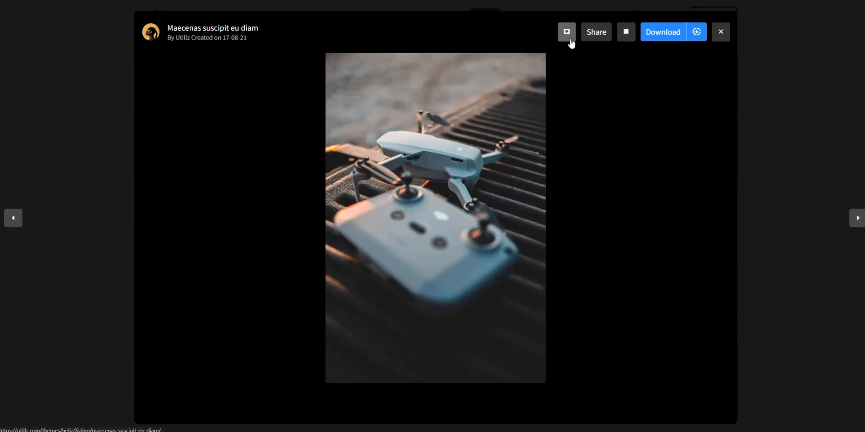
pyautogui.click(721, 32)
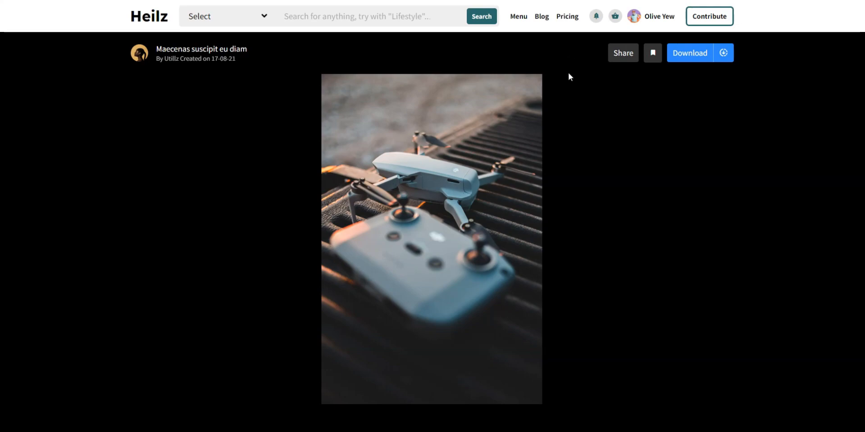
# Review the drone photo's image details and the account's messages list
pyautogui.scroll(-3)
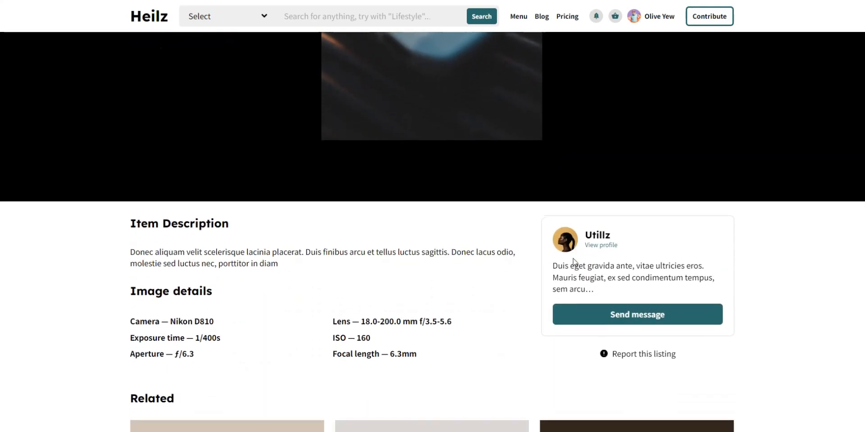
pyautogui.scroll(-3)
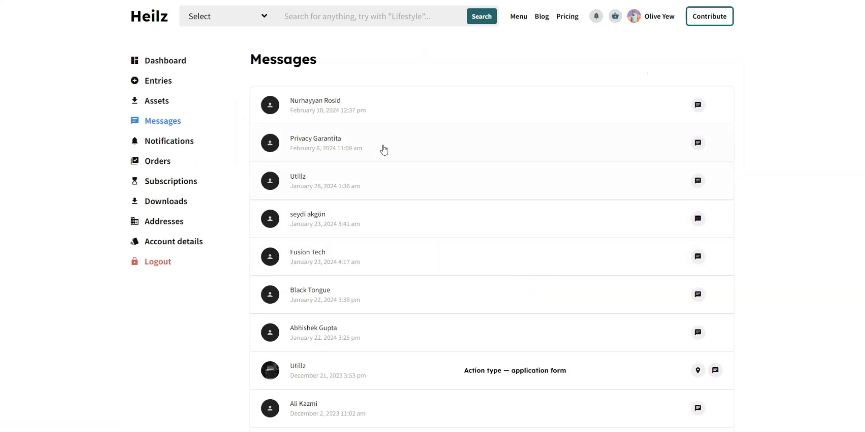
pyautogui.scroll(-3)
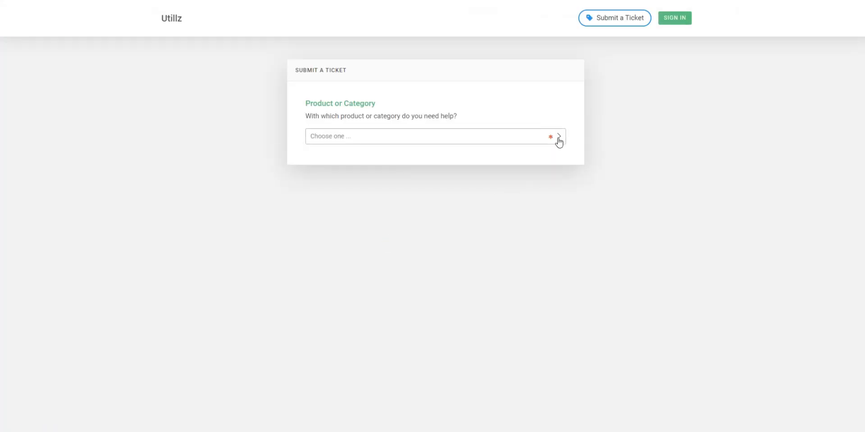
# Choose [Heilz] General questions, installation & bug report as the Utillz ticket topic and review the ticket fields
pyautogui.click(433, 136)
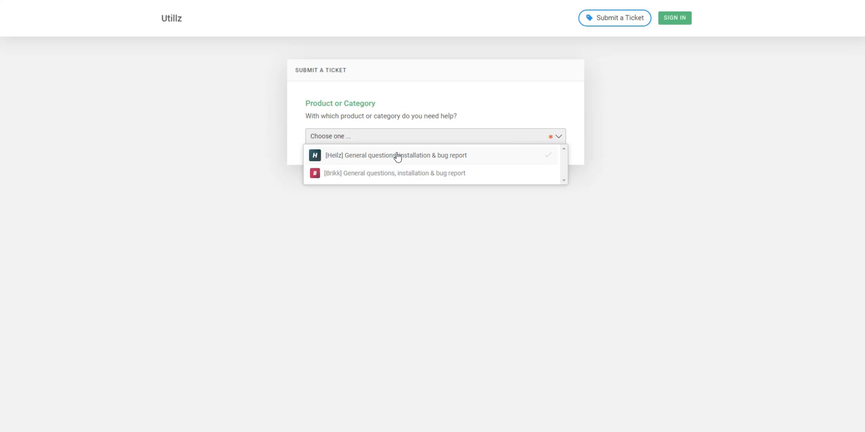
pyautogui.click(395, 155)
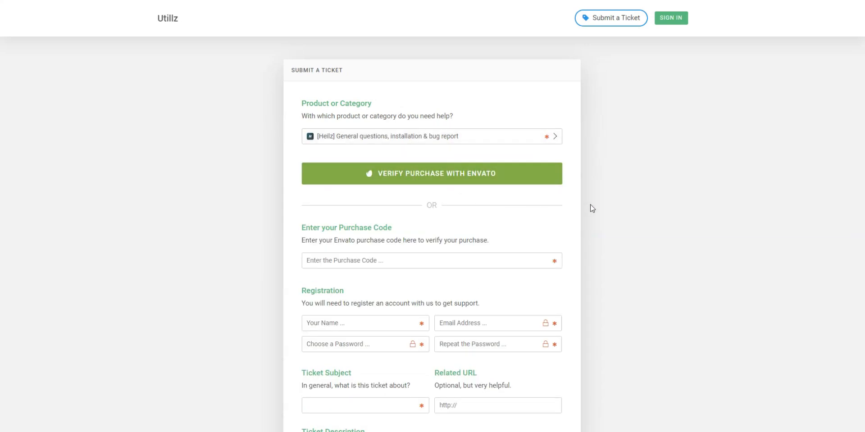
pyautogui.scroll(-3)
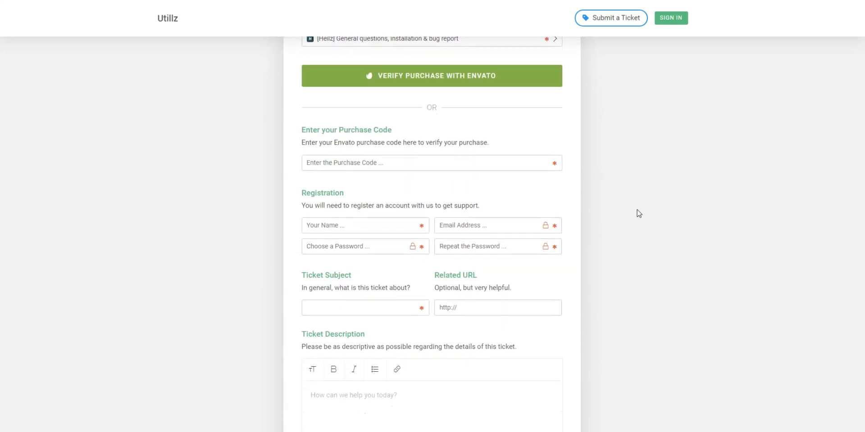
pyautogui.scroll(-3)
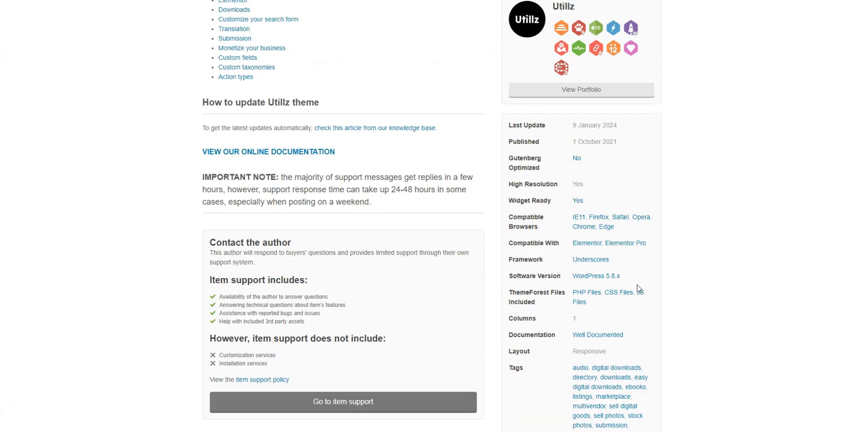
pyautogui.scroll(3)
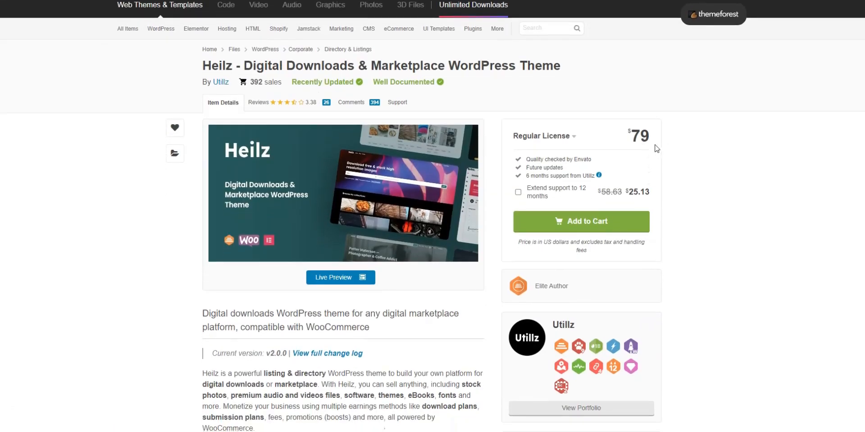
pyautogui.click(339, 278)
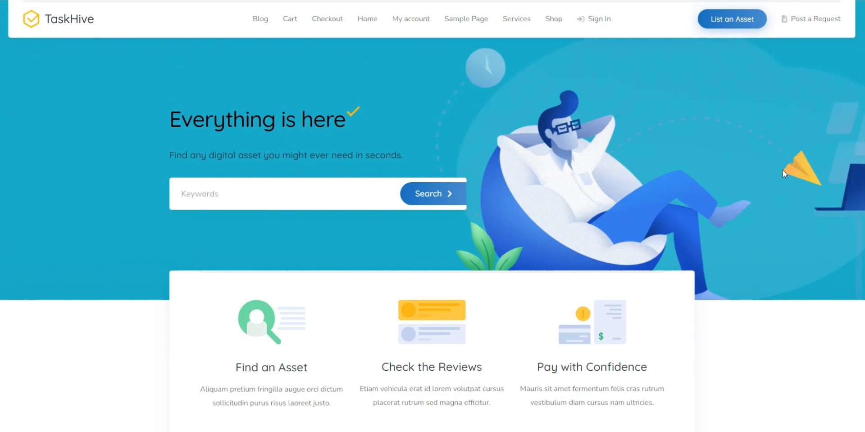
pyautogui.scroll(-3)
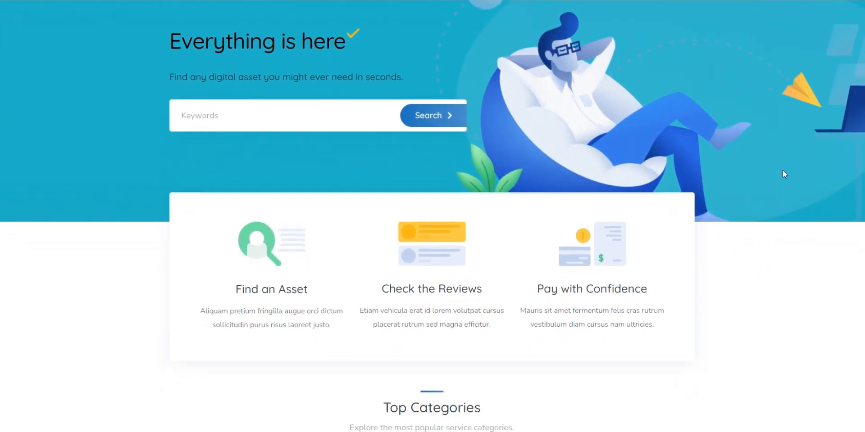
pyautogui.scroll(-3)
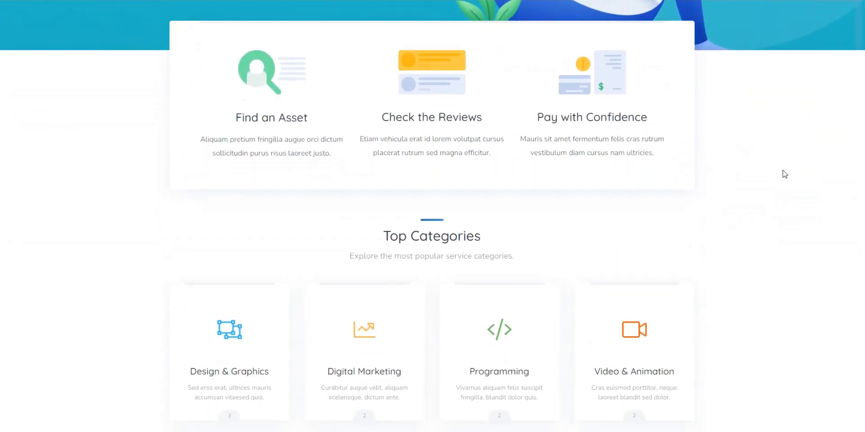
pyautogui.scroll(-3)
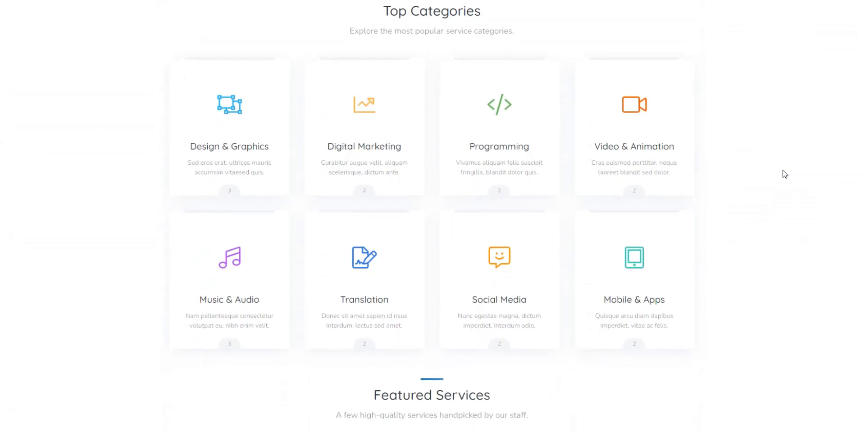
pyautogui.scroll(-3)
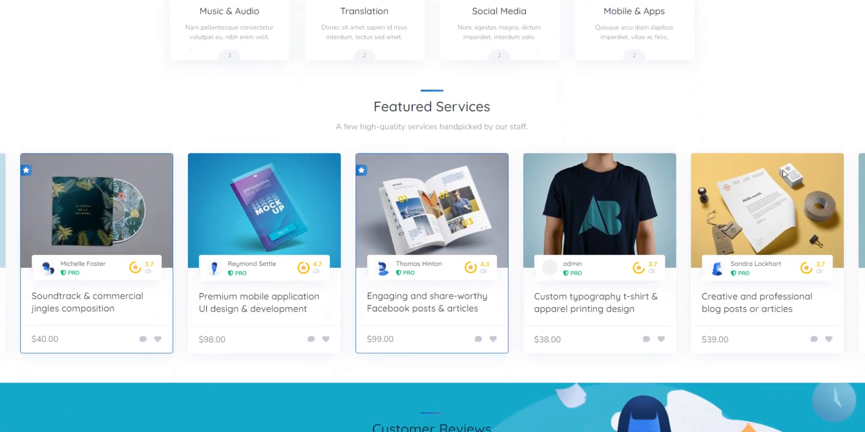
pyautogui.scroll(-3)
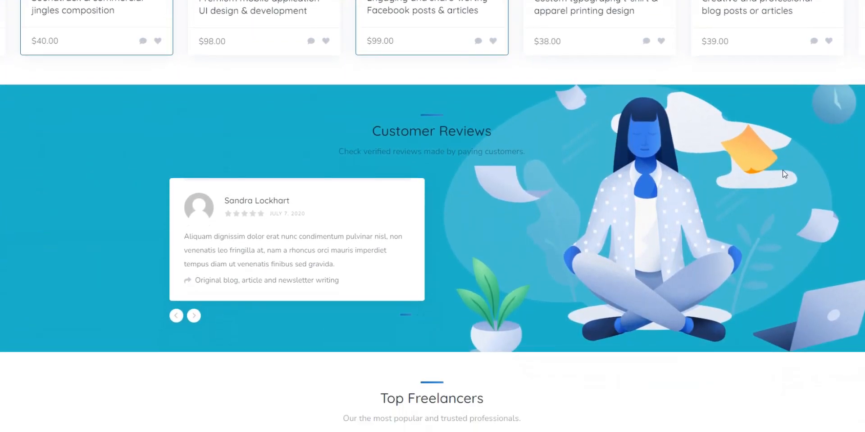
pyautogui.scroll(-3)
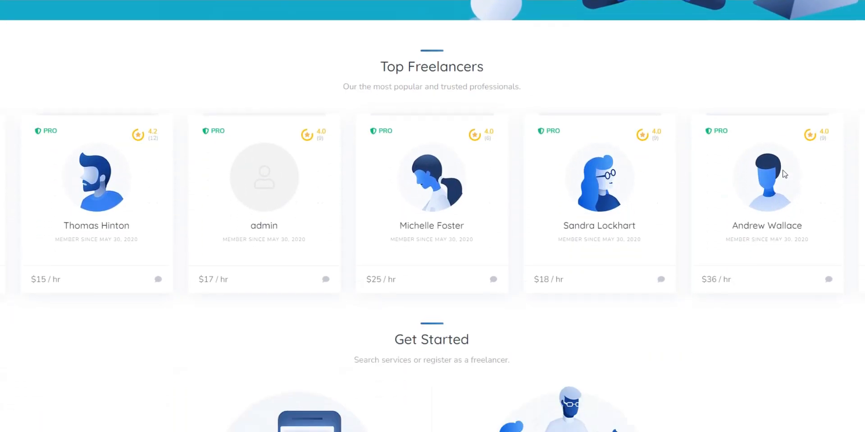
pyautogui.scroll(-3)
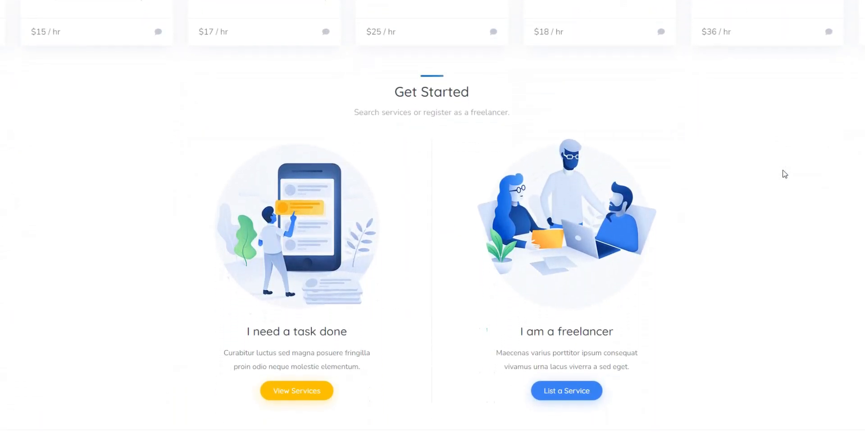
pyautogui.scroll(-3)
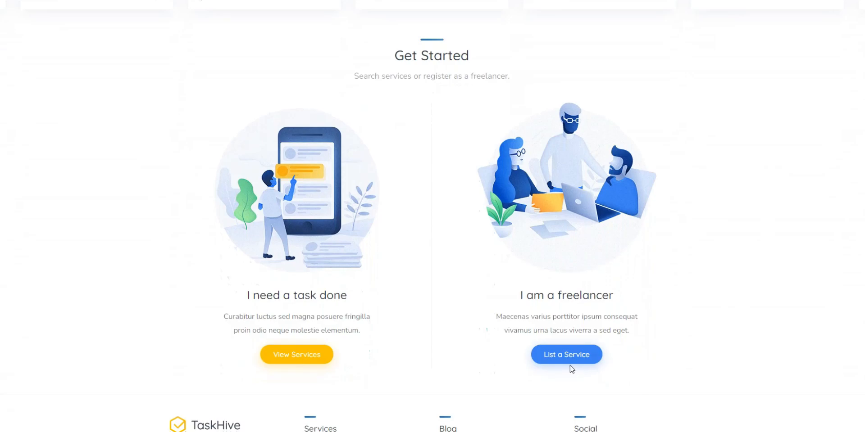